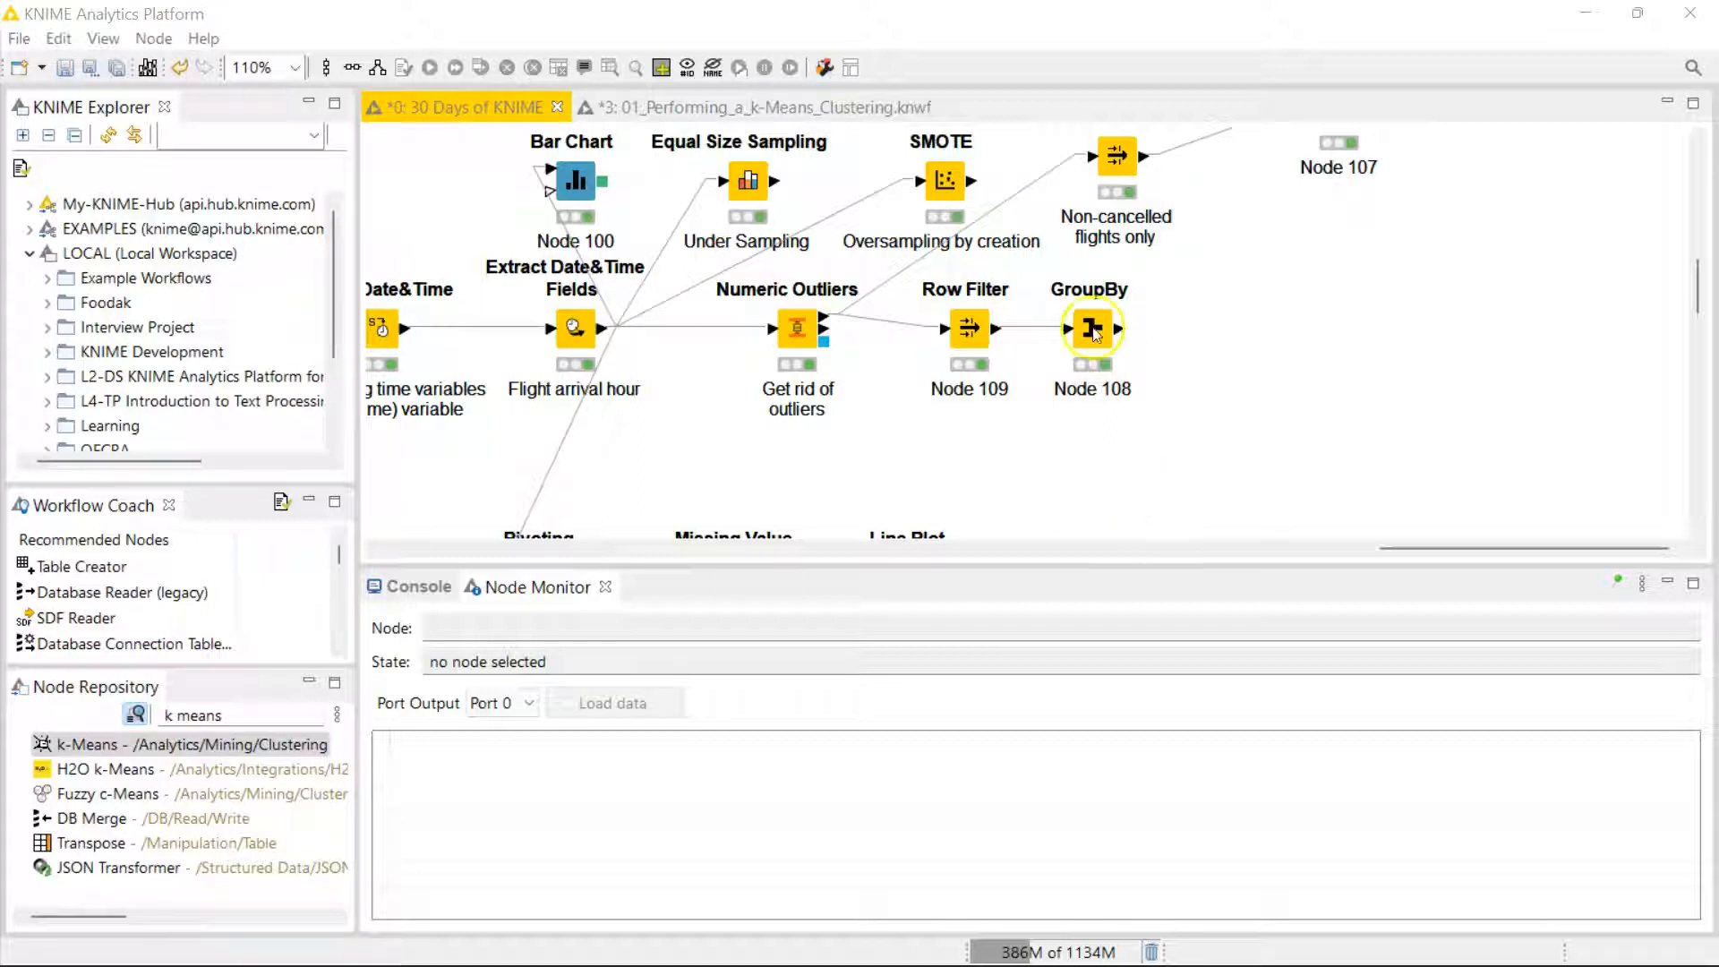
- Inspect the grouped airline table of mean distance, modal hour and flight count from GroupBy
{"action": "left_click", "coordinate": [1092, 326]}
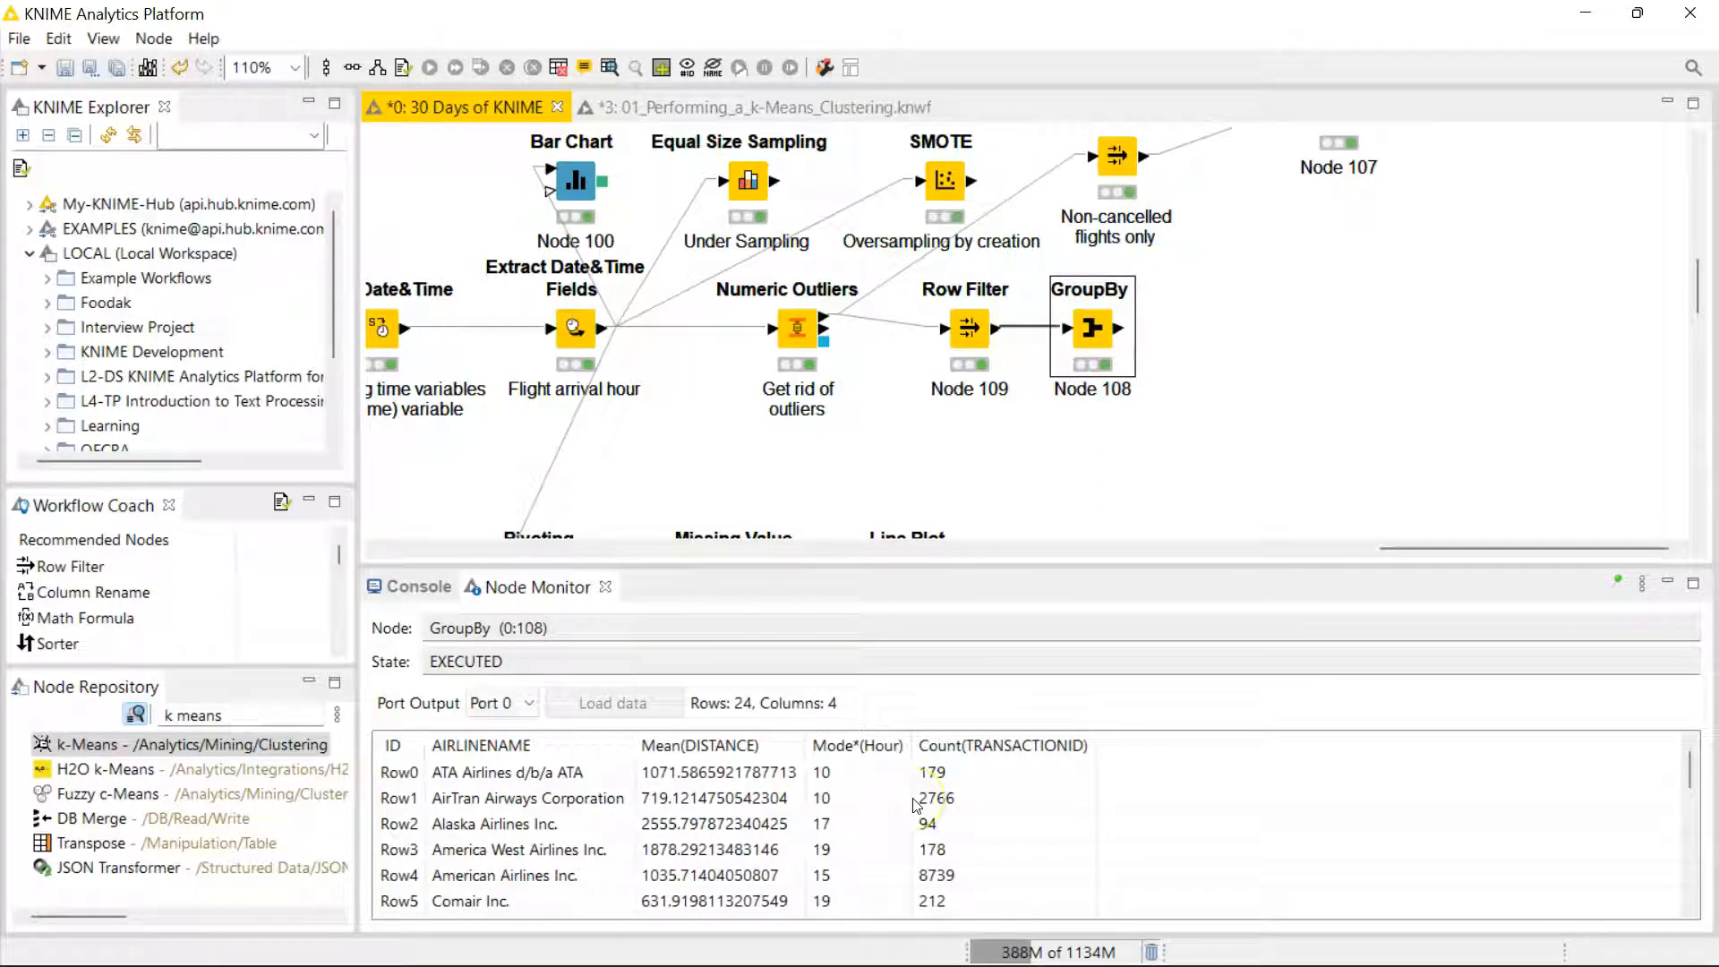
{"action": "mouse_move", "coordinate": [782, 702]}
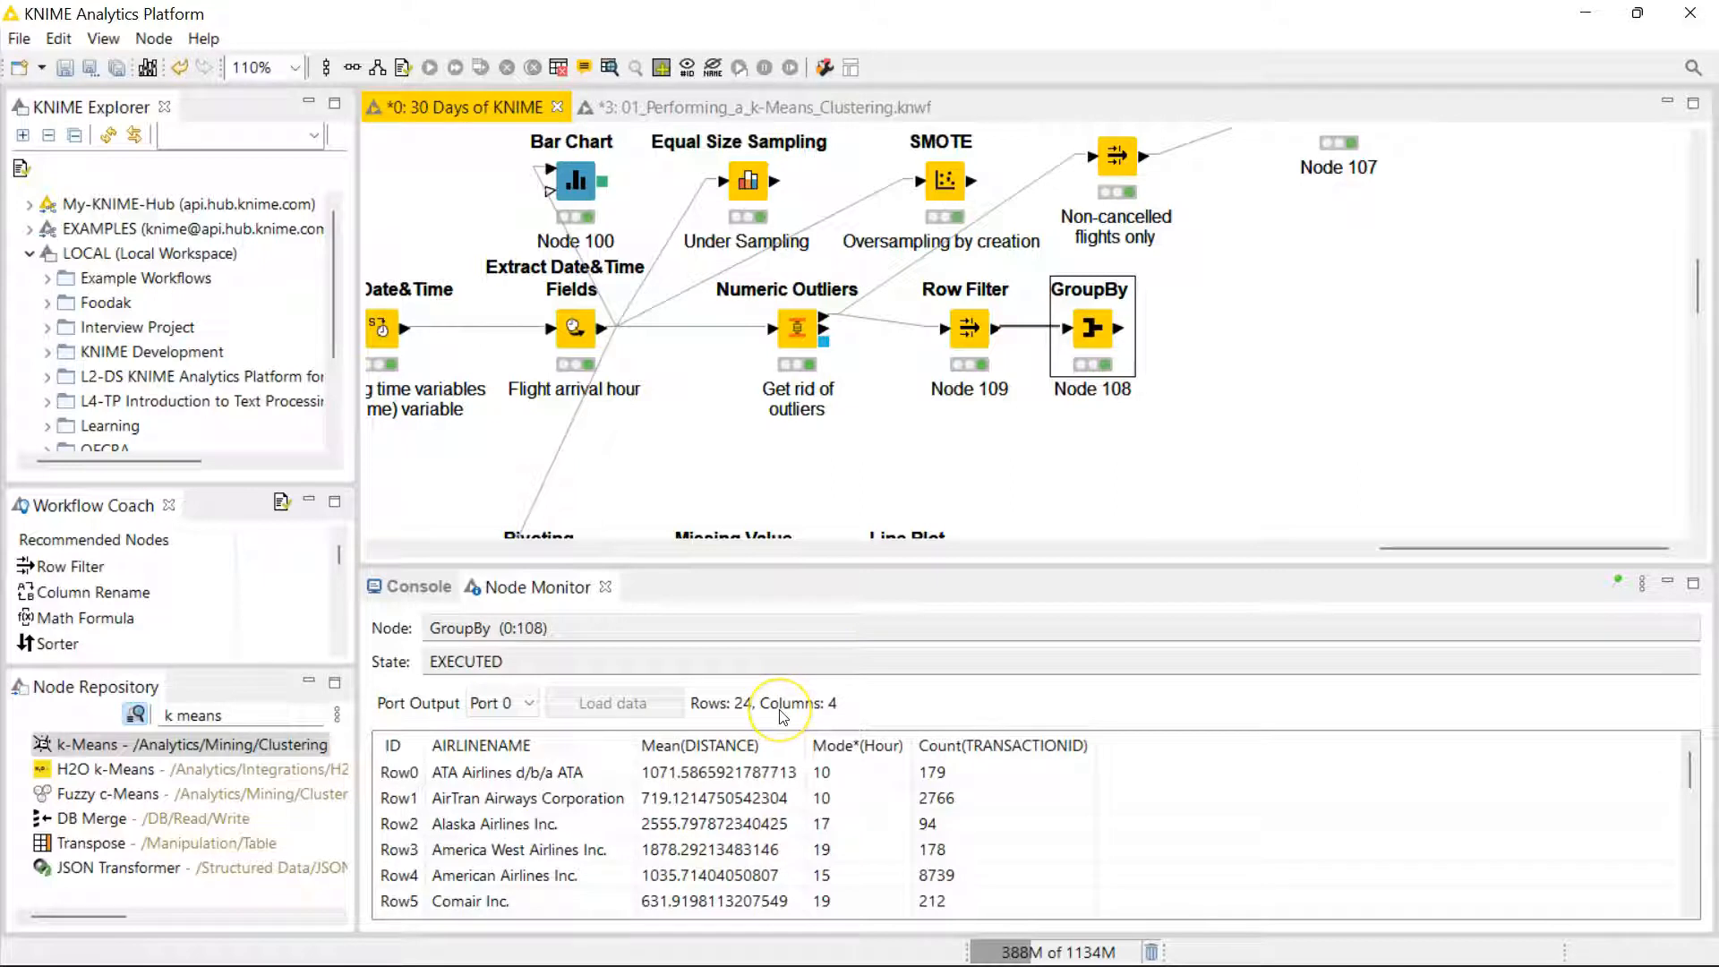
{"action": "mouse_move", "coordinate": [614, 858]}
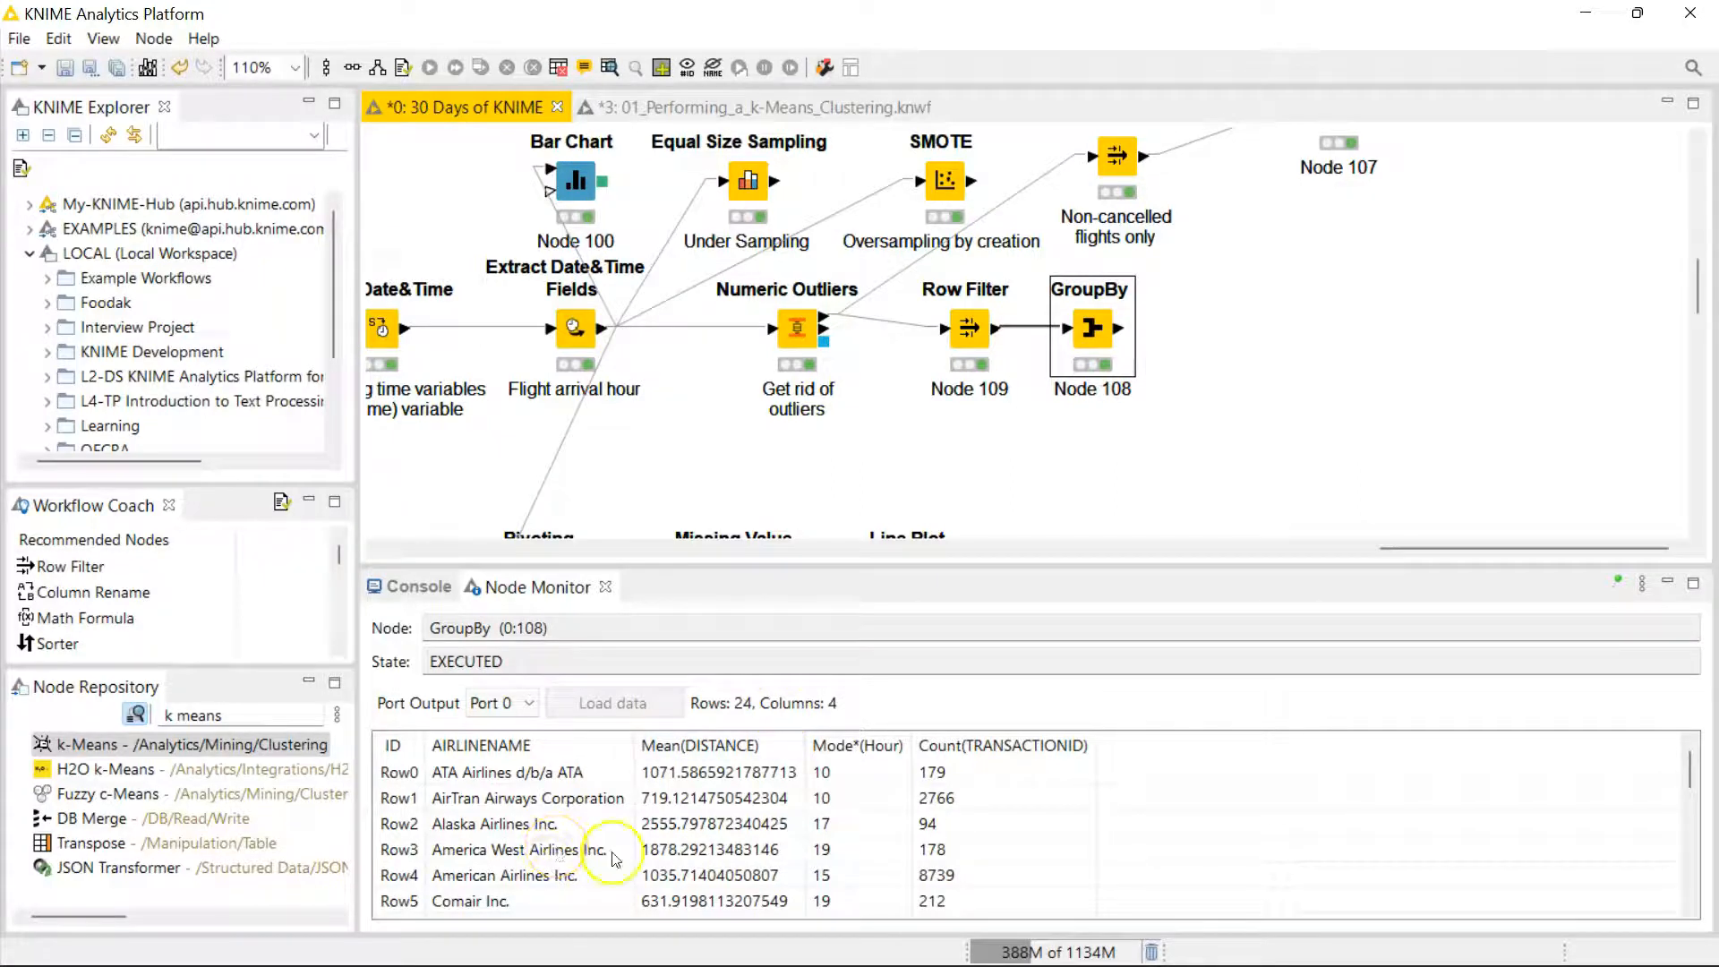
{"action": "mouse_move", "coordinate": [755, 797]}
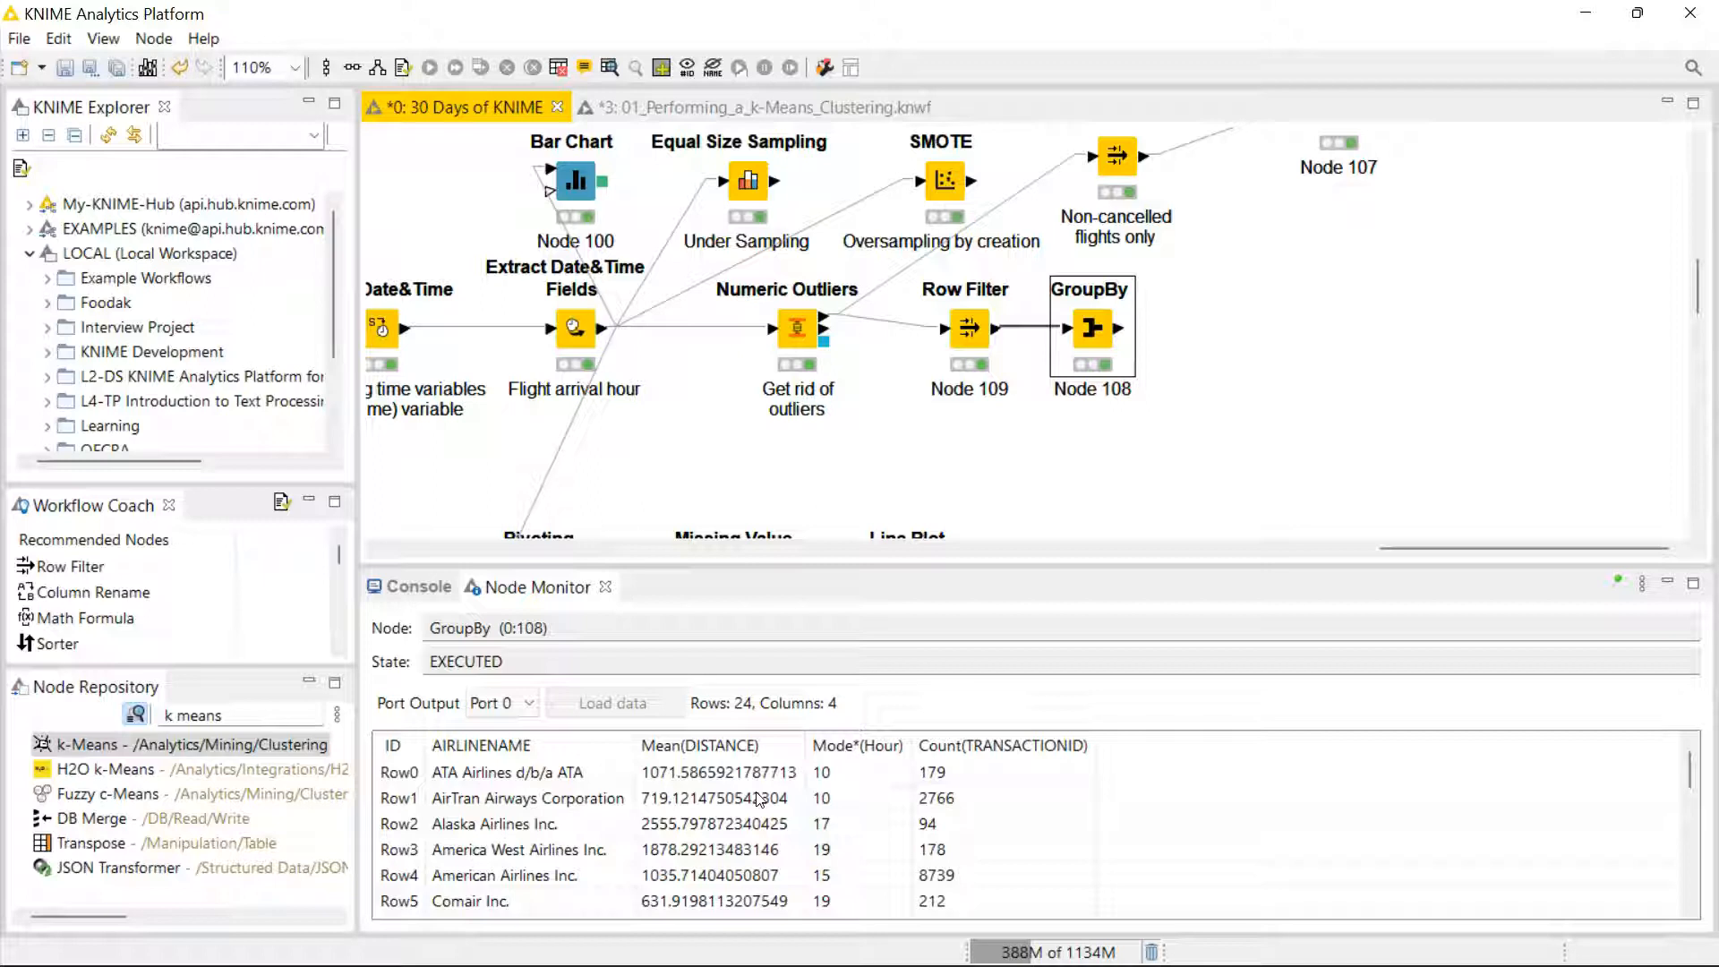
{"action": "mouse_move", "coordinate": [856, 911]}
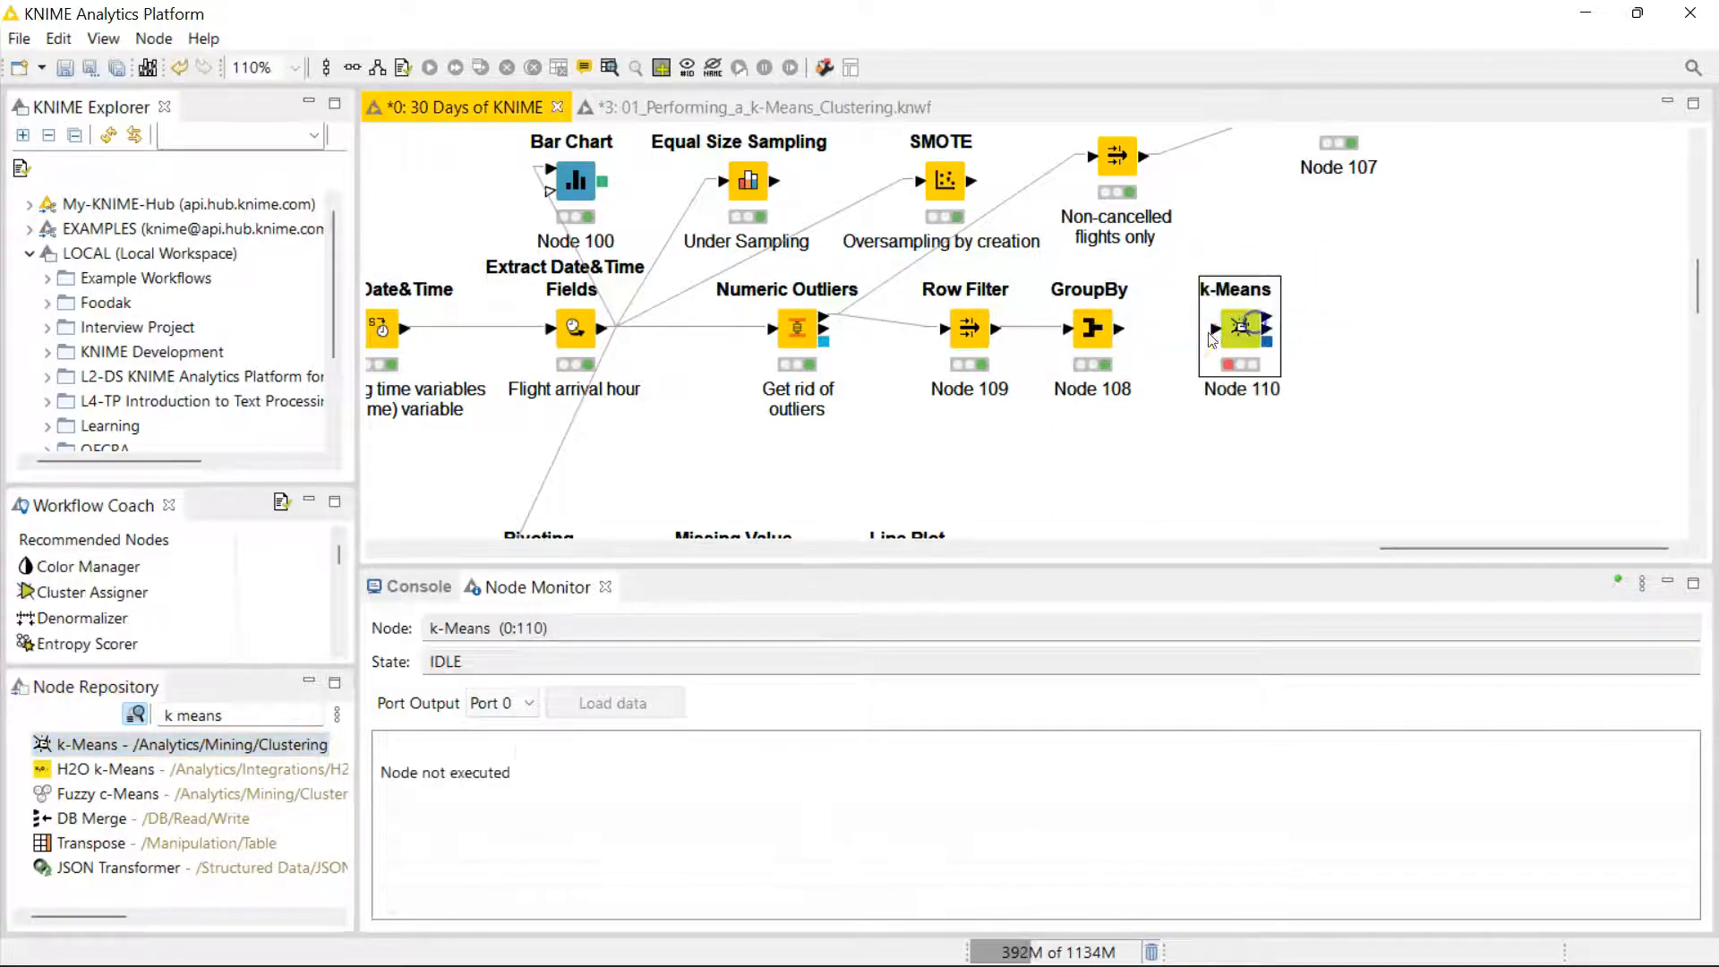
{"action": "left_click", "coordinate": [1091, 328]}
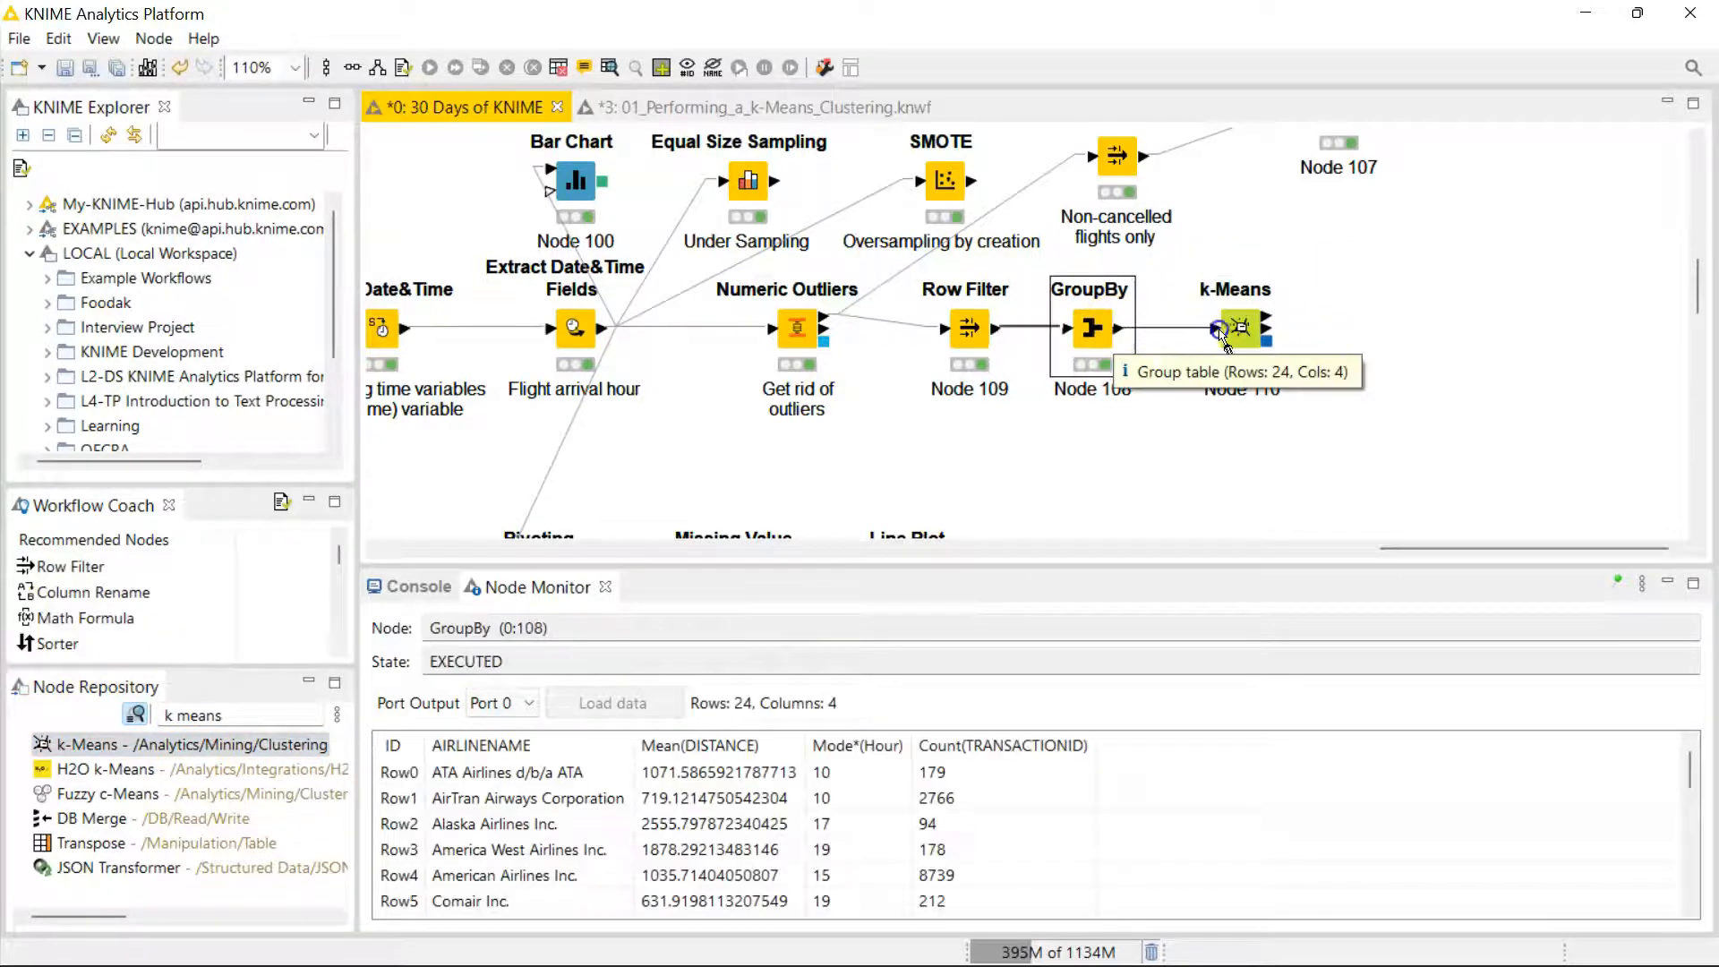
- Configure k-Means with 4 clusters on Mean(DISTANCE) and Mode*(Hour), excluding Count(TRANSACTIONID)
{"action": "double_click", "coordinate": [1235, 326]}
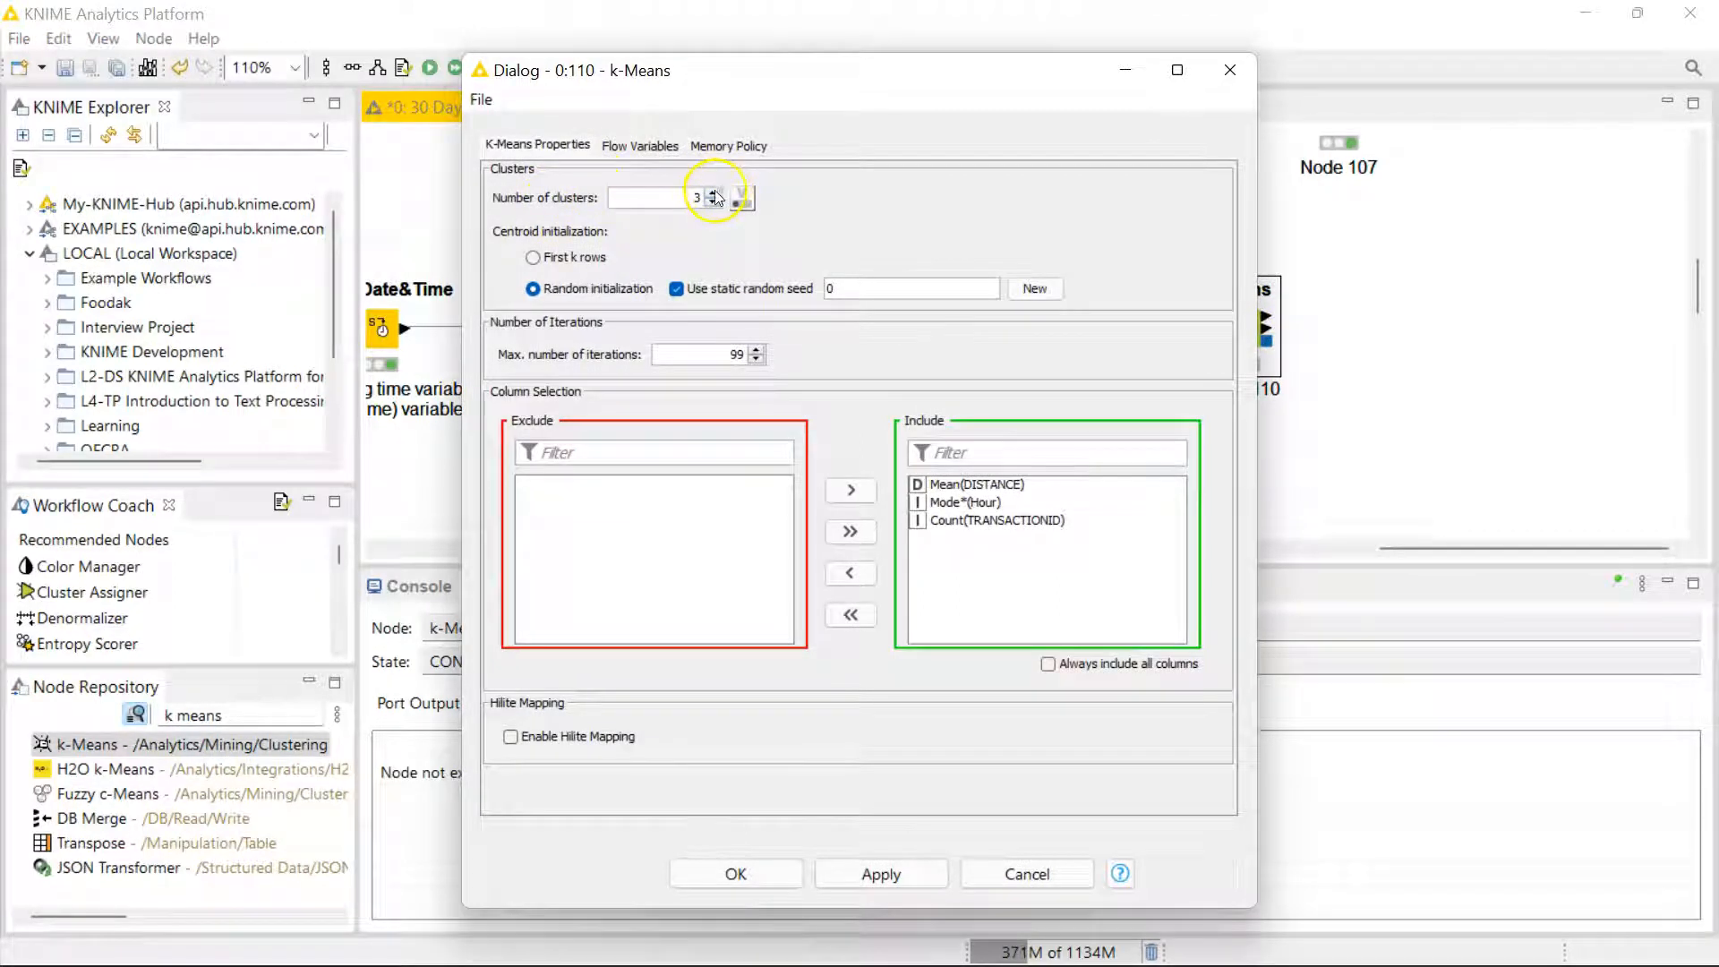
{"action": "left_click", "coordinate": [712, 193]}
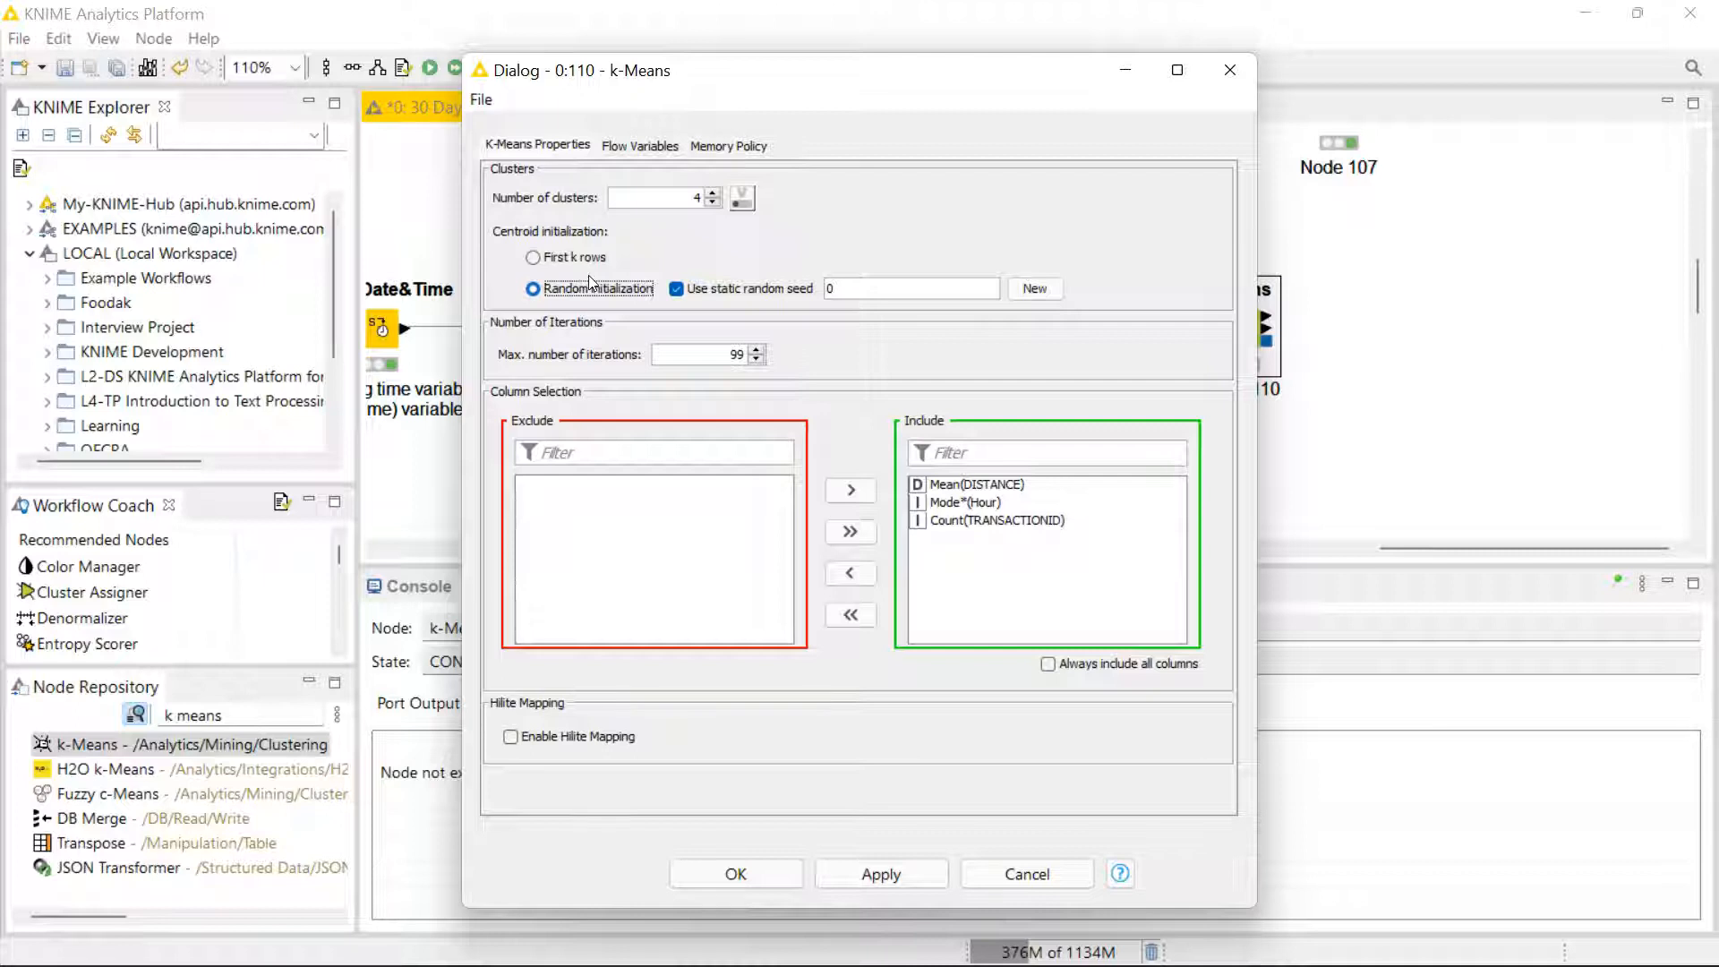
{"action": "mouse_move", "coordinate": [593, 351]}
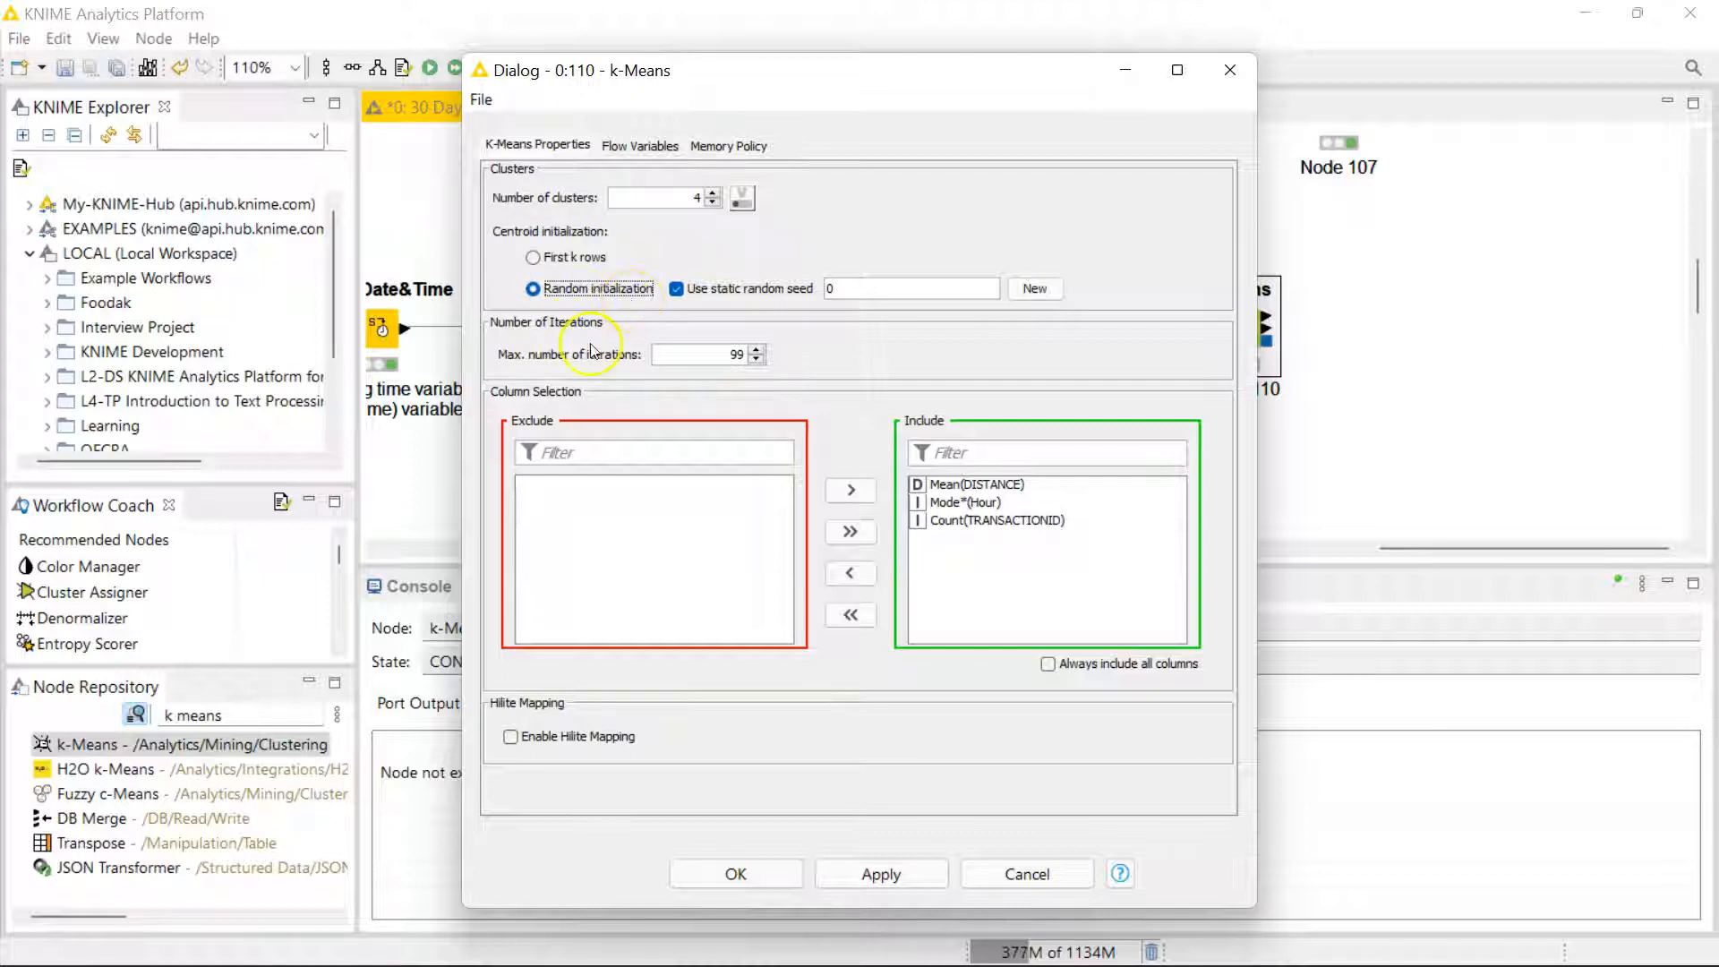
{"action": "left_click", "coordinate": [995, 519]}
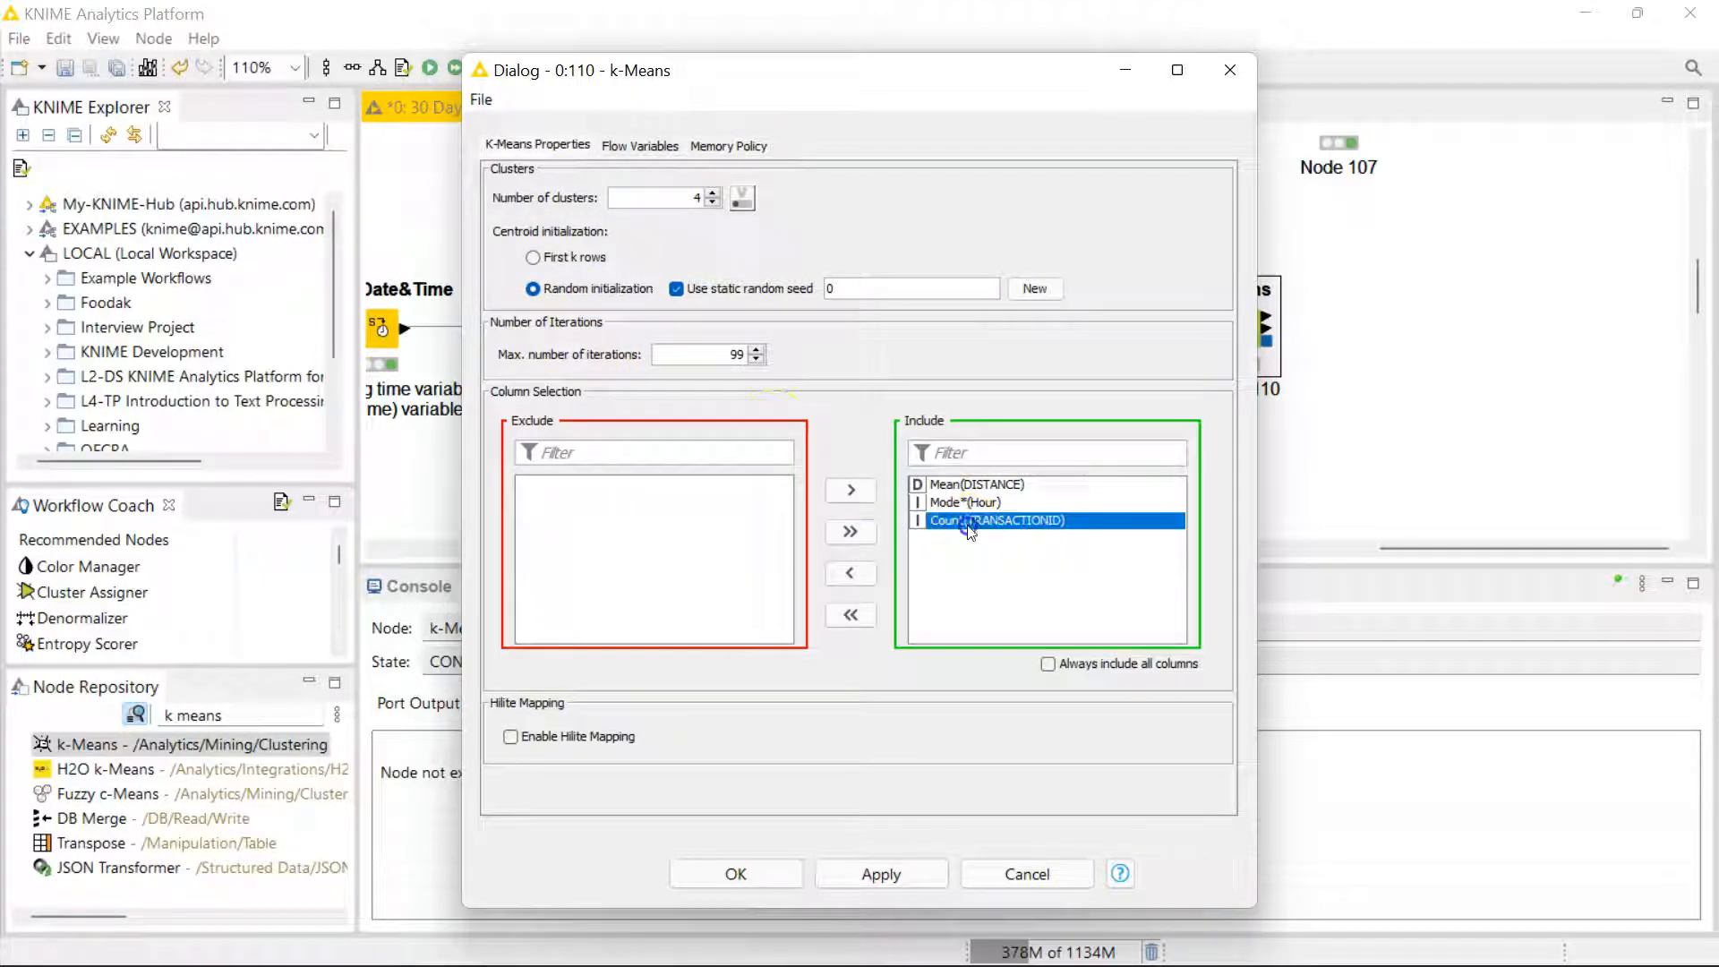
{"action": "left_click", "coordinate": [849, 573]}
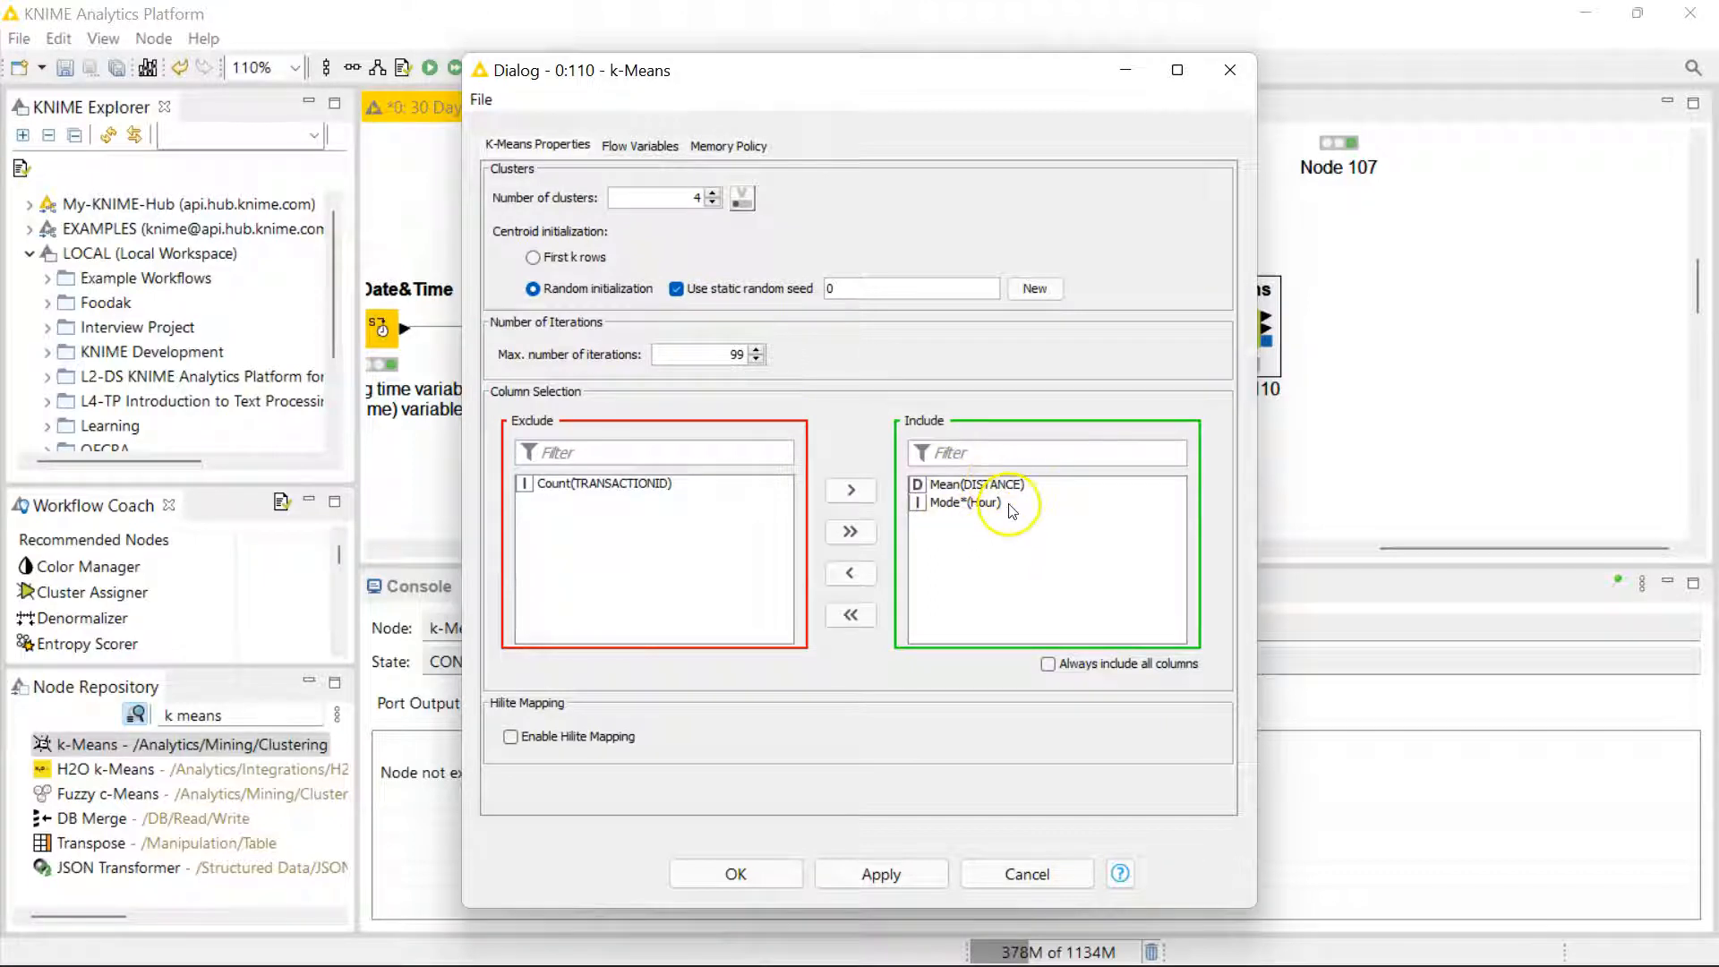
{"action": "mouse_move", "coordinate": [974, 507]}
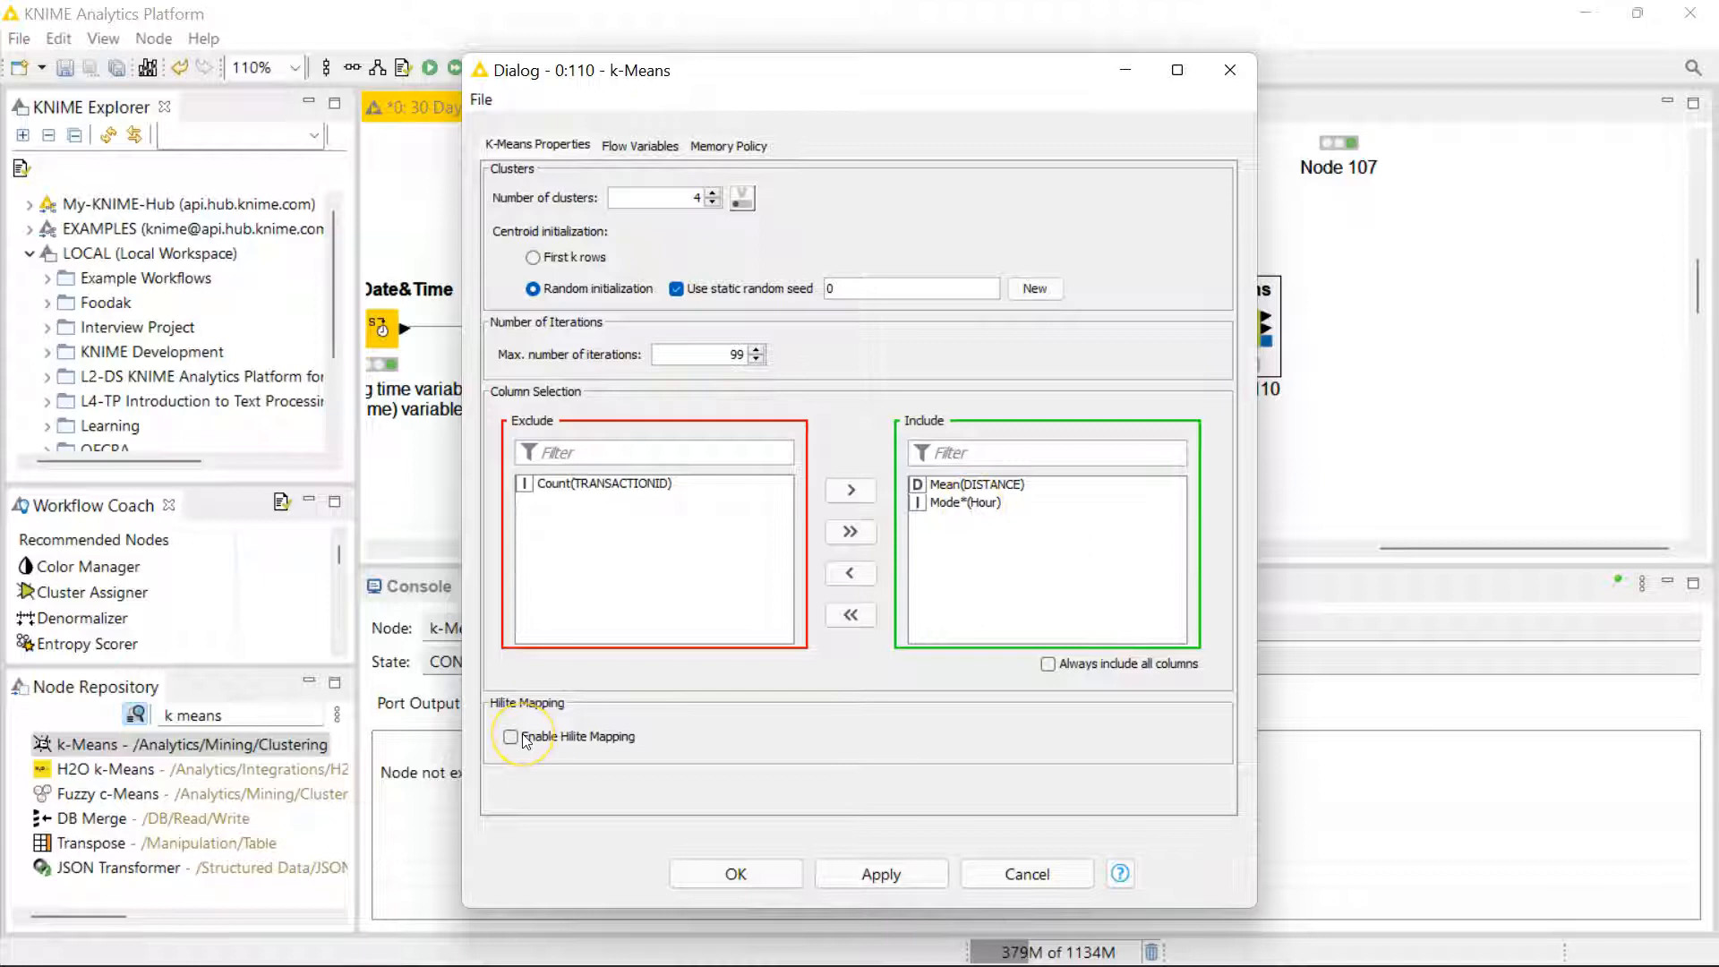
{"action": "mouse_move", "coordinate": [599, 721]}
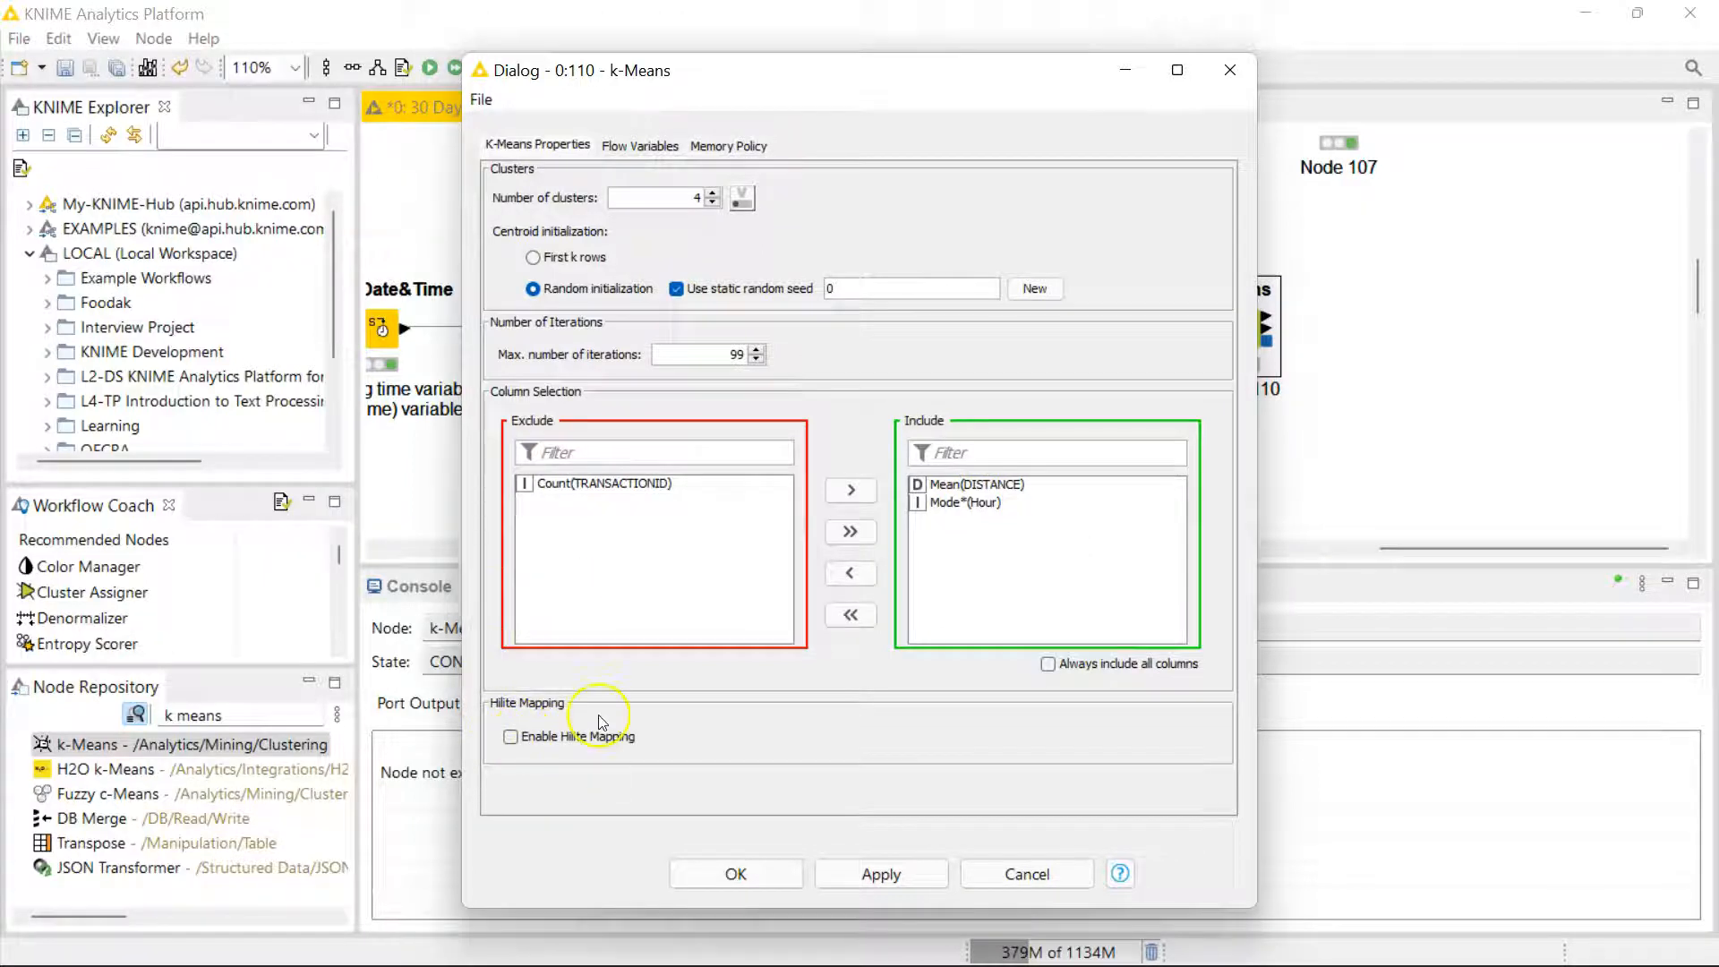
{"action": "mouse_move", "coordinate": [564, 836]}
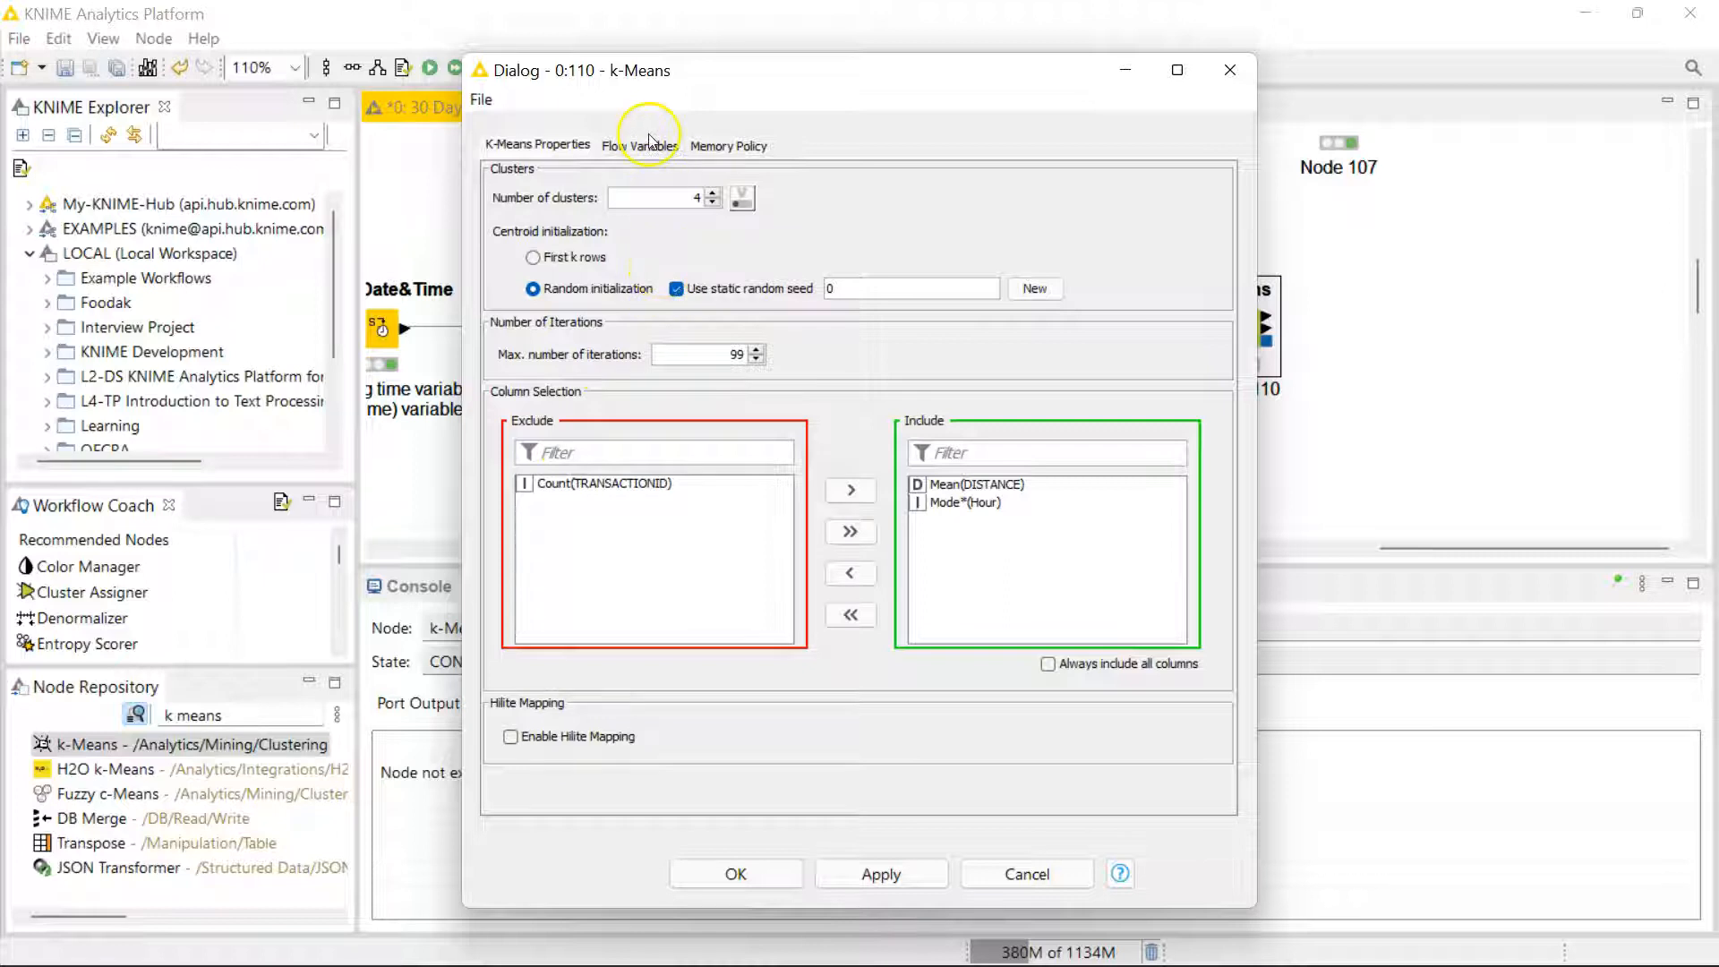
- Review the k-Means Flow Variables and Memory Policy settings
{"action": "left_click", "coordinate": [637, 145]}
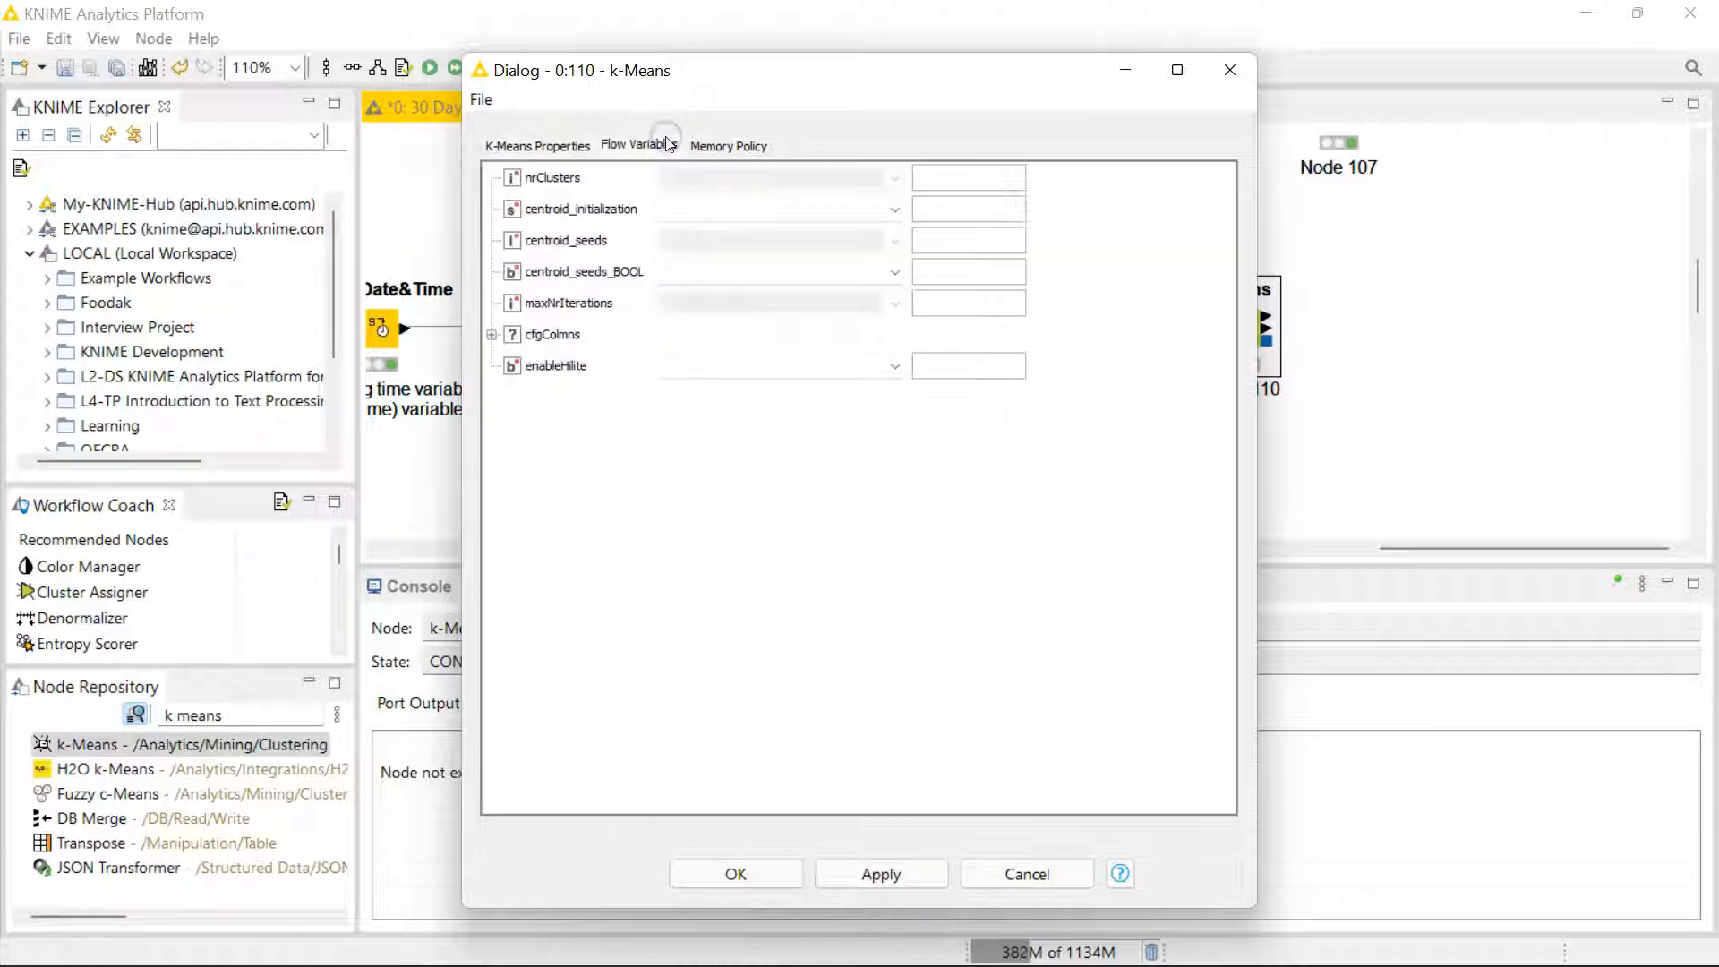
{"action": "left_click", "coordinate": [725, 145]}
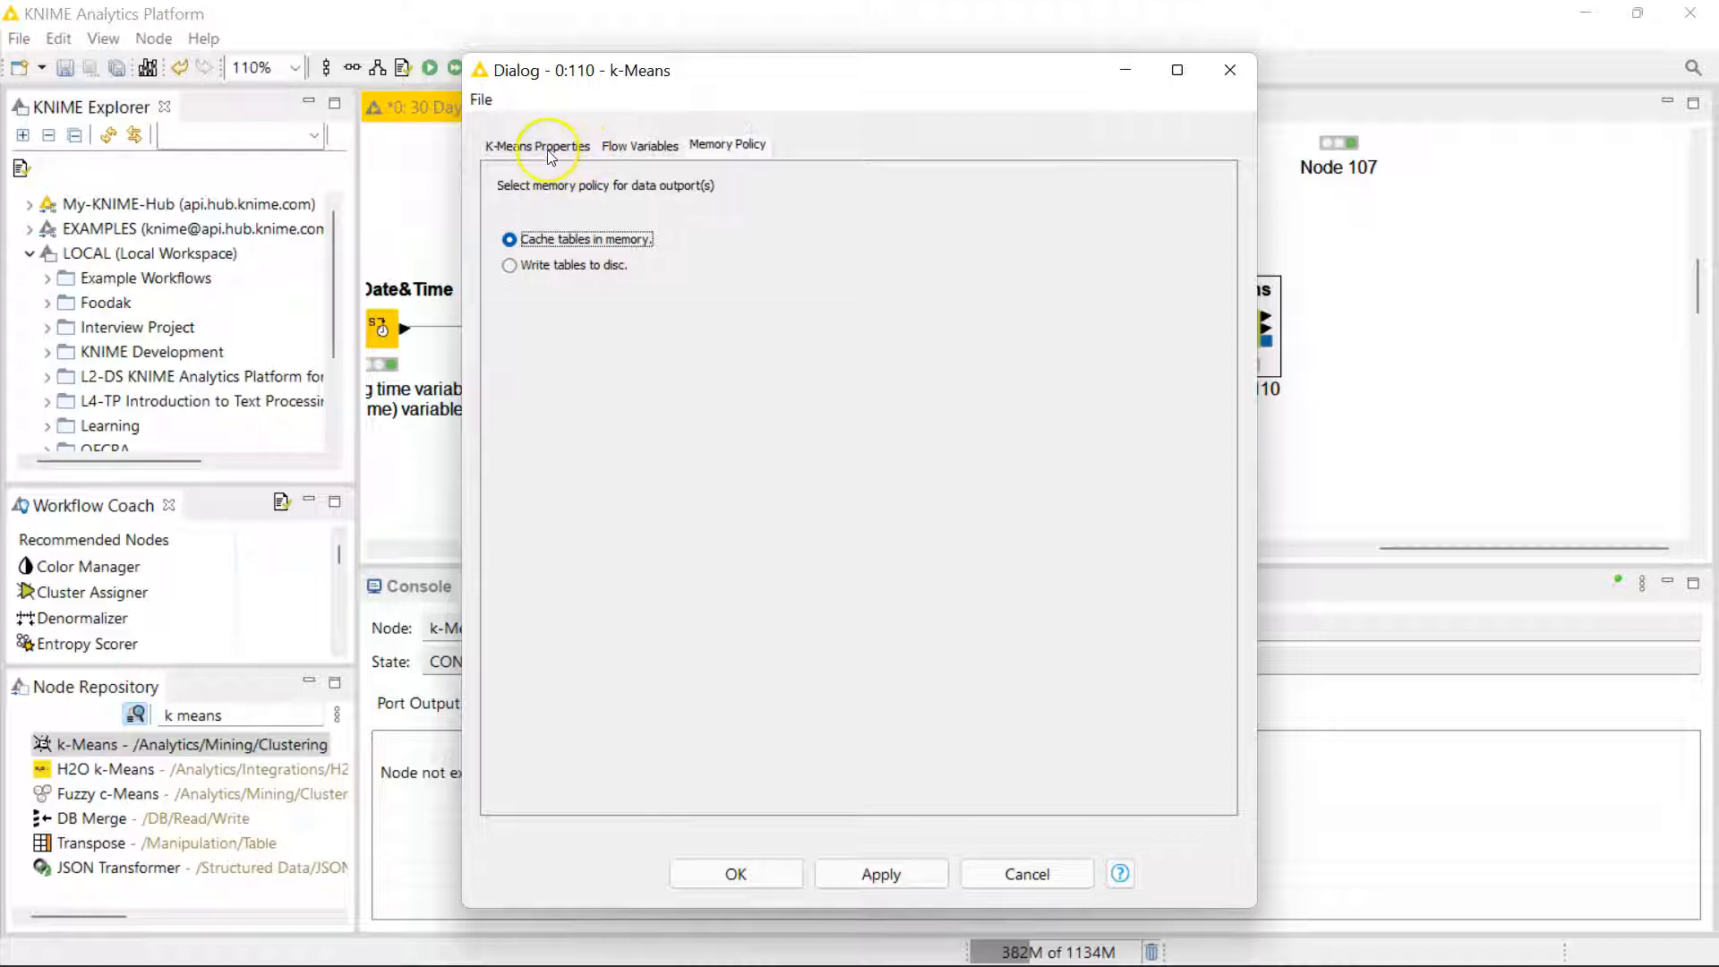
- Execute k-Means and view its cluster centres and labelled output for the 24 airlines
{"action": "left_click", "coordinate": [537, 146]}
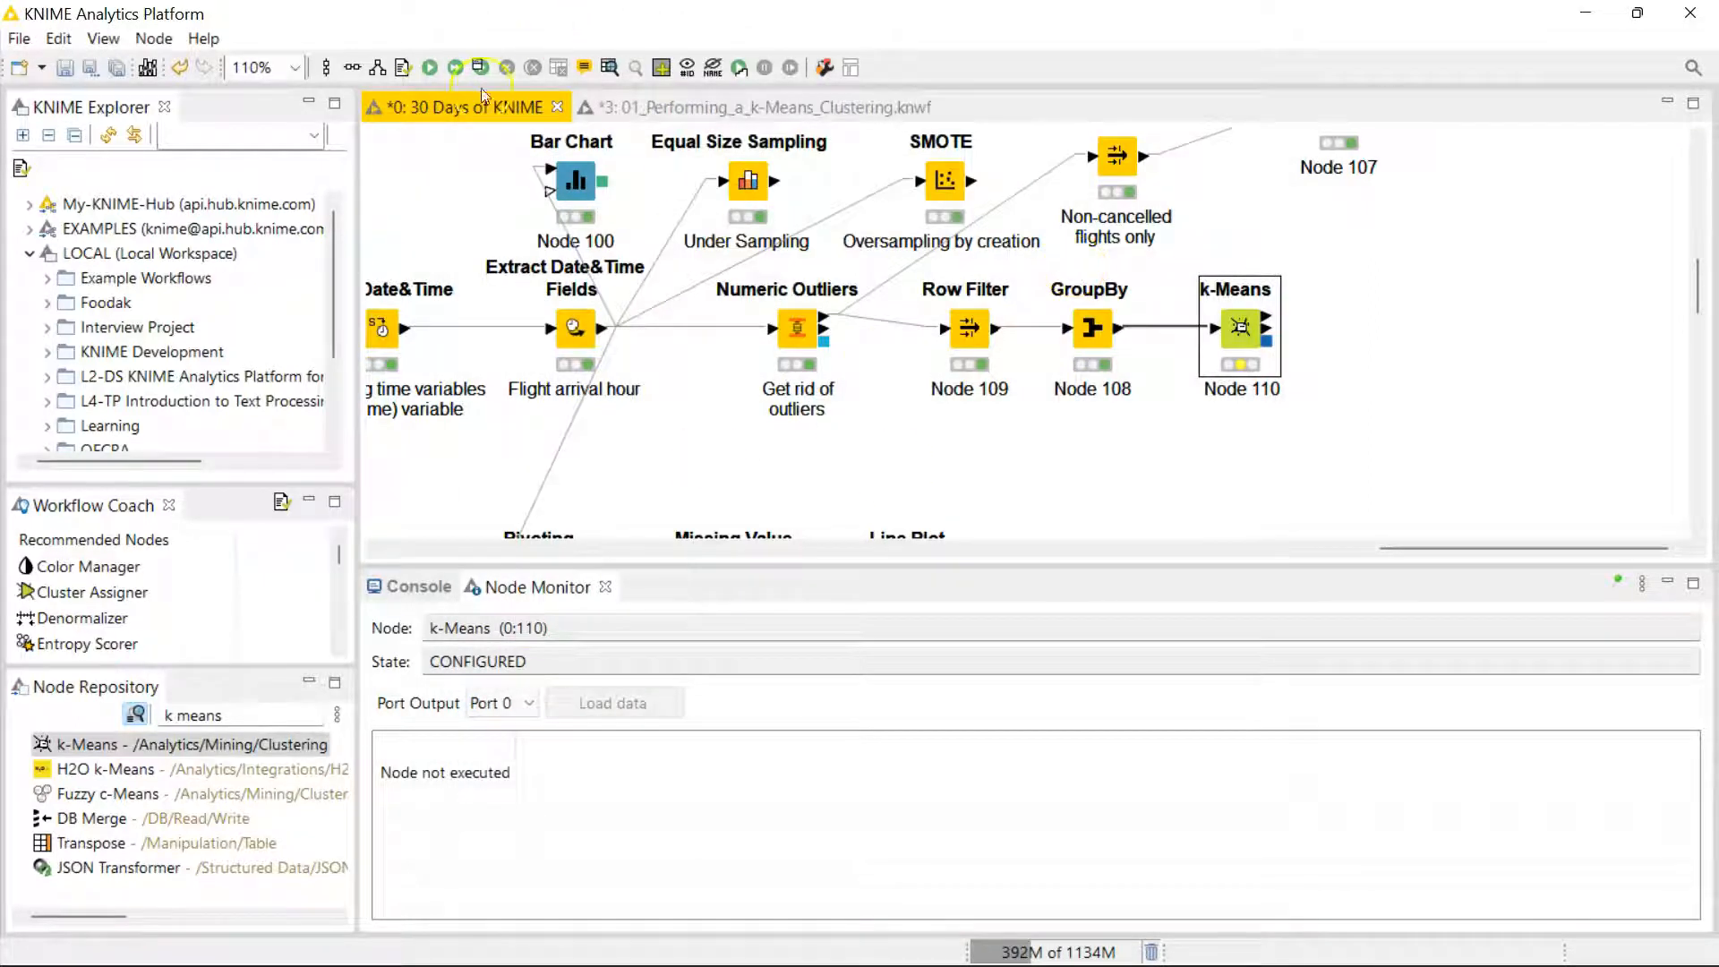
{"action": "left_click", "coordinate": [479, 68]}
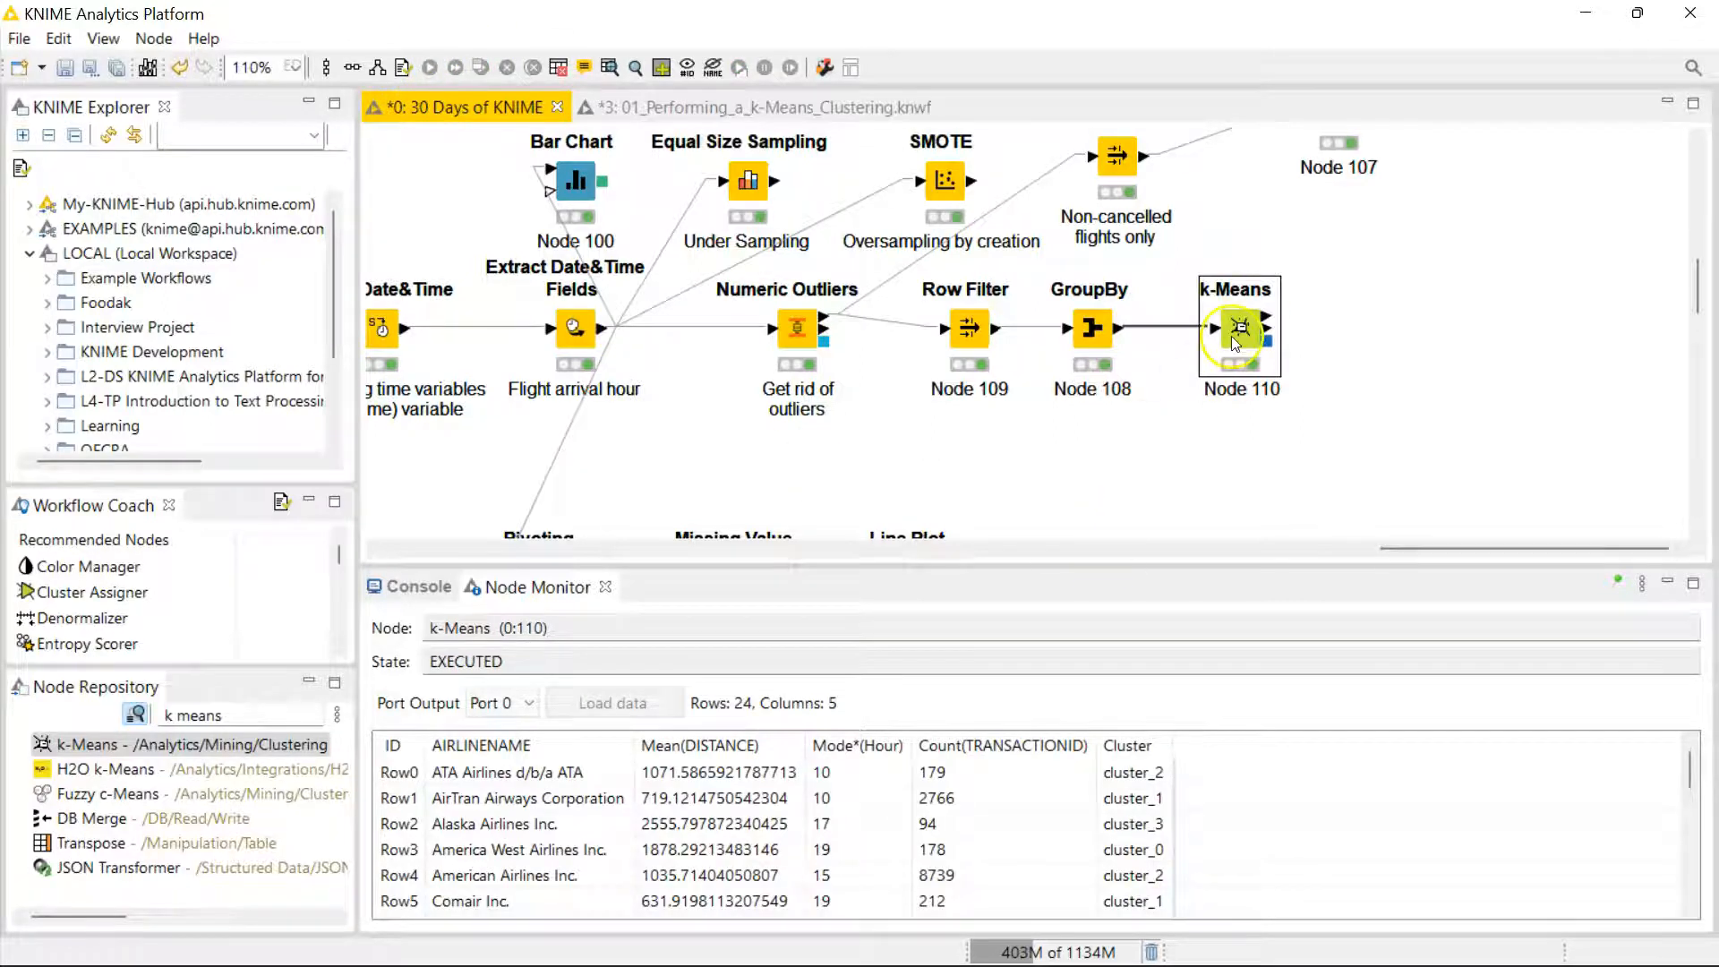
{"action": "right_click", "coordinate": [1238, 326]}
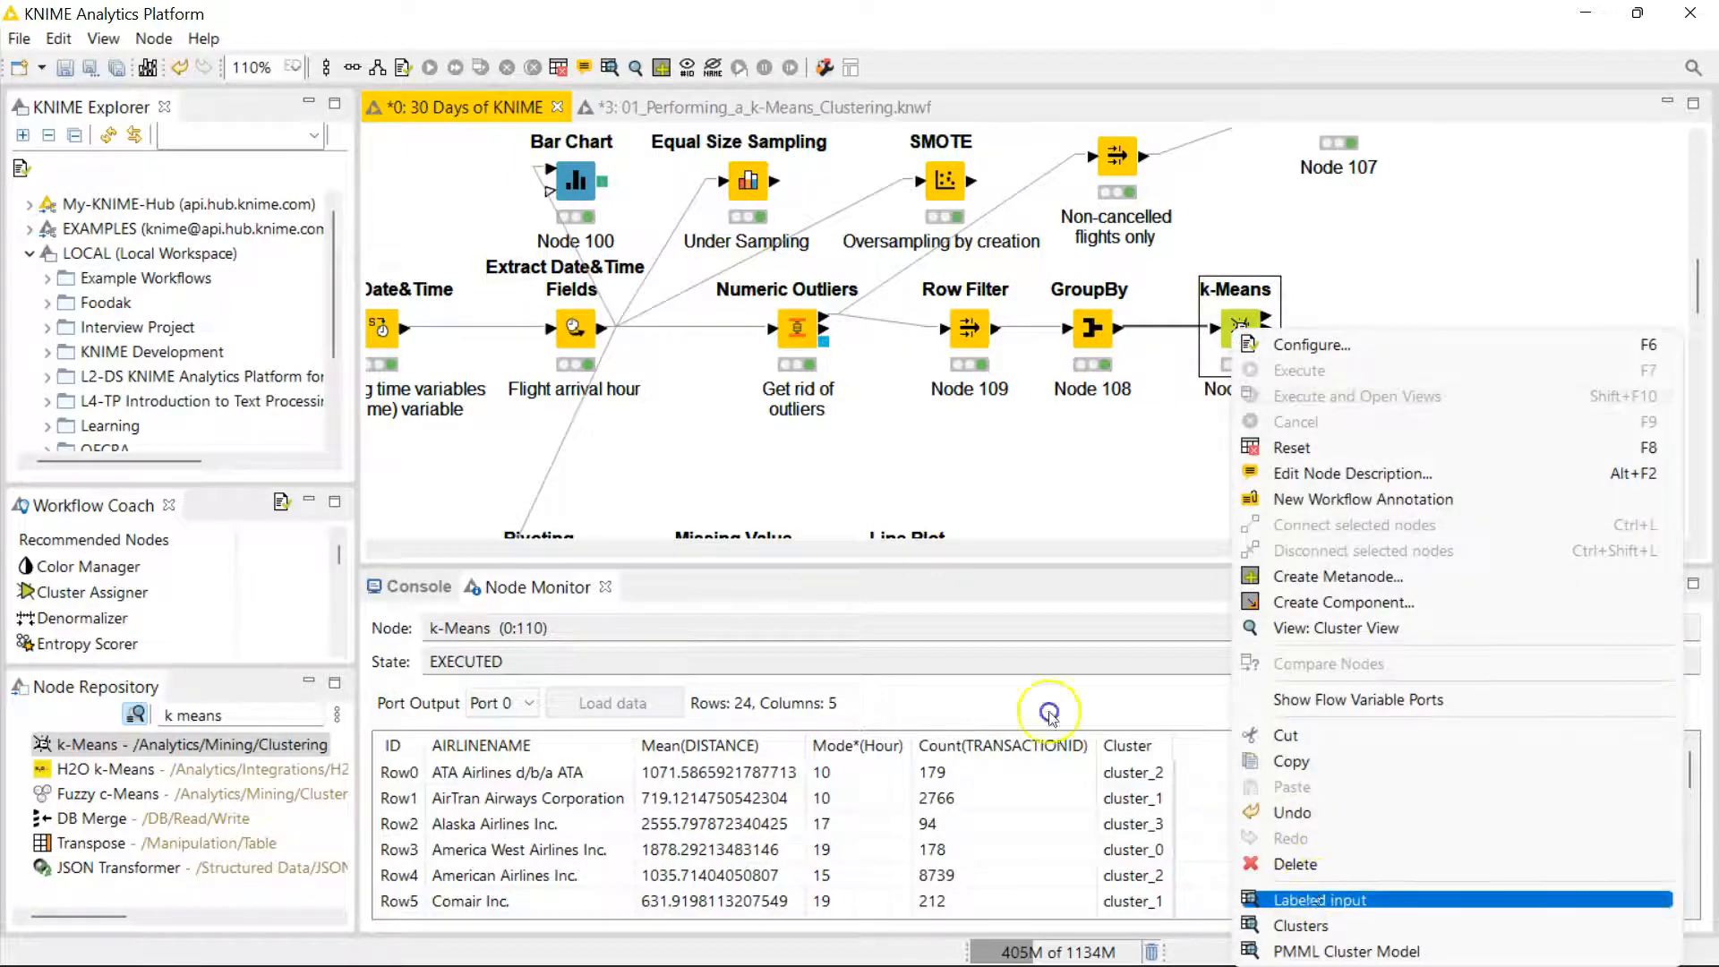
{"action": "left_click", "coordinate": [1319, 898]}
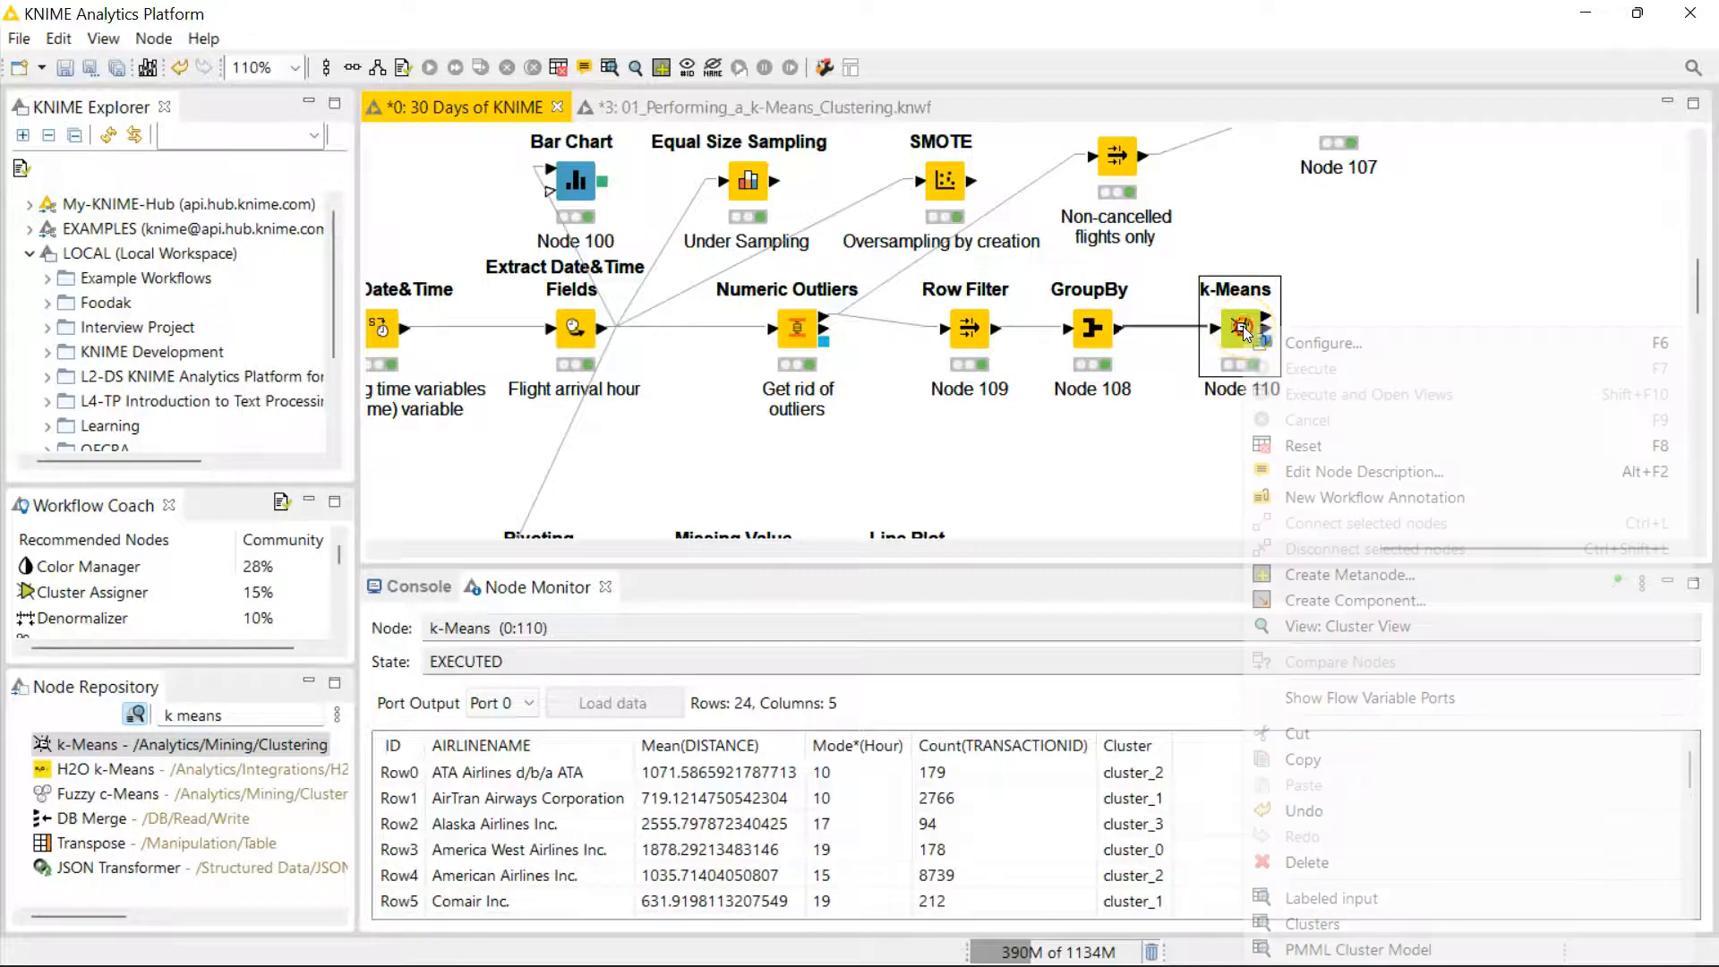
{"action": "left_click", "coordinate": [1346, 626]}
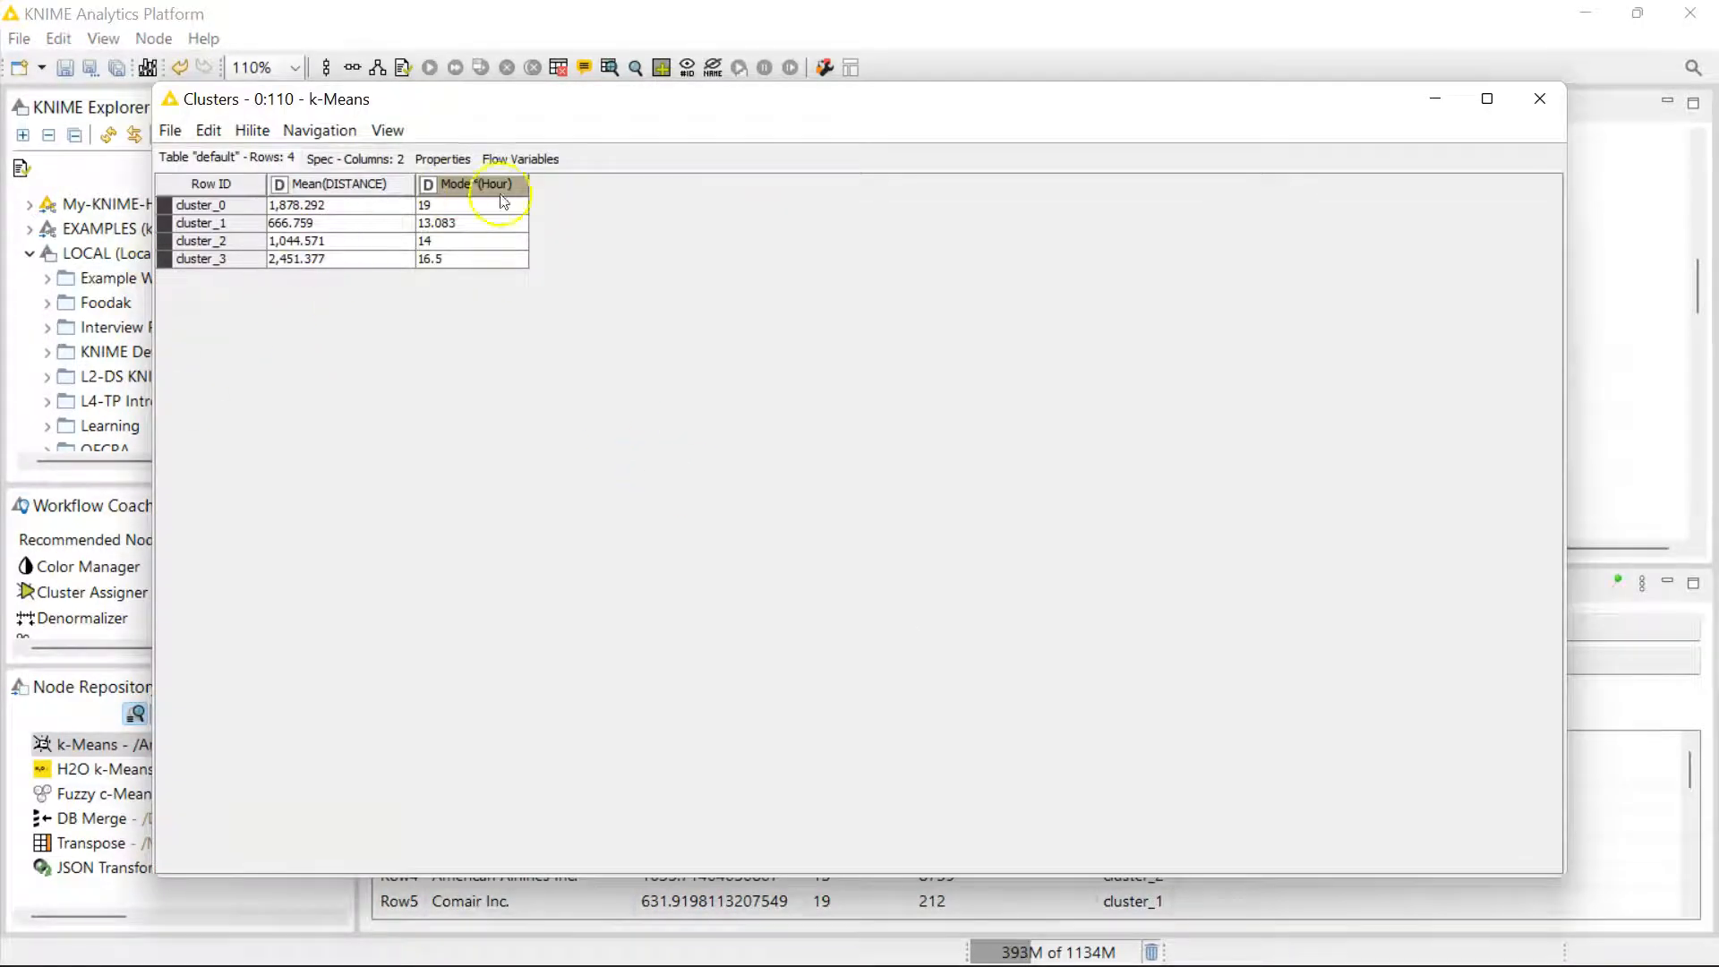
{"action": "left_click", "coordinate": [1540, 98]}
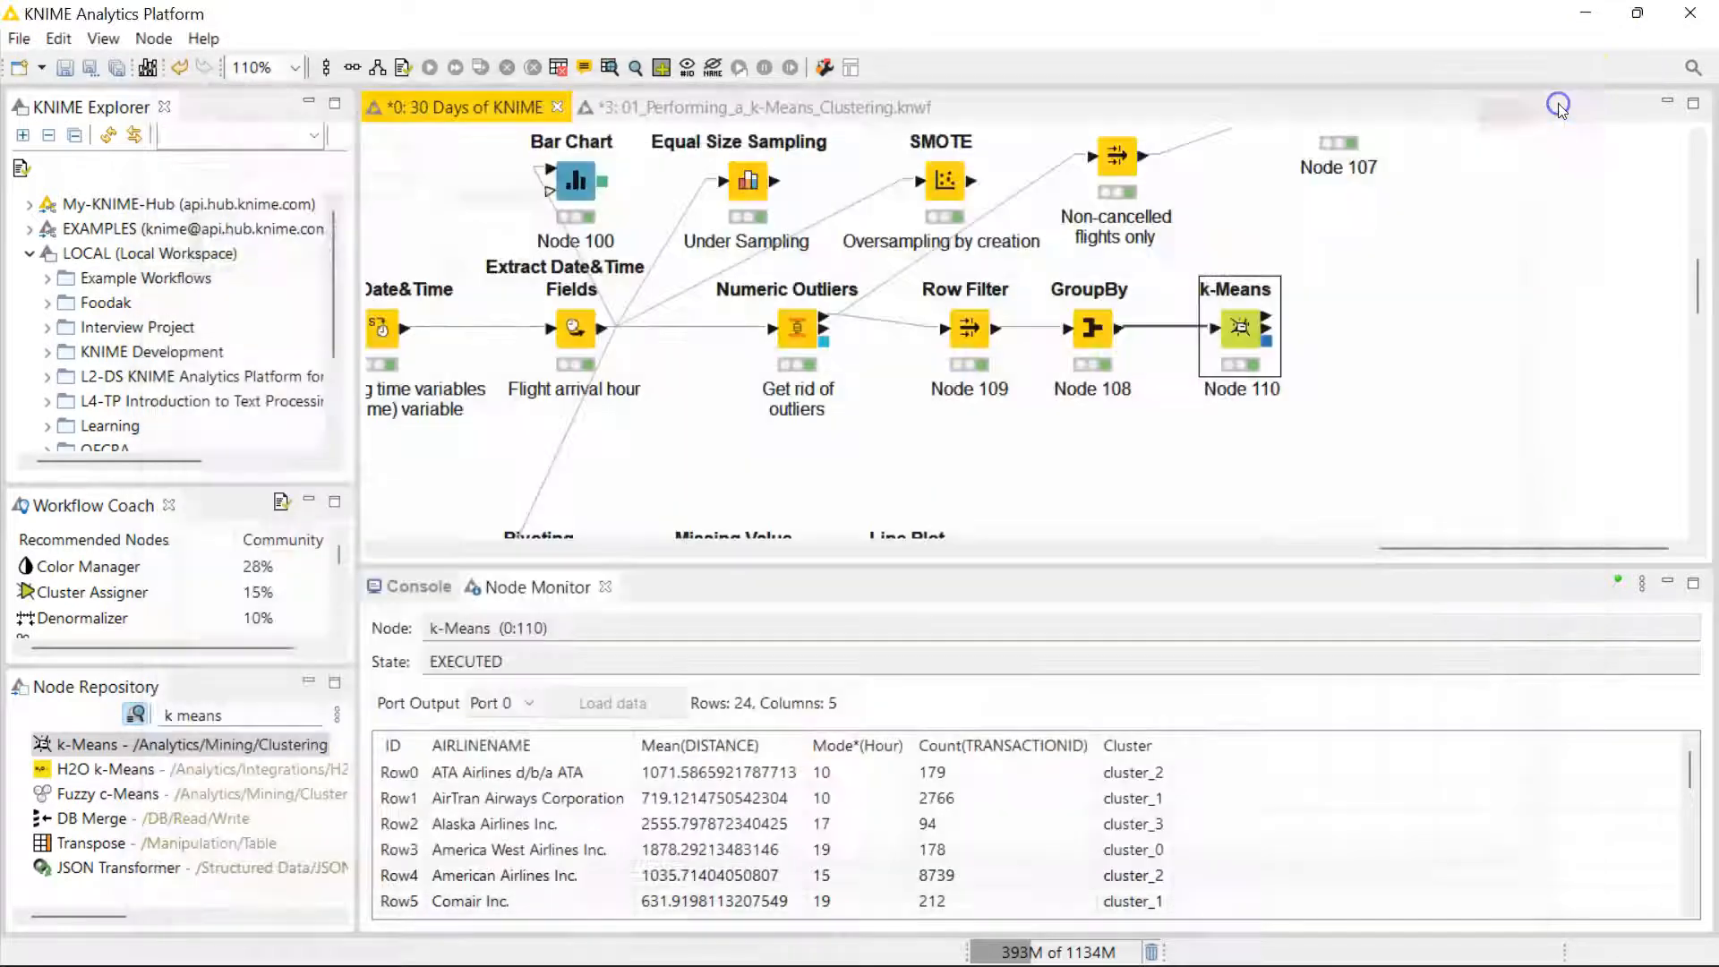
{"action": "mouse_move", "coordinate": [1338, 286]}
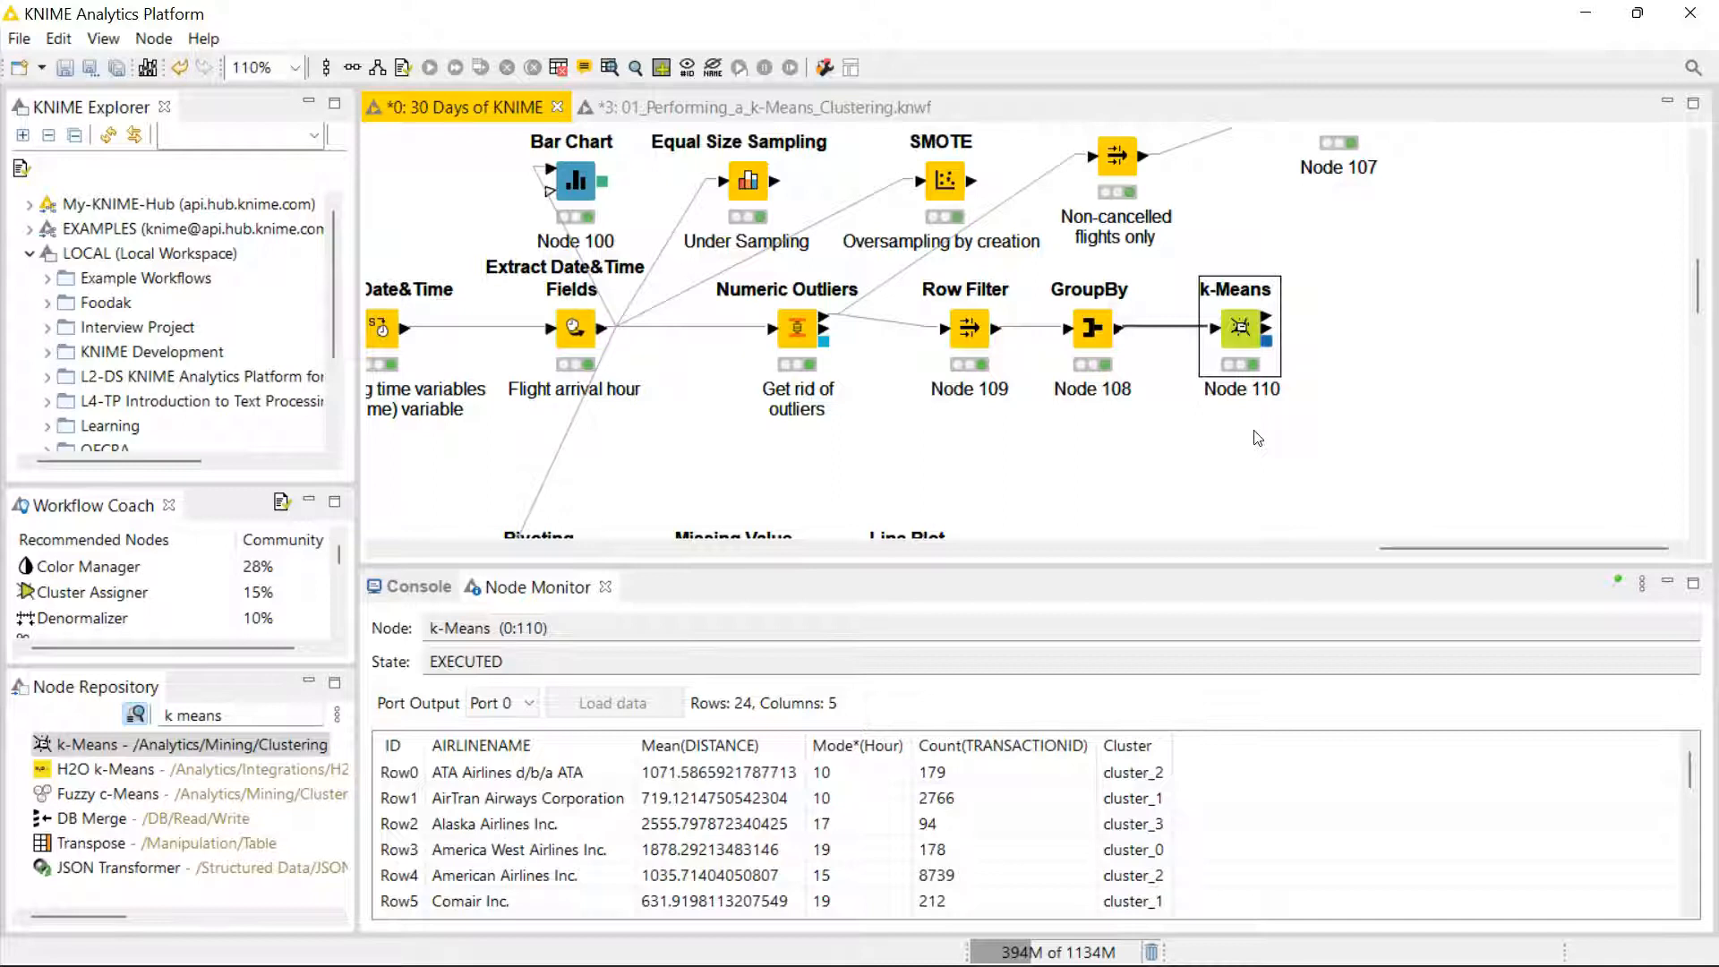
{"action": "mouse_move", "coordinate": [1176, 300]}
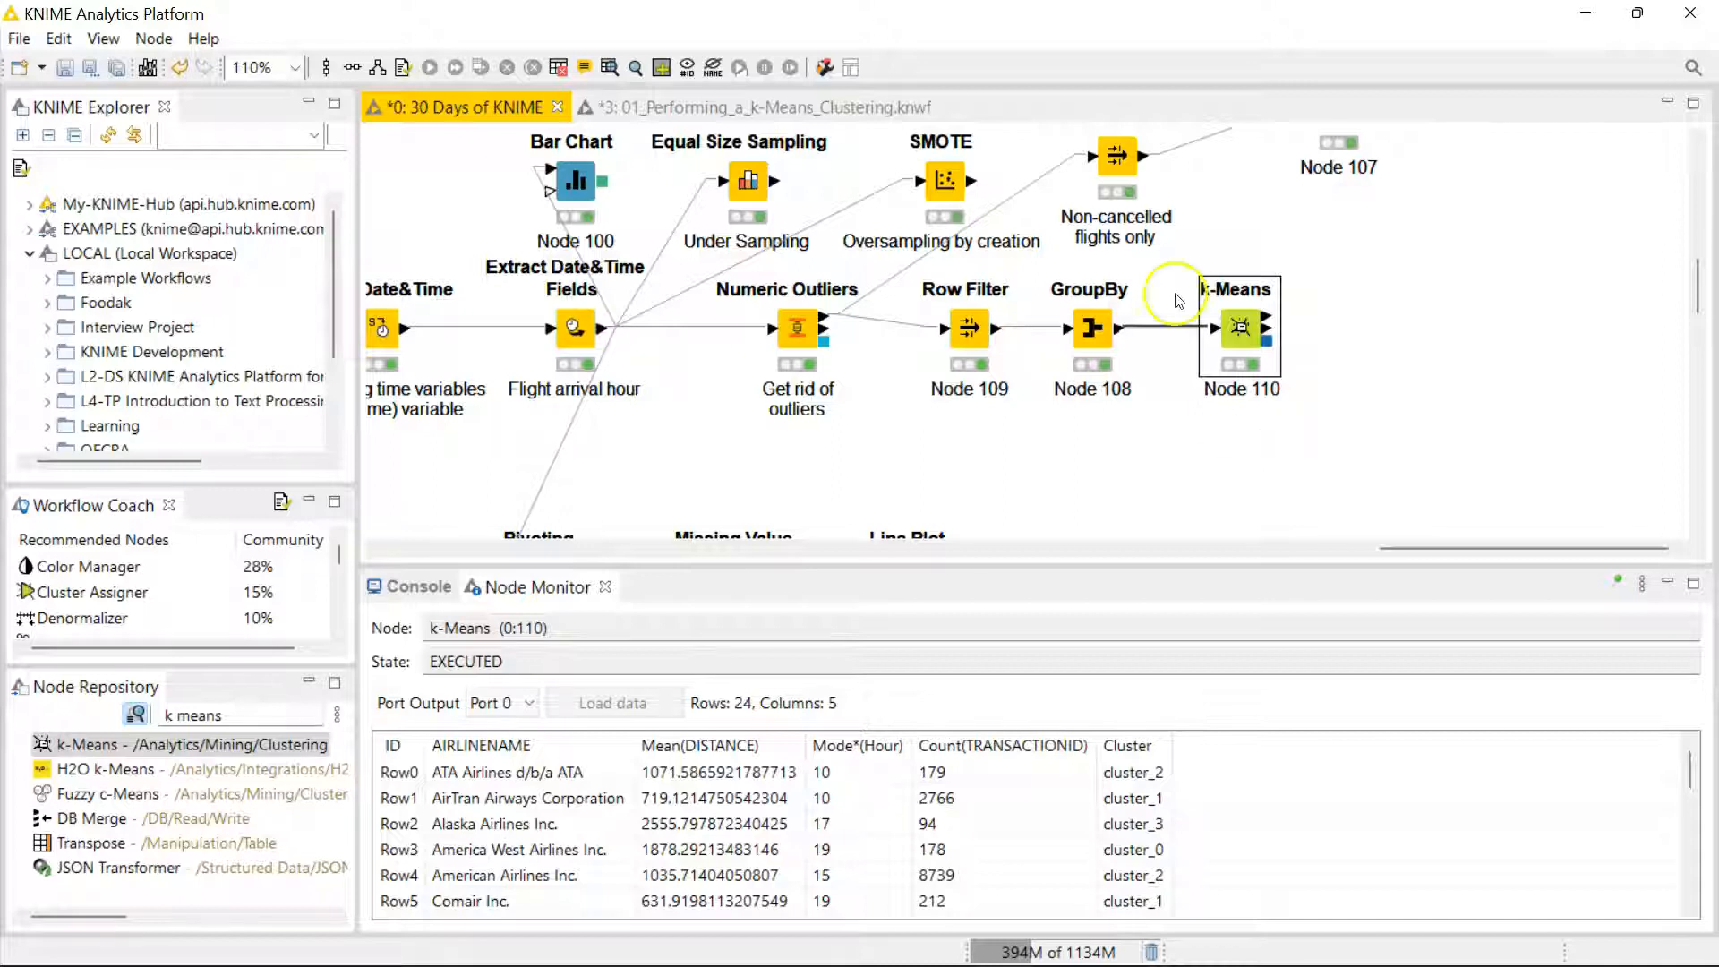
- Verify the k-Means settings still show 4 clusters on Mean(DISTANCE) and Mode*(Hour)
{"action": "double_click", "coordinate": [1239, 326]}
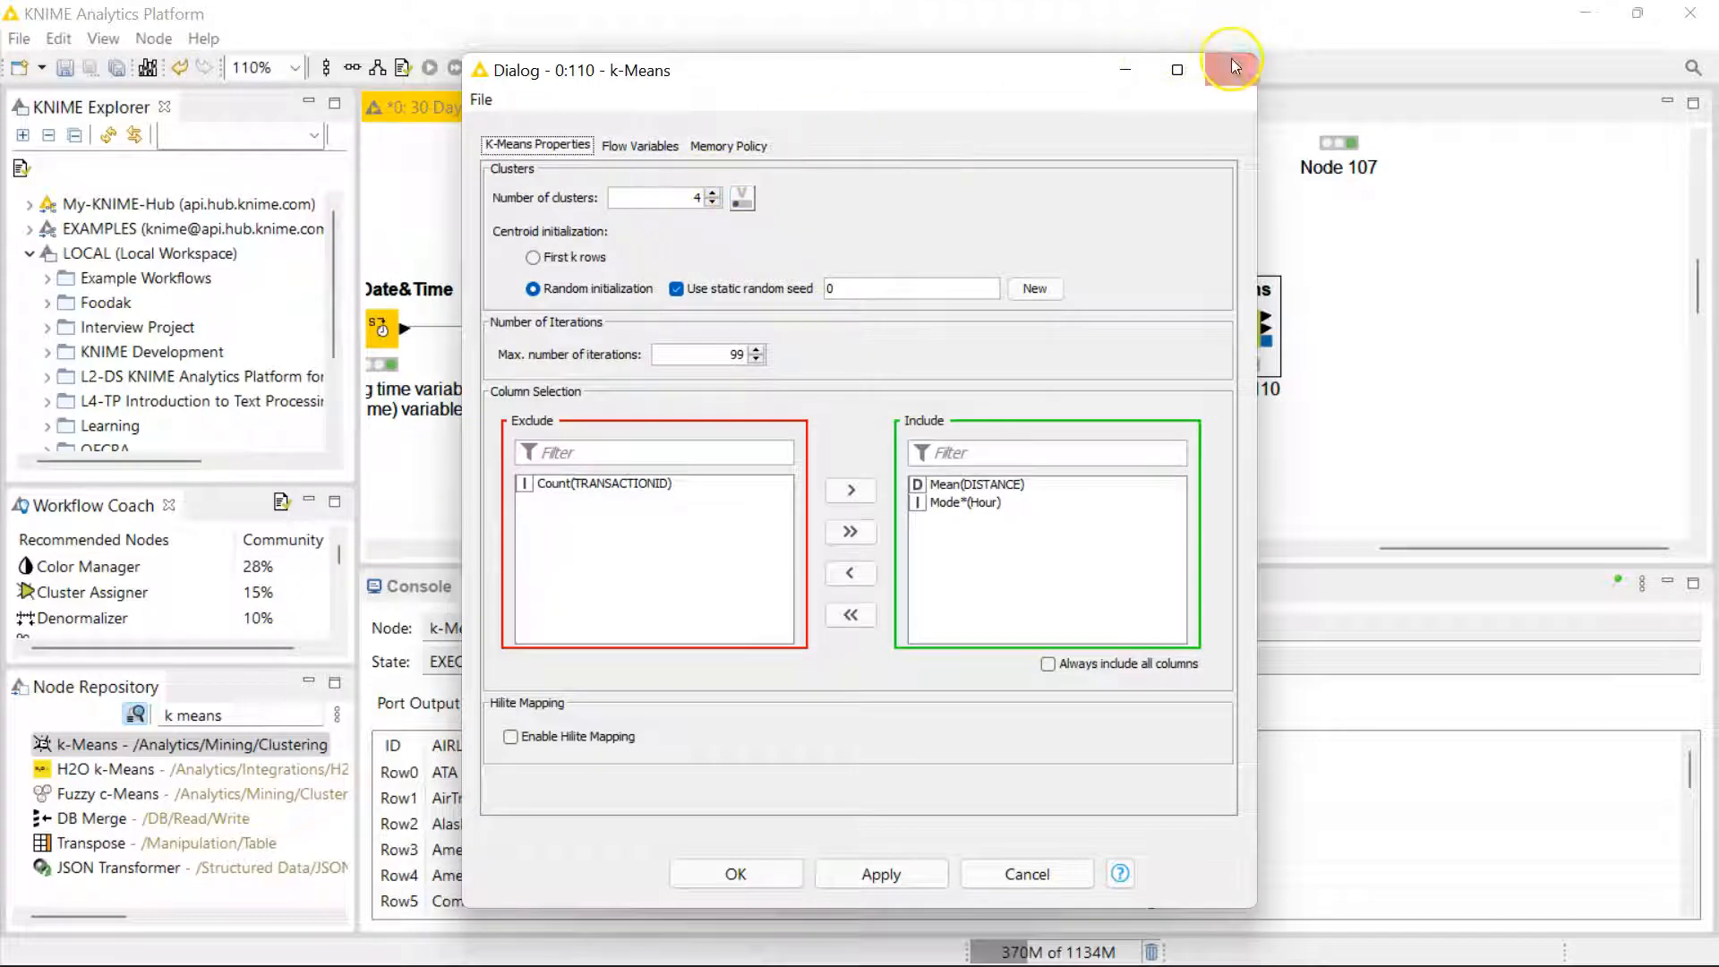
{"action": "left_click", "coordinate": [1230, 70]}
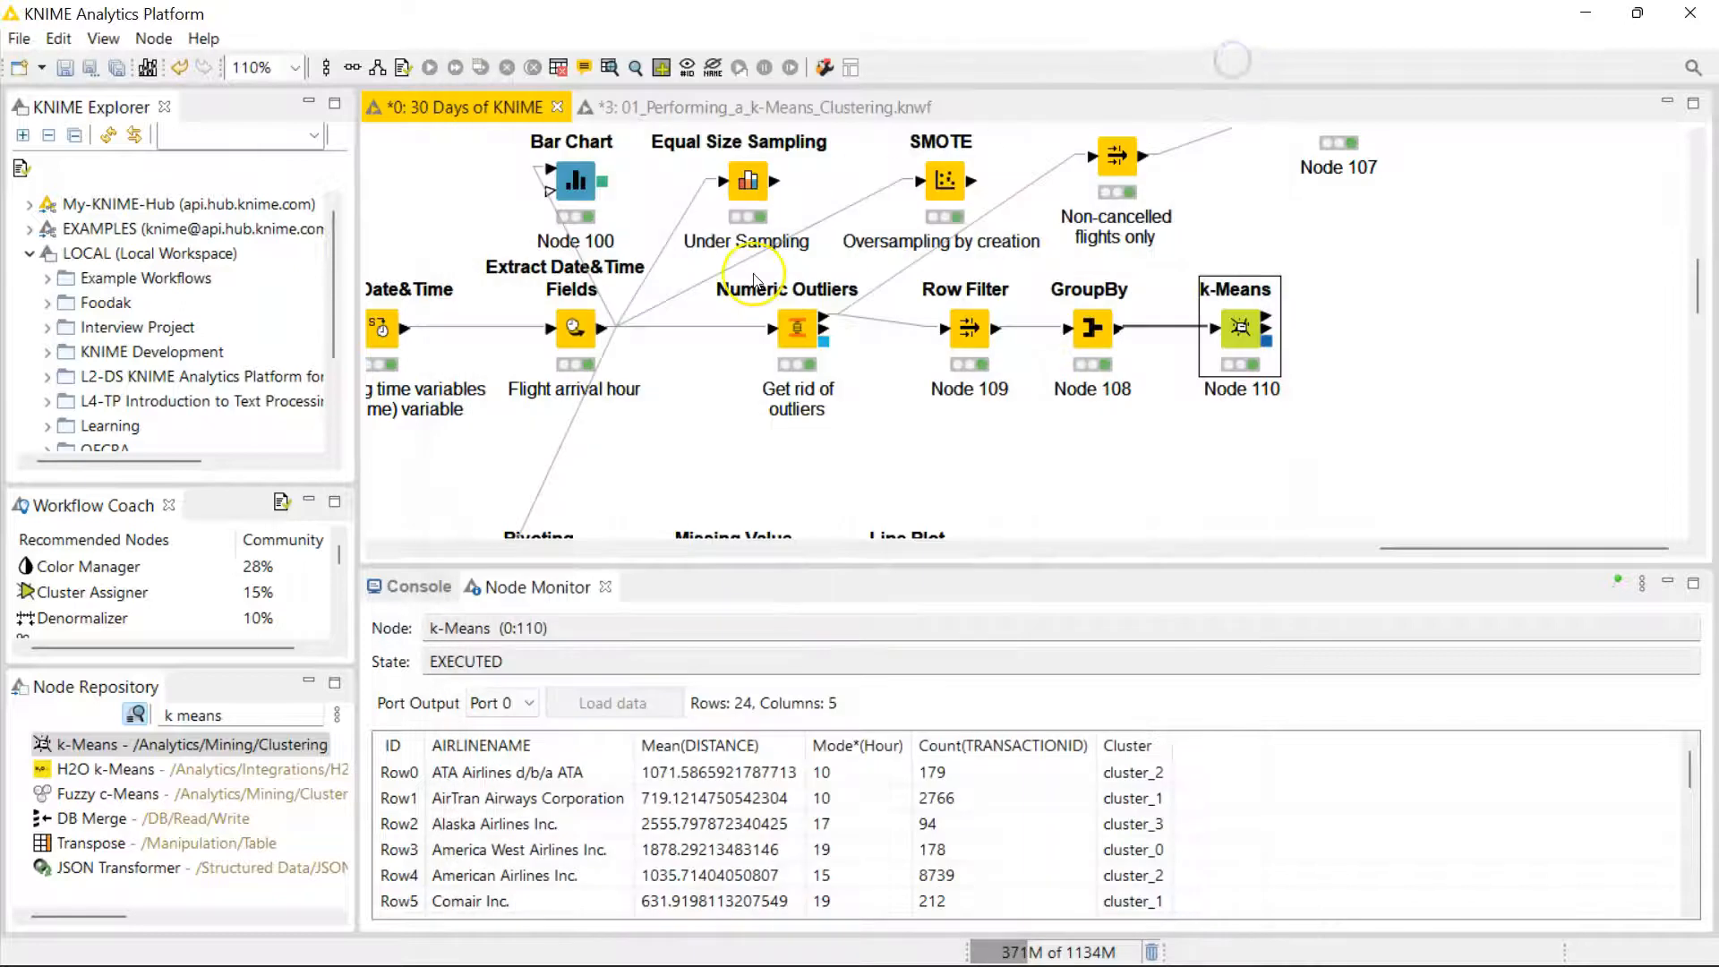
{"action": "mouse_move", "coordinate": [193, 714]}
{"action": "type", "text": "colo"}
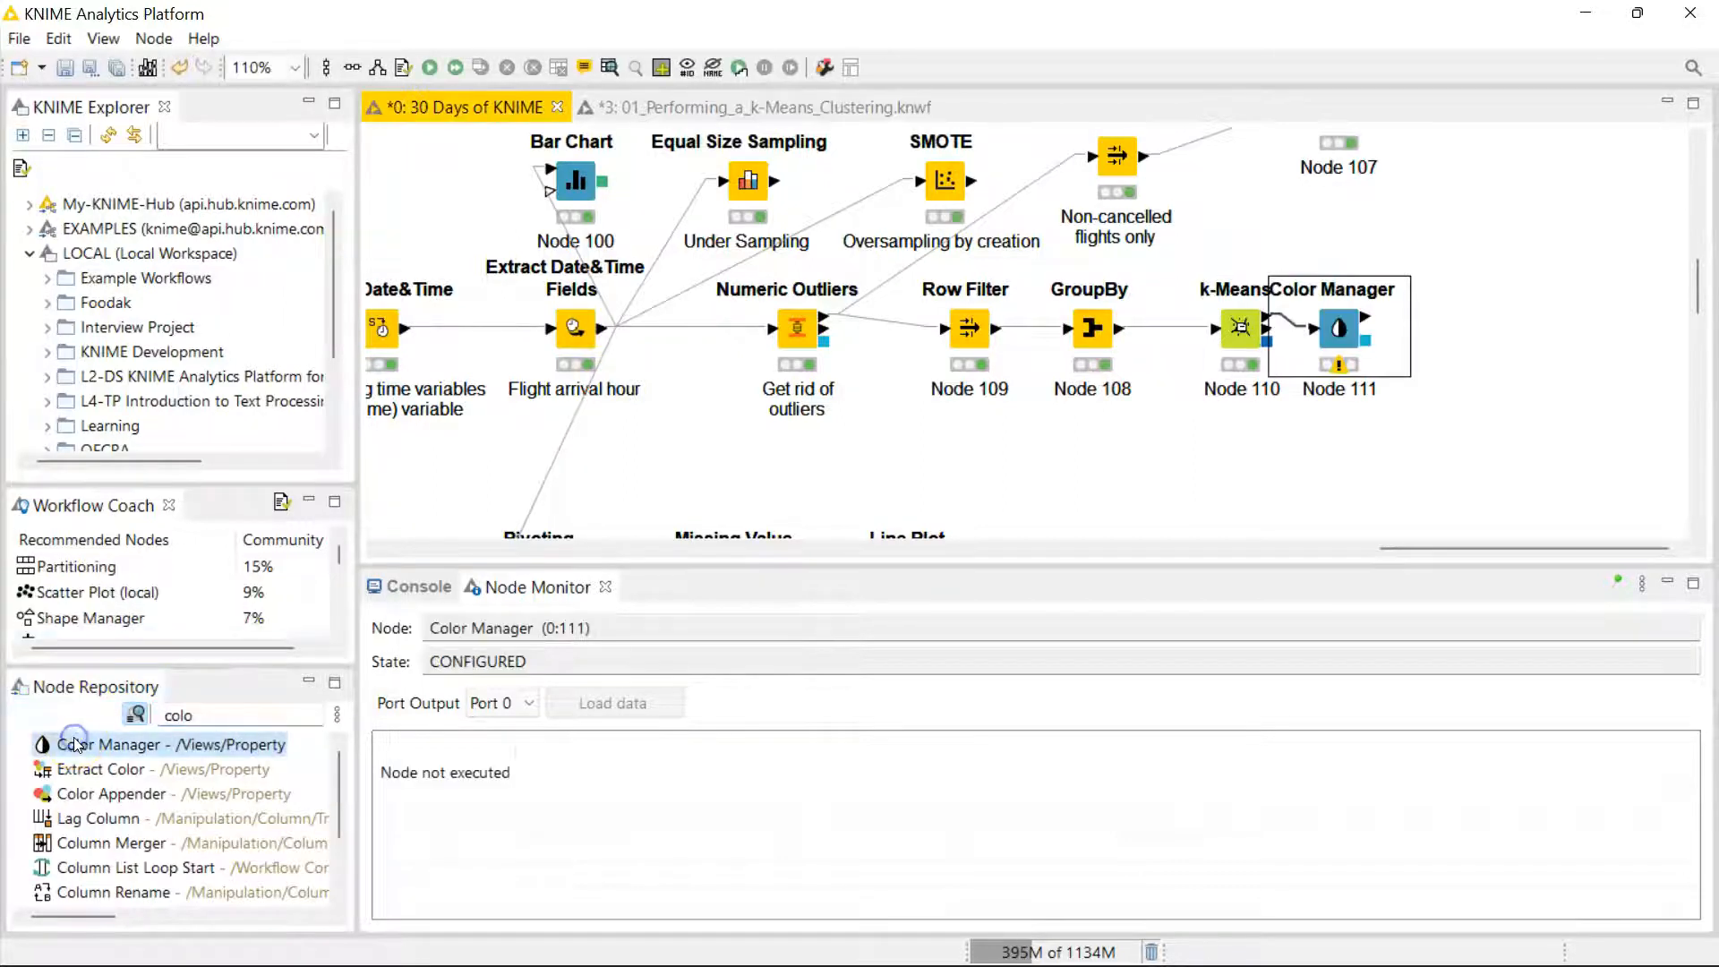
- Add Color Manager after k-Means and search the repository for the Scatter Plot node
{"action": "double_click", "coordinate": [1339, 326]}
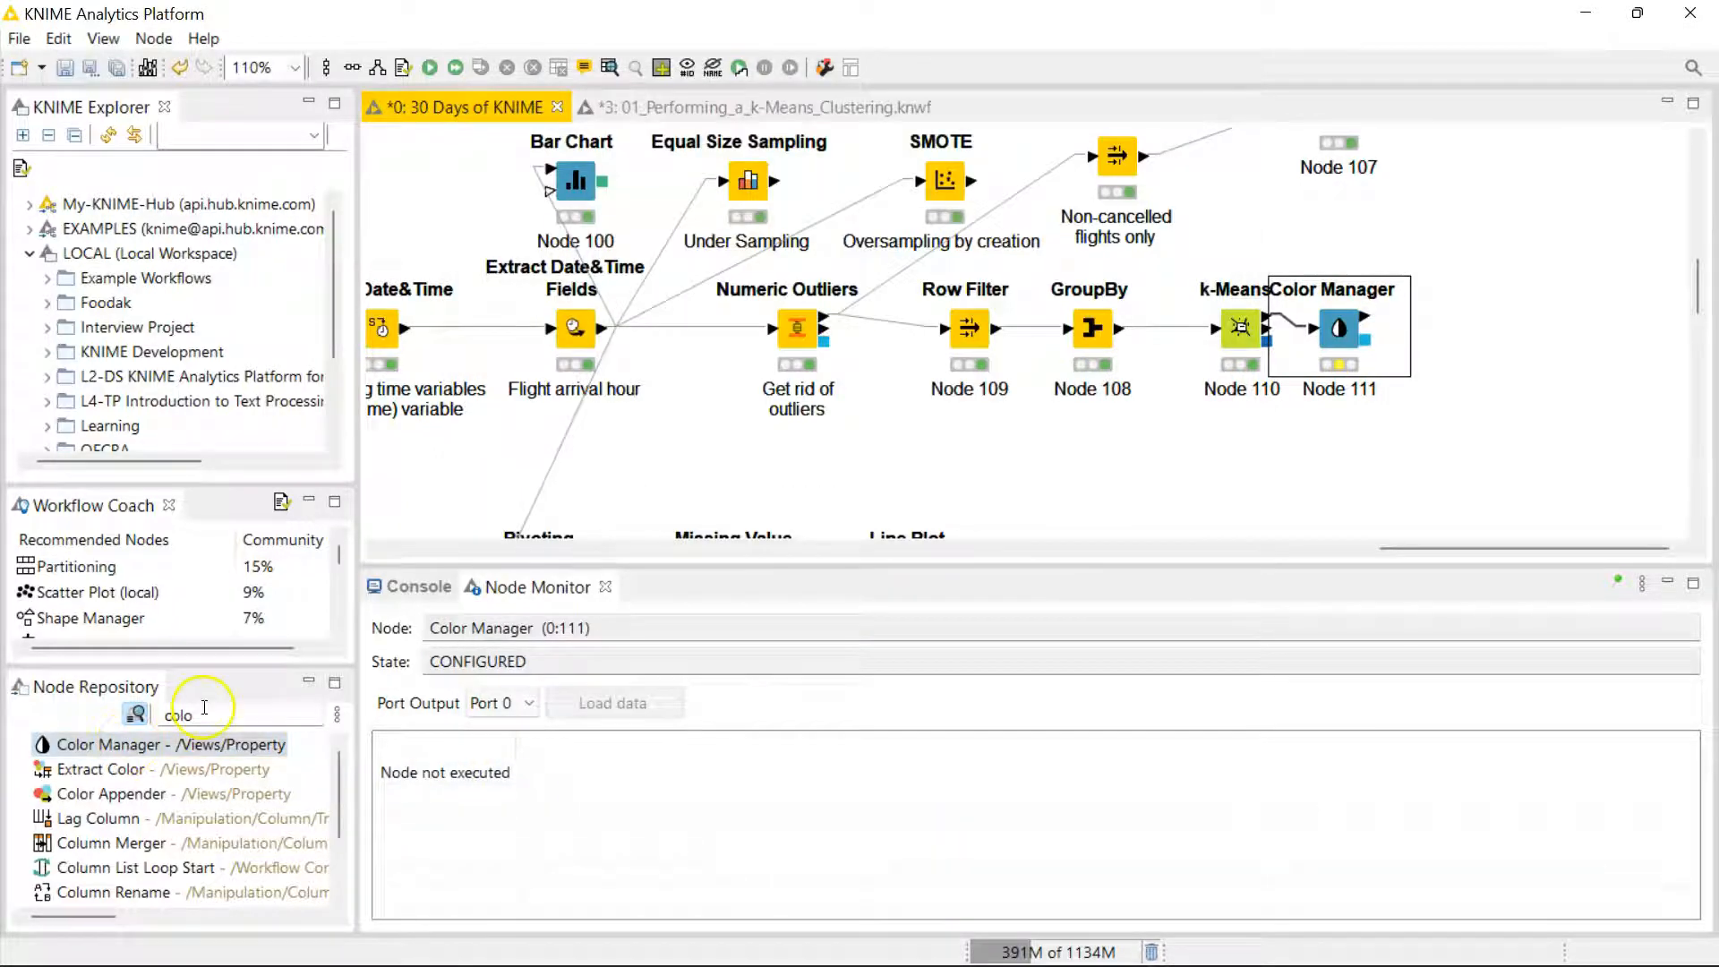
{"action": "type", "text": "scatt"}
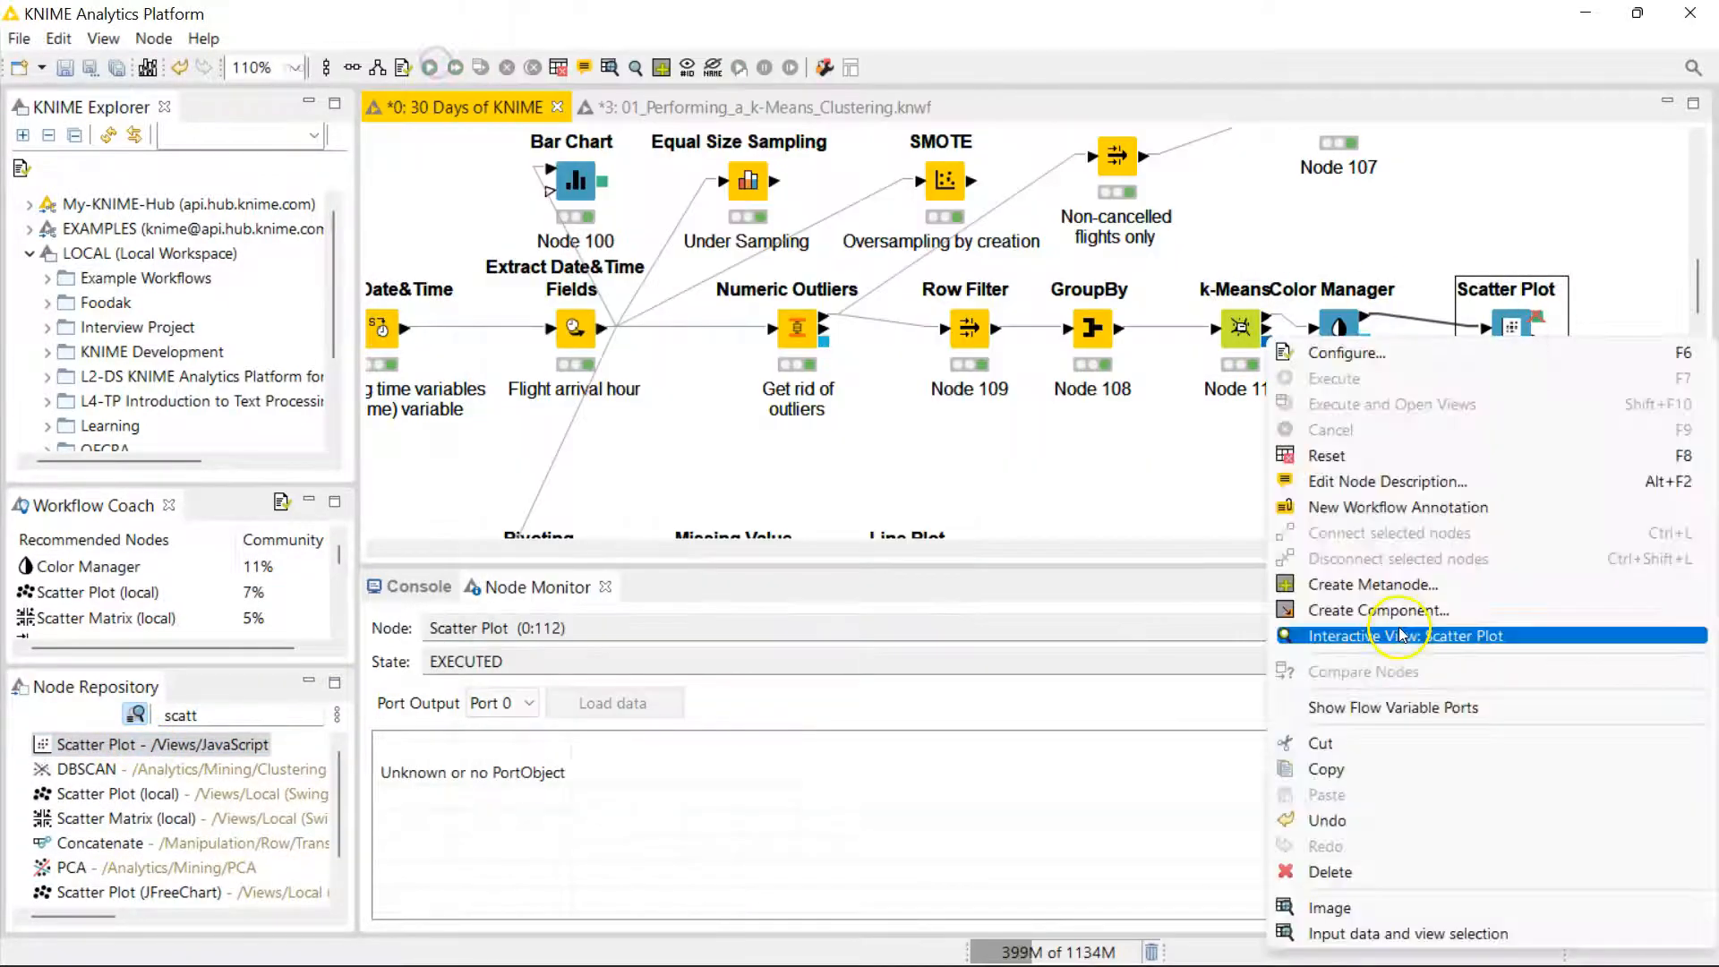
- Show the interactive scatter plot of Mean(DISTANCE) vs Mode*(Hour) coloured by cluster
{"action": "left_click", "coordinate": [1403, 636]}
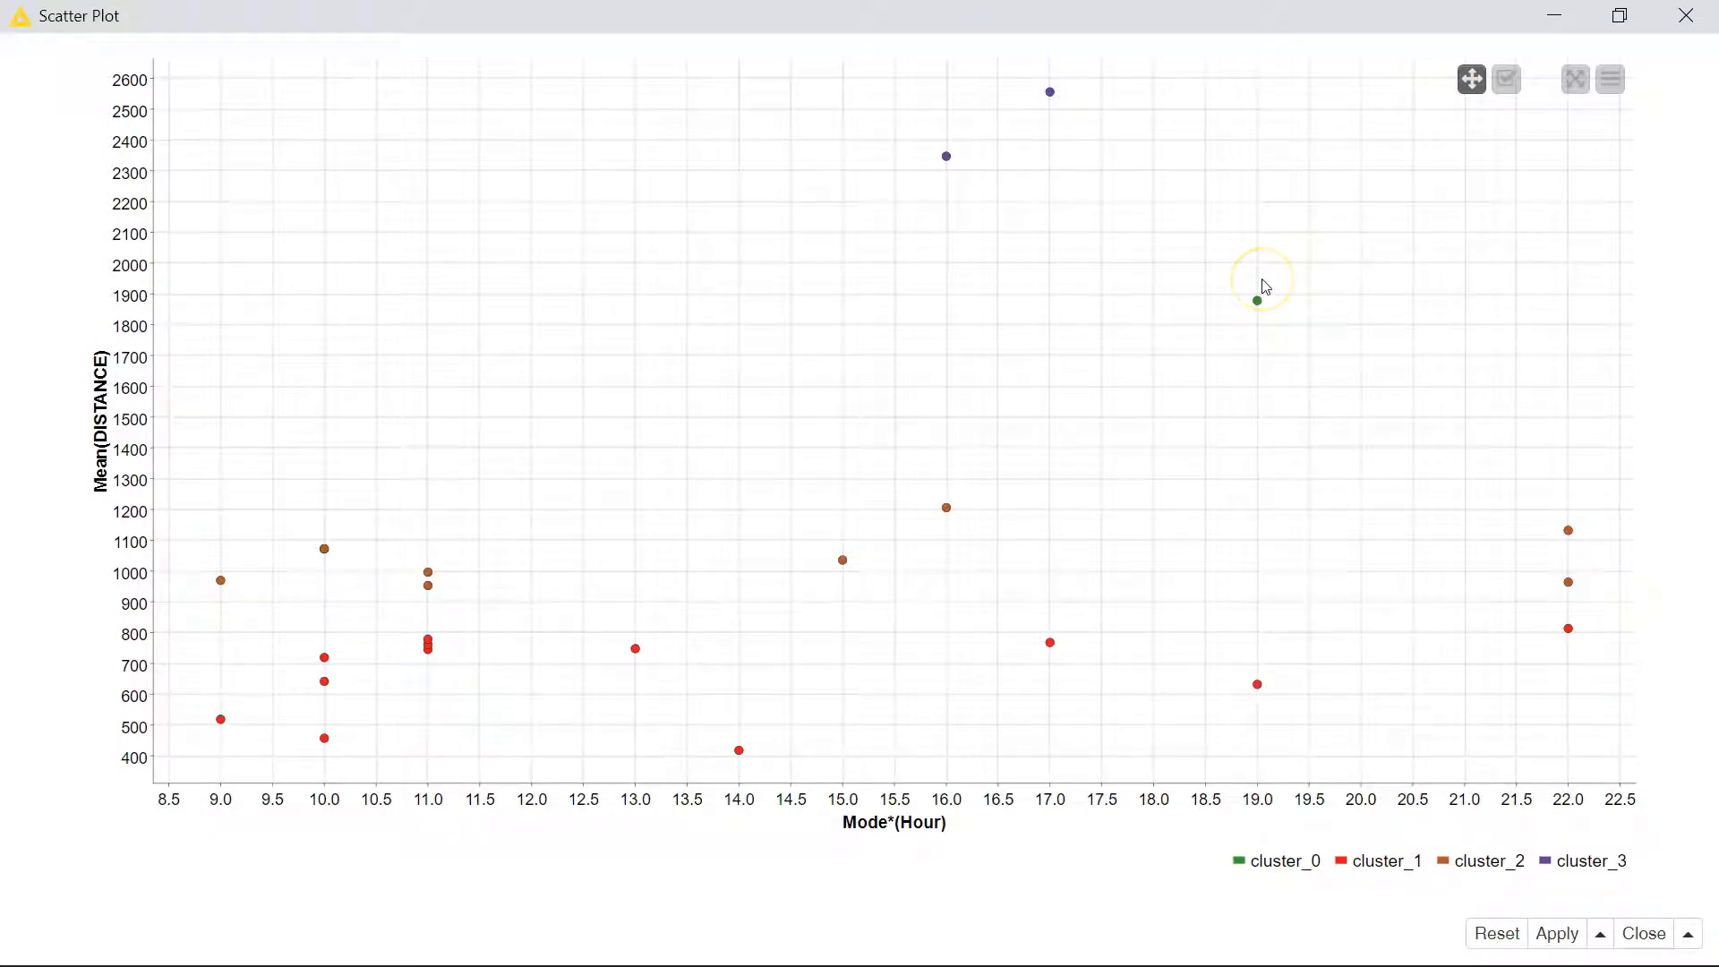
{"action": "mouse_move", "coordinate": [428, 677]}
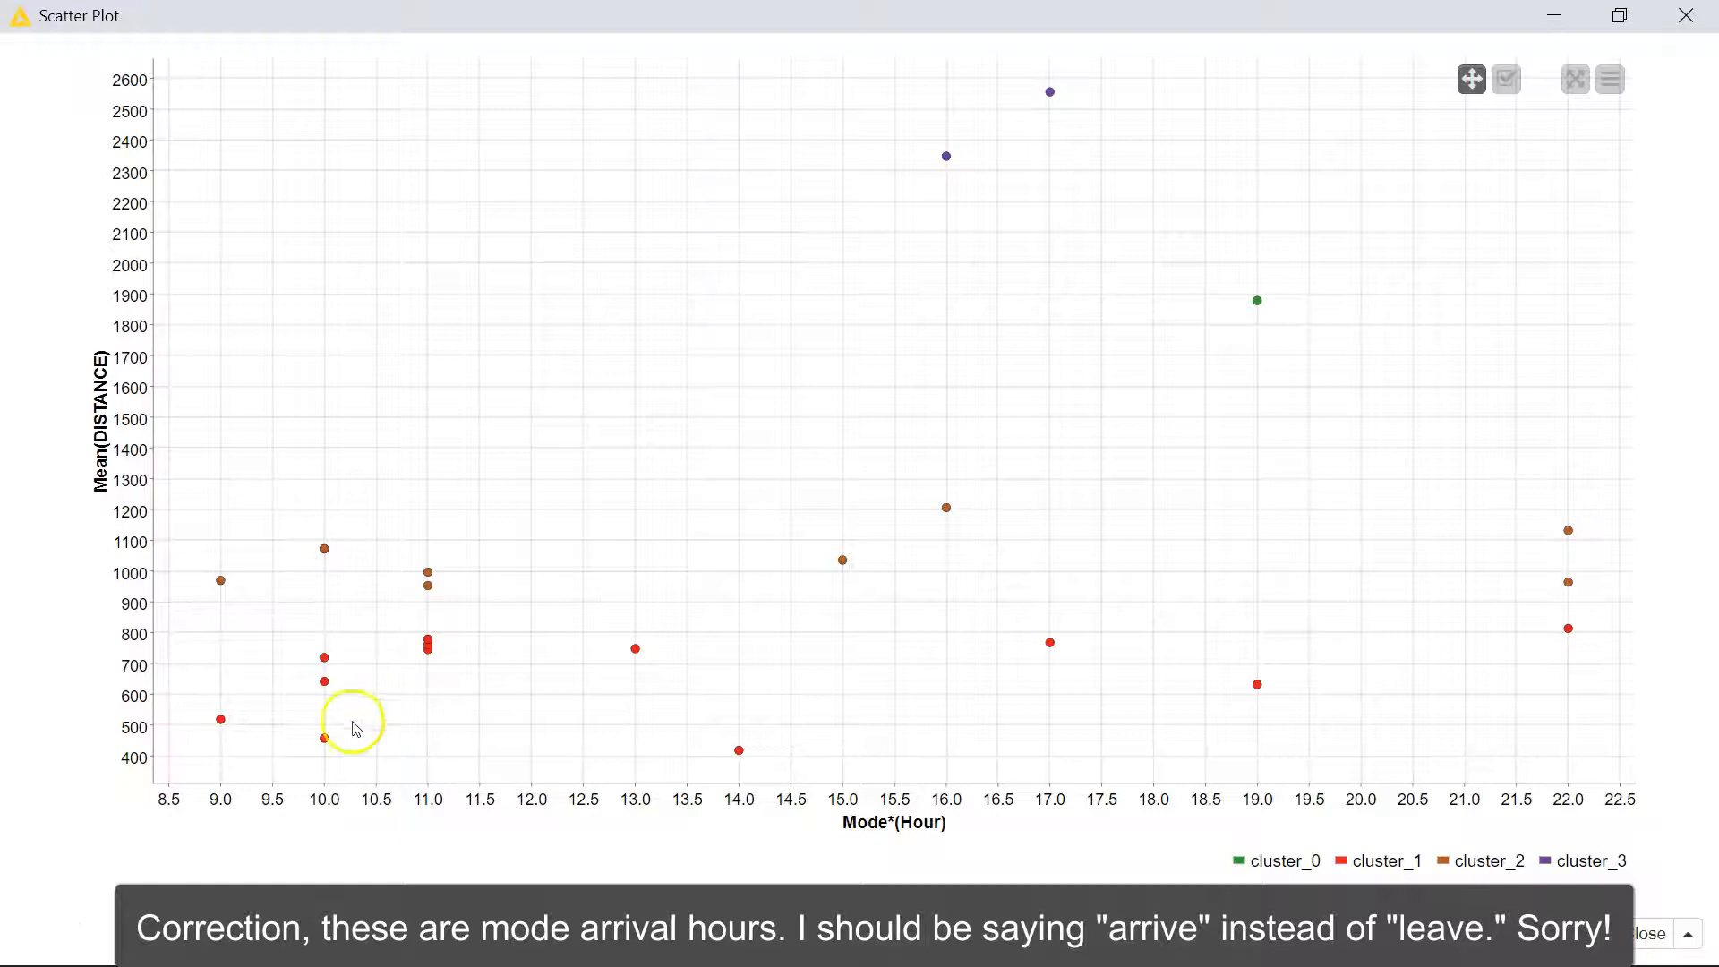
{"action": "mouse_move", "coordinate": [148, 636]}
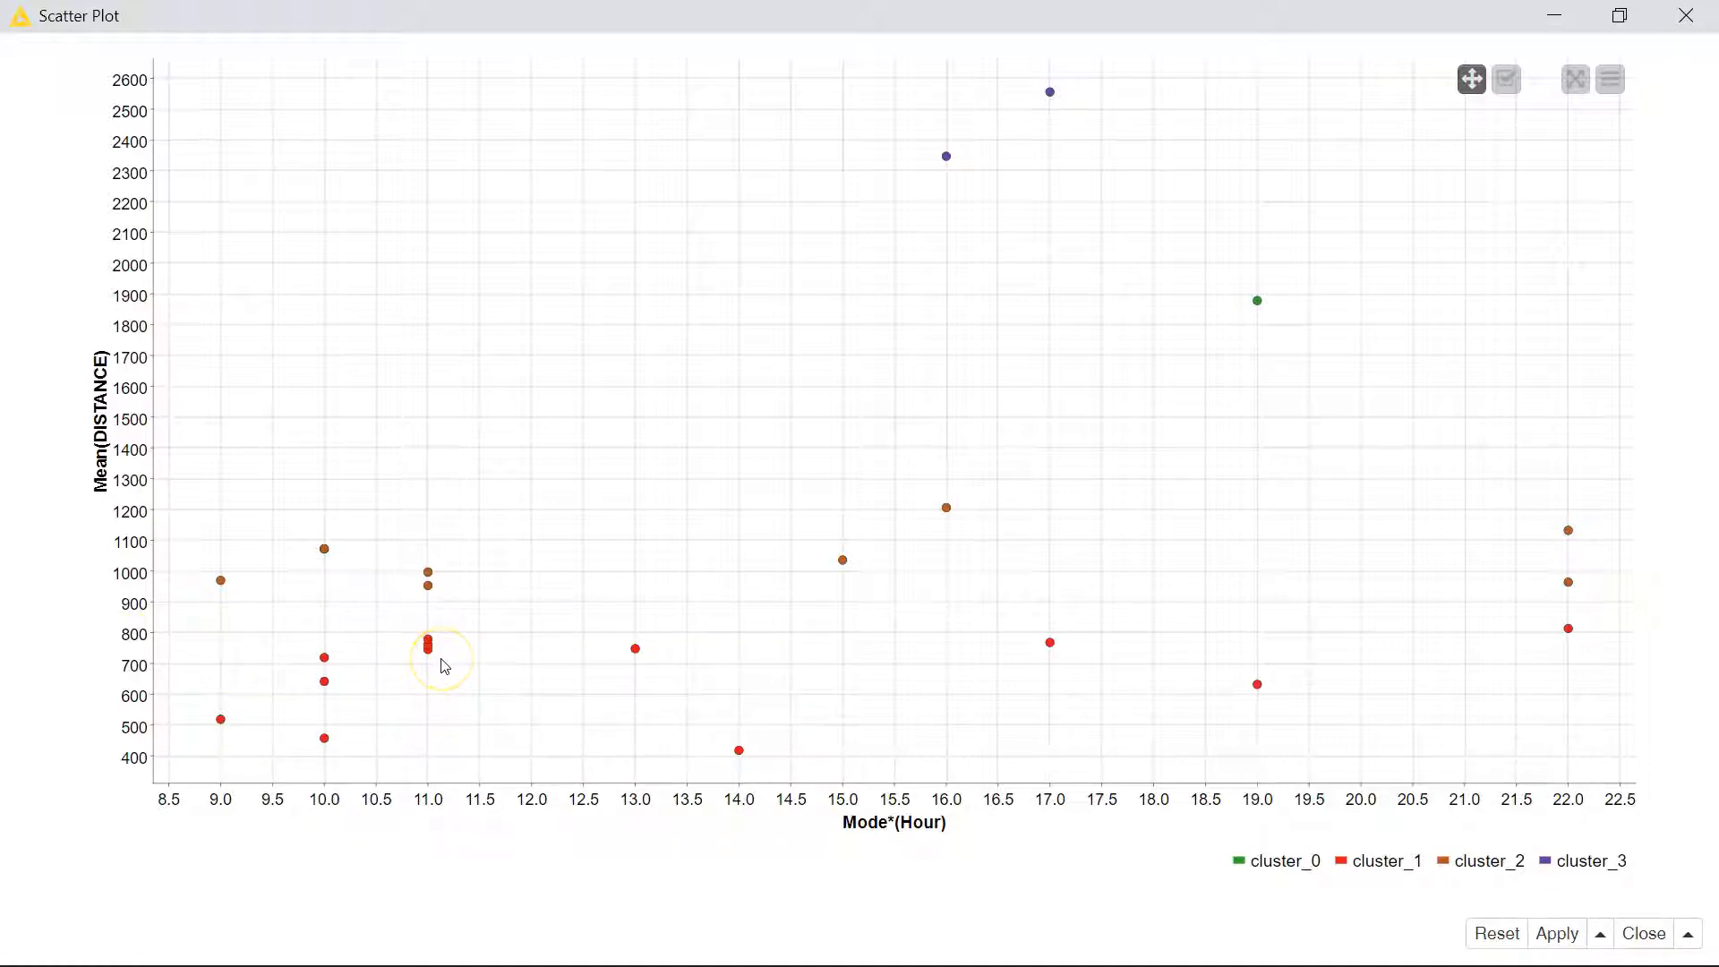
{"action": "mouse_move", "coordinate": [1314, 816]}
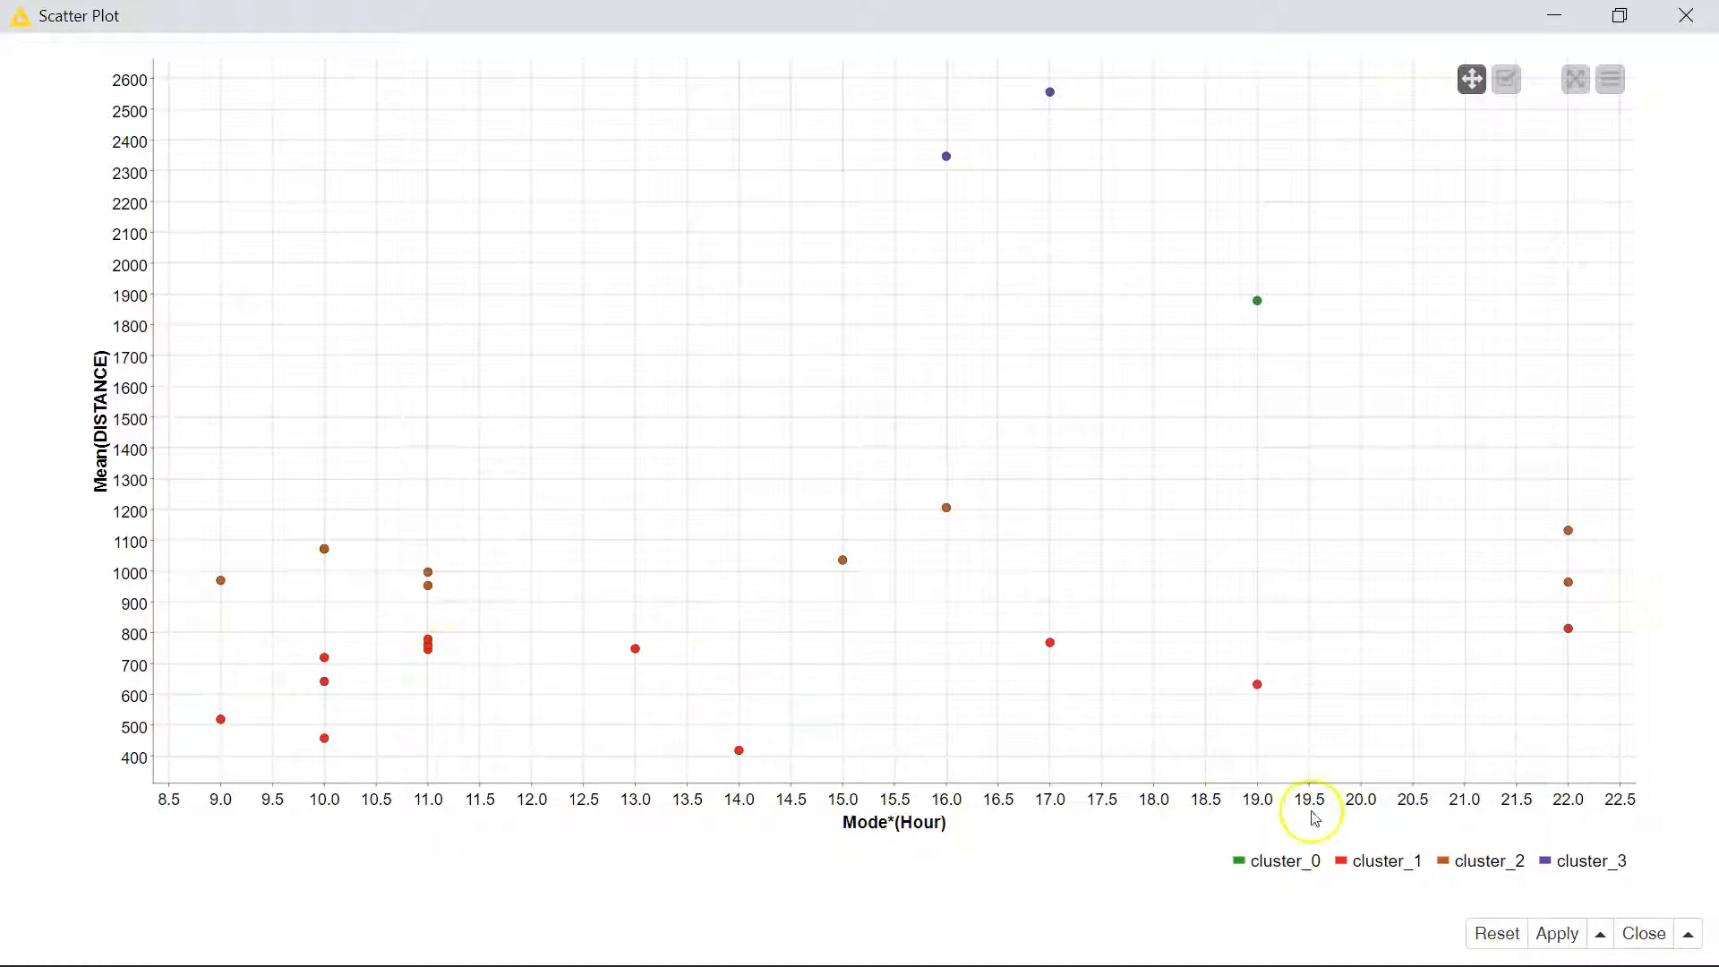
{"action": "mouse_move", "coordinate": [1480, 883]}
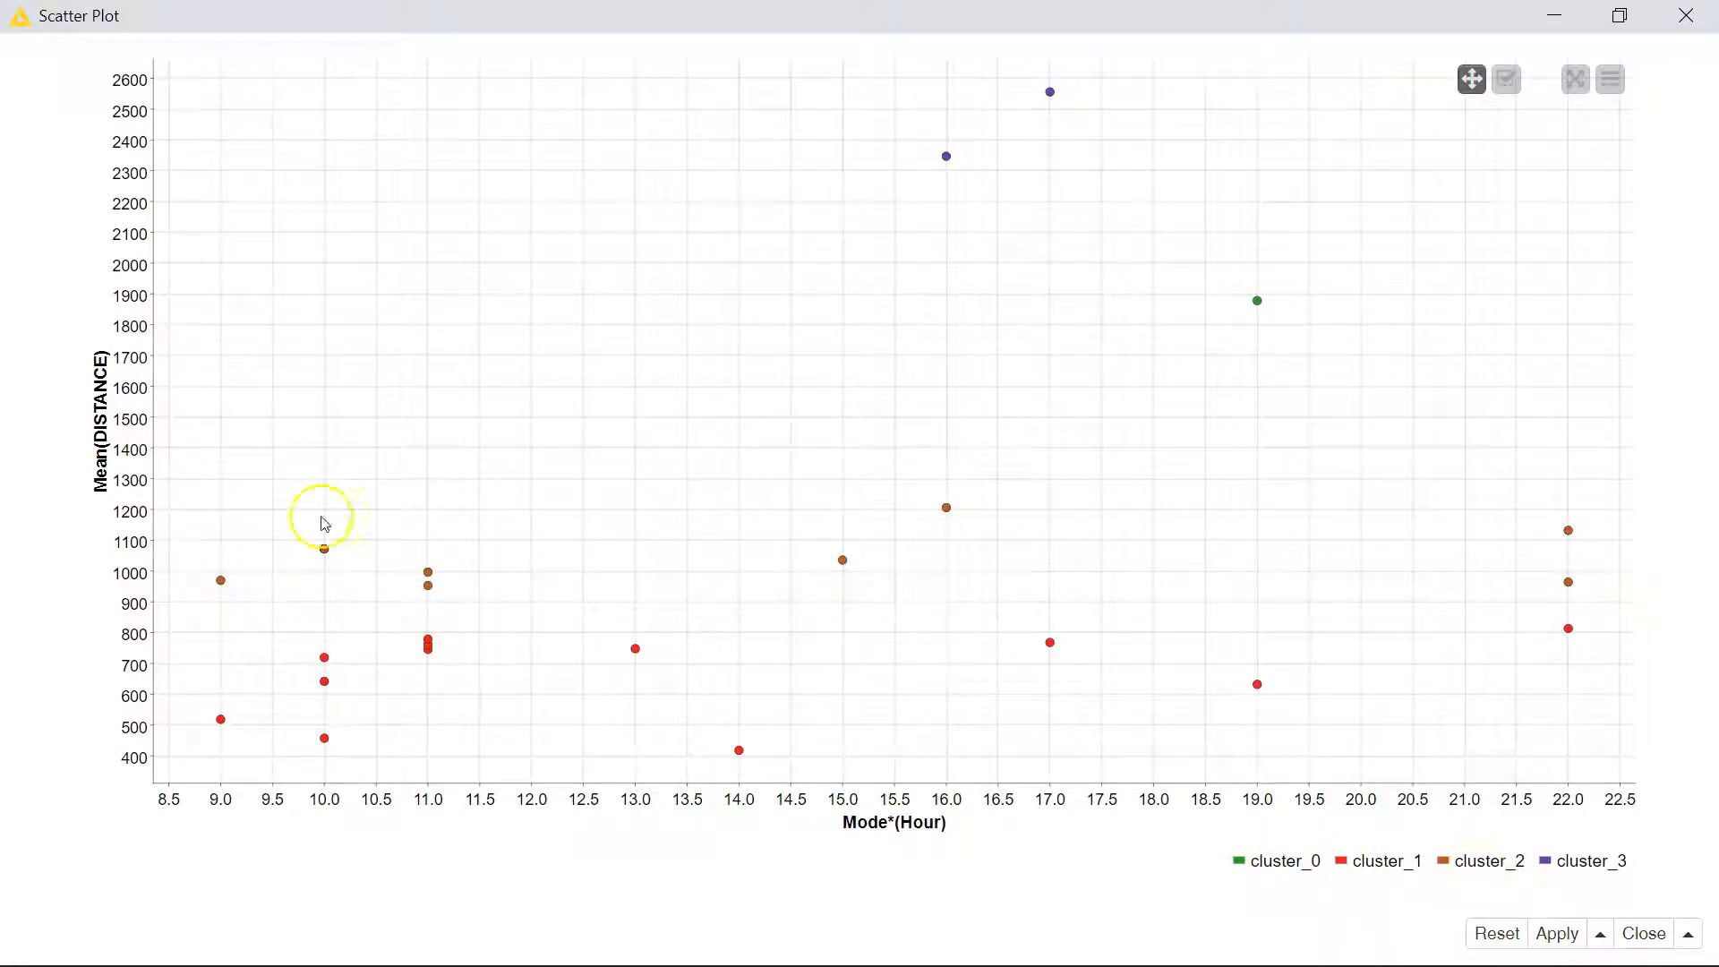
{"action": "mouse_move", "coordinate": [890, 537]}
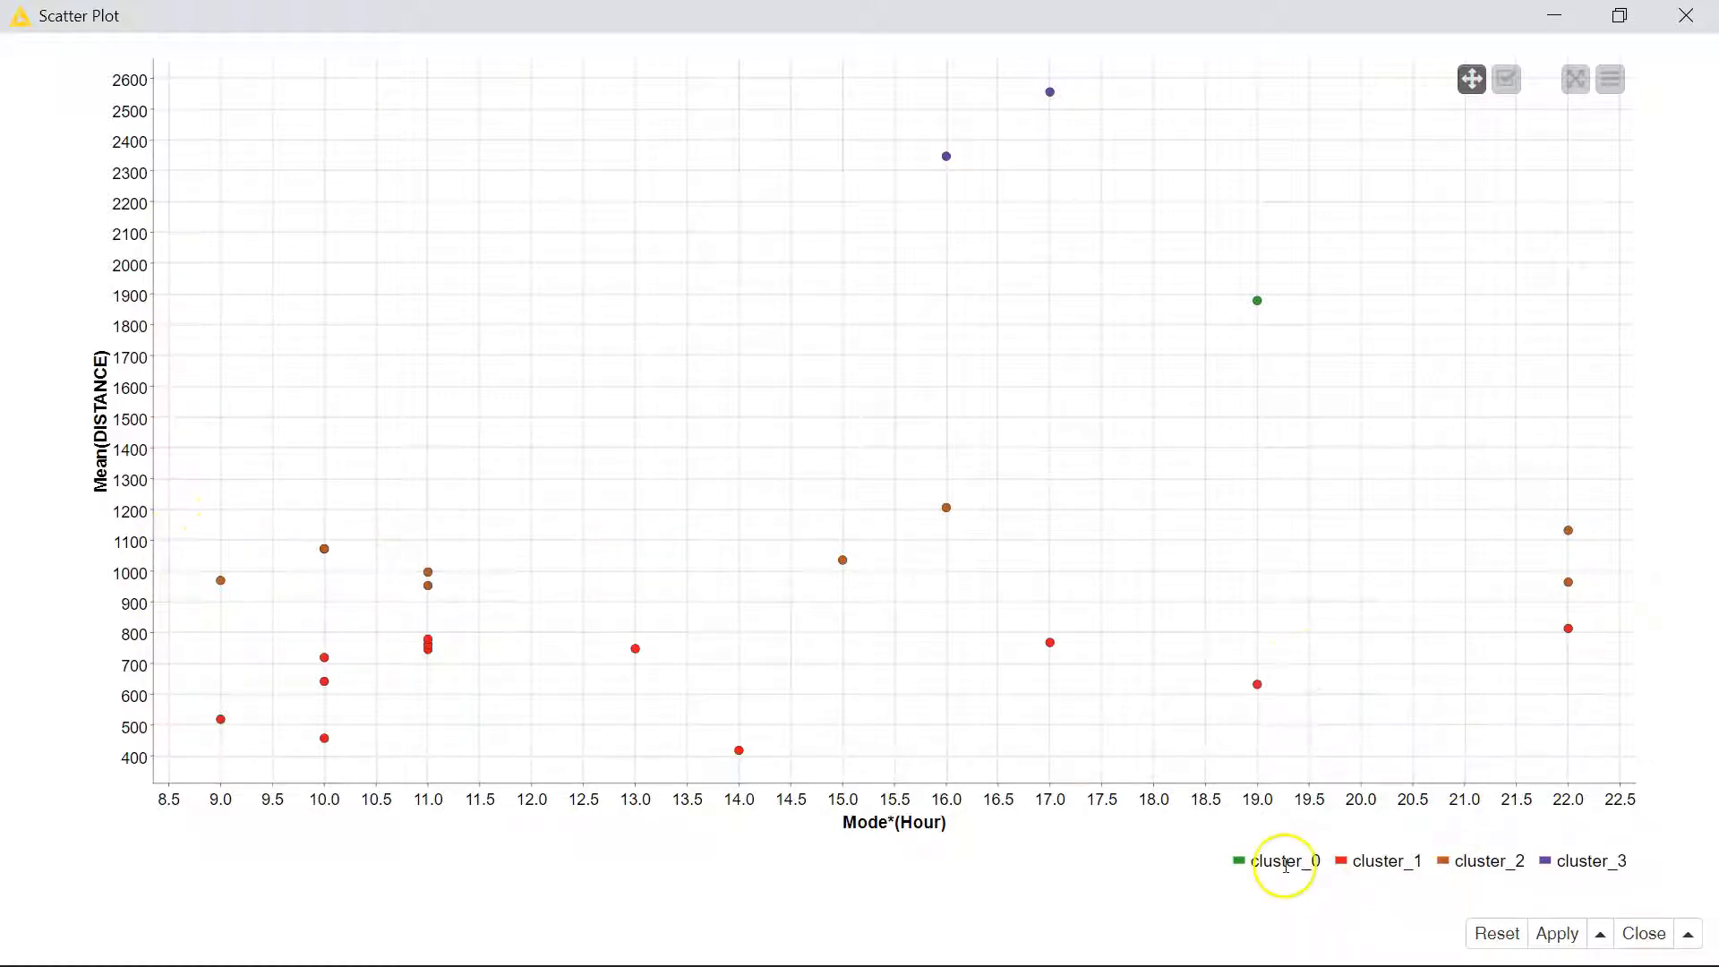
{"action": "mouse_move", "coordinate": [1330, 337]}
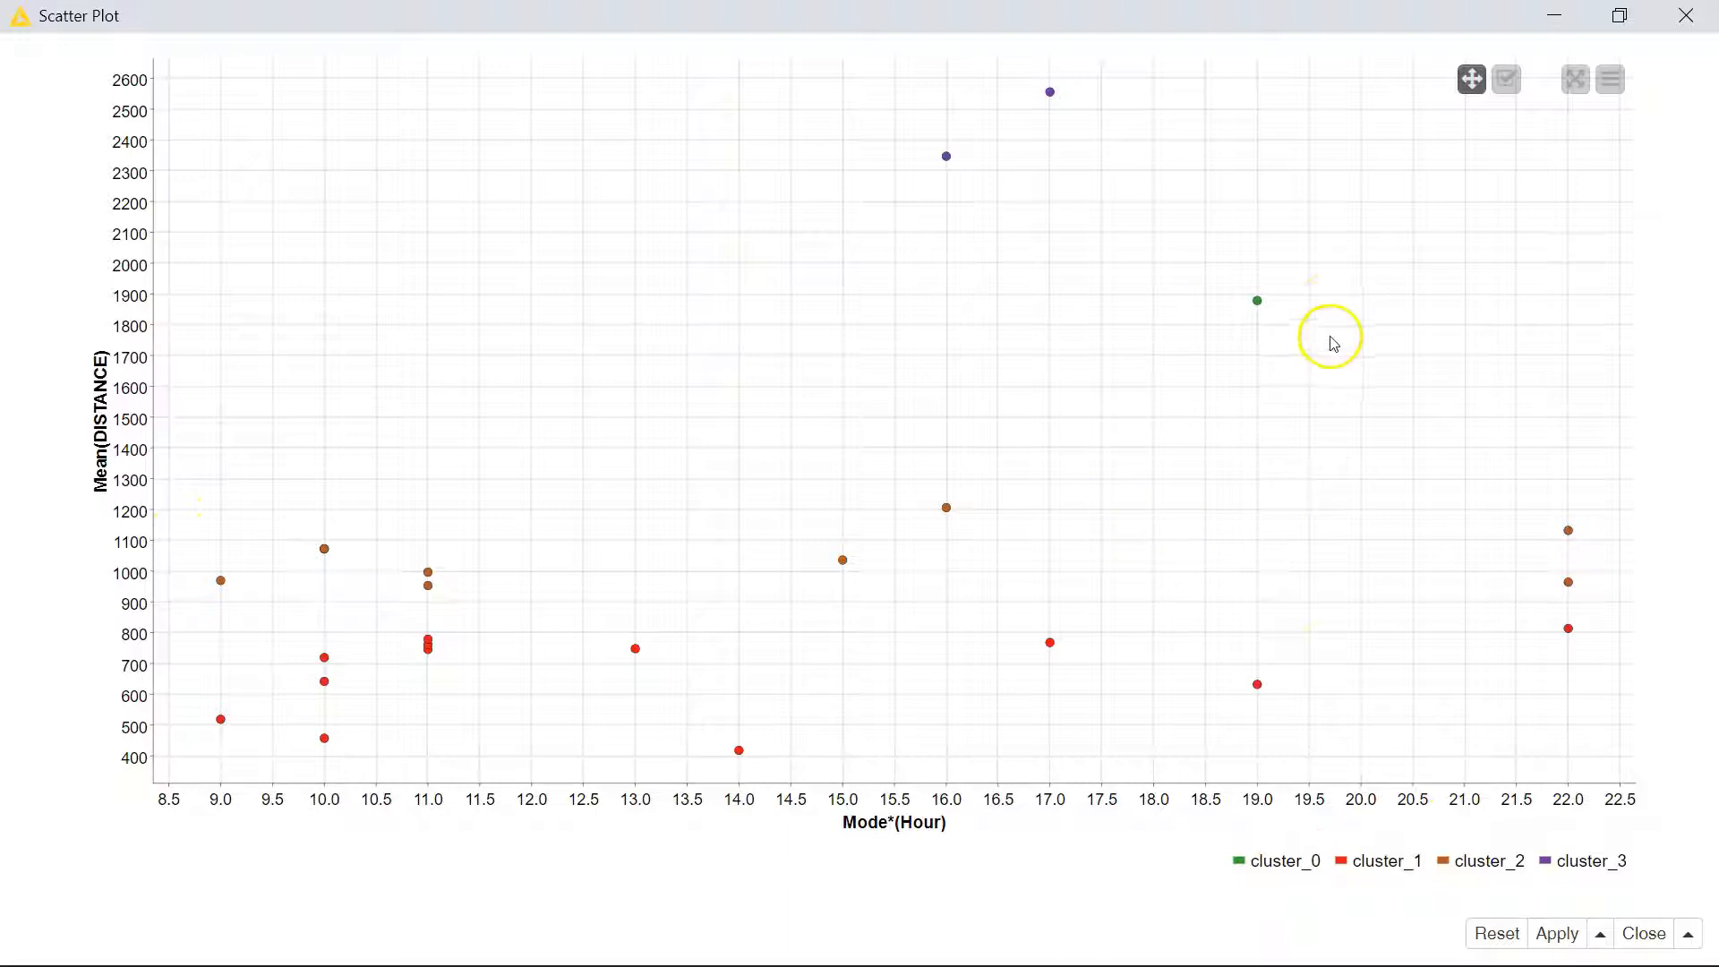
{"action": "mouse_move", "coordinate": [1219, 331]}
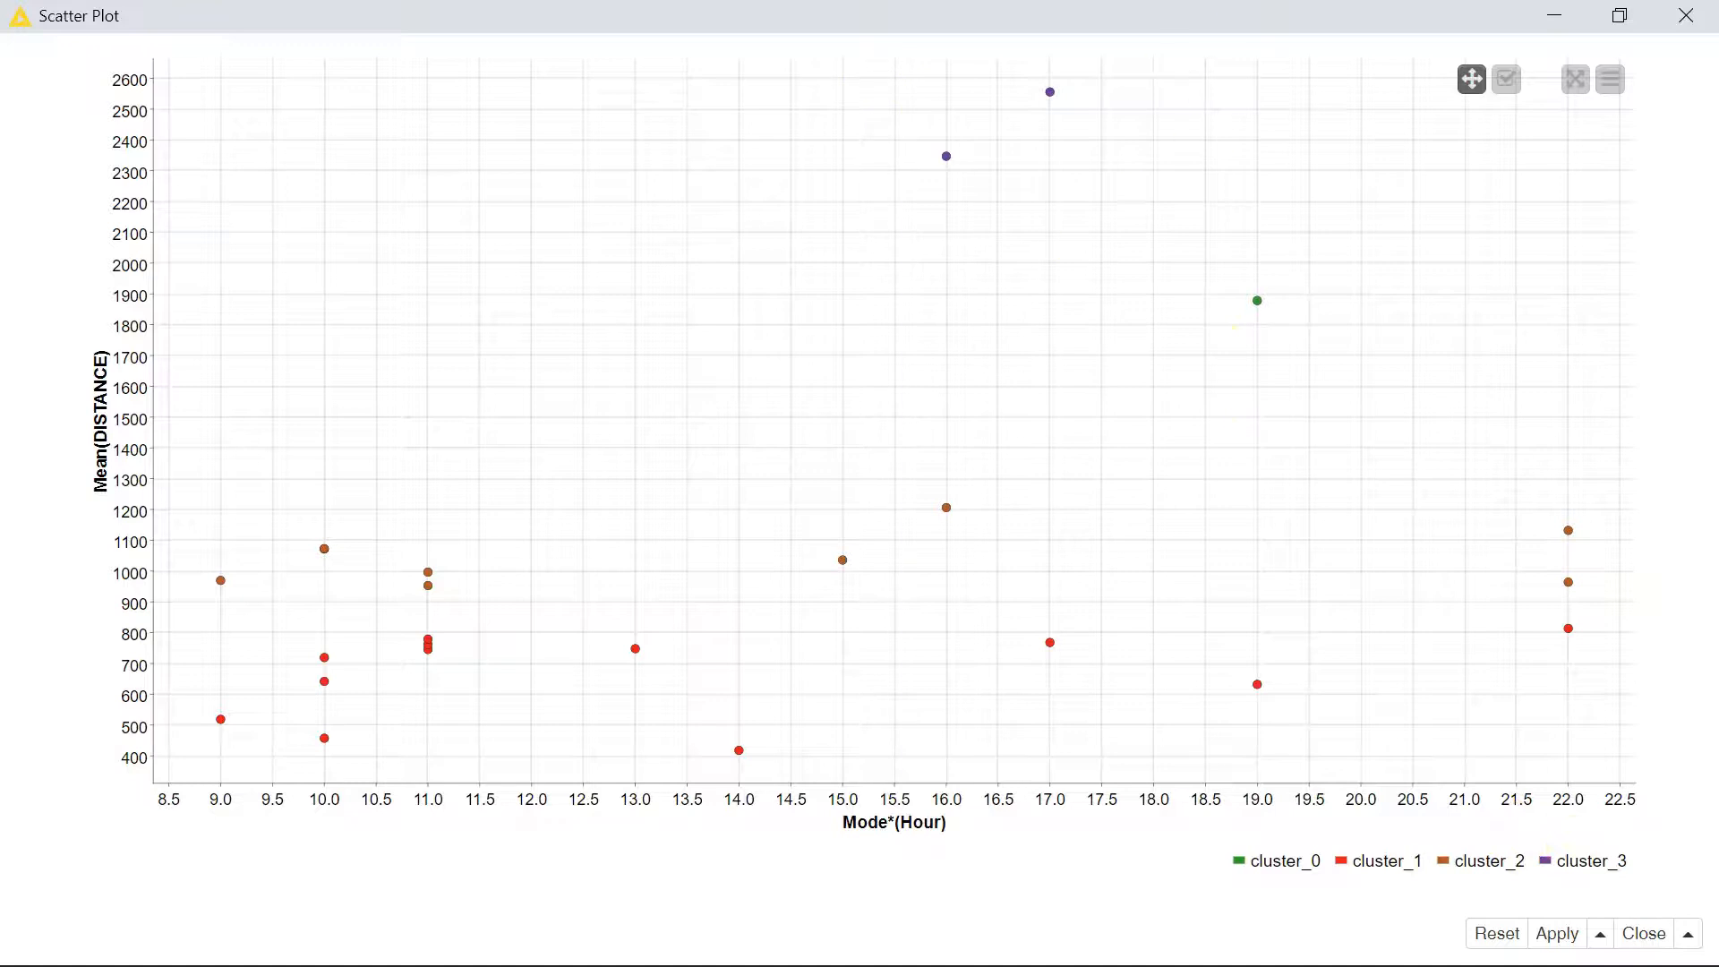
{"action": "mouse_move", "coordinate": [929, 177]}
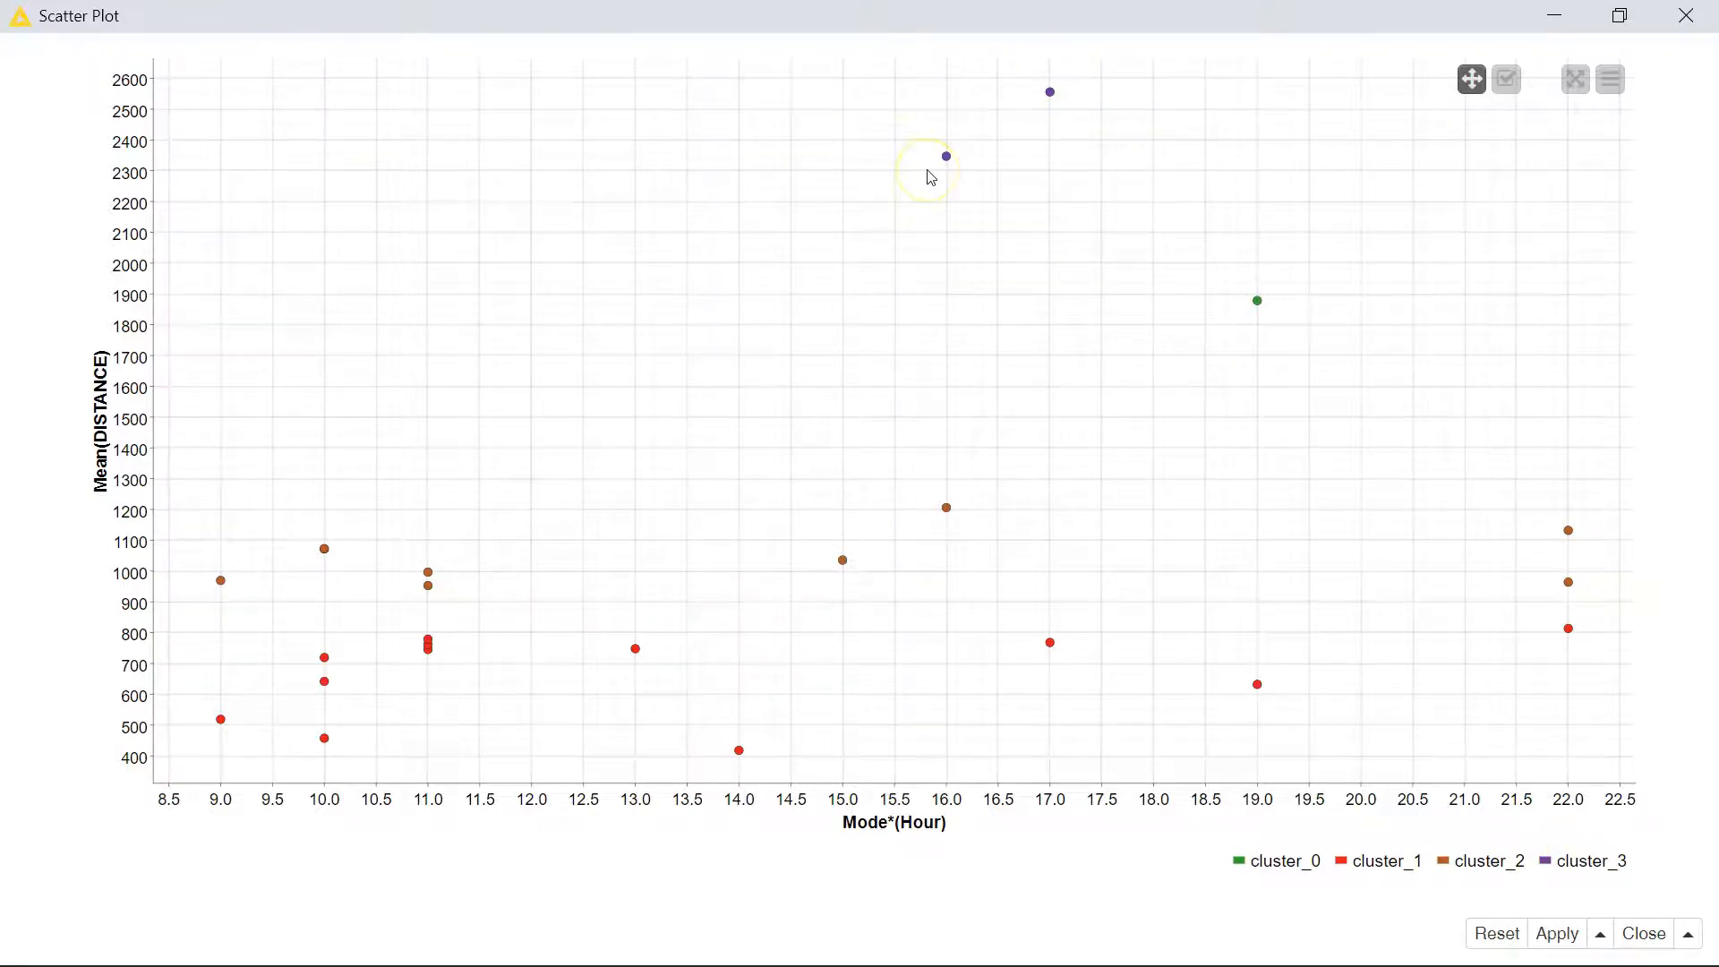
{"action": "mouse_move", "coordinate": [1037, 399]}
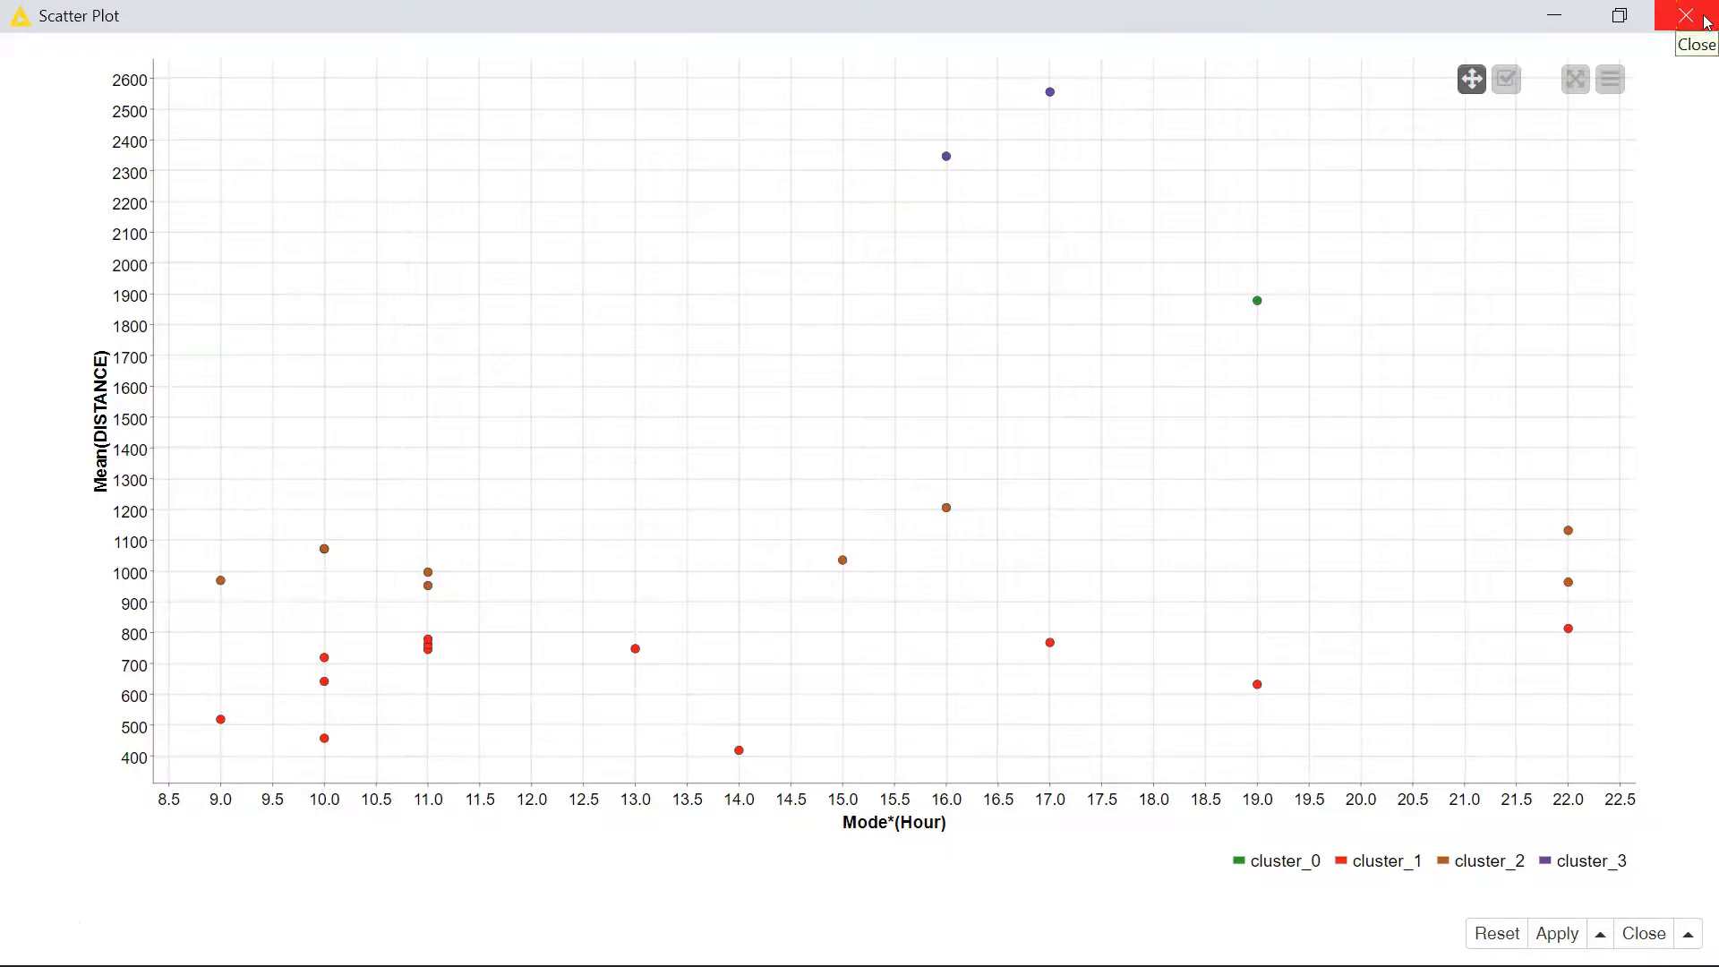
- Add a Table View node after the Scatter Plot and bring up its configuration
{"action": "left_click", "coordinate": [1688, 16]}
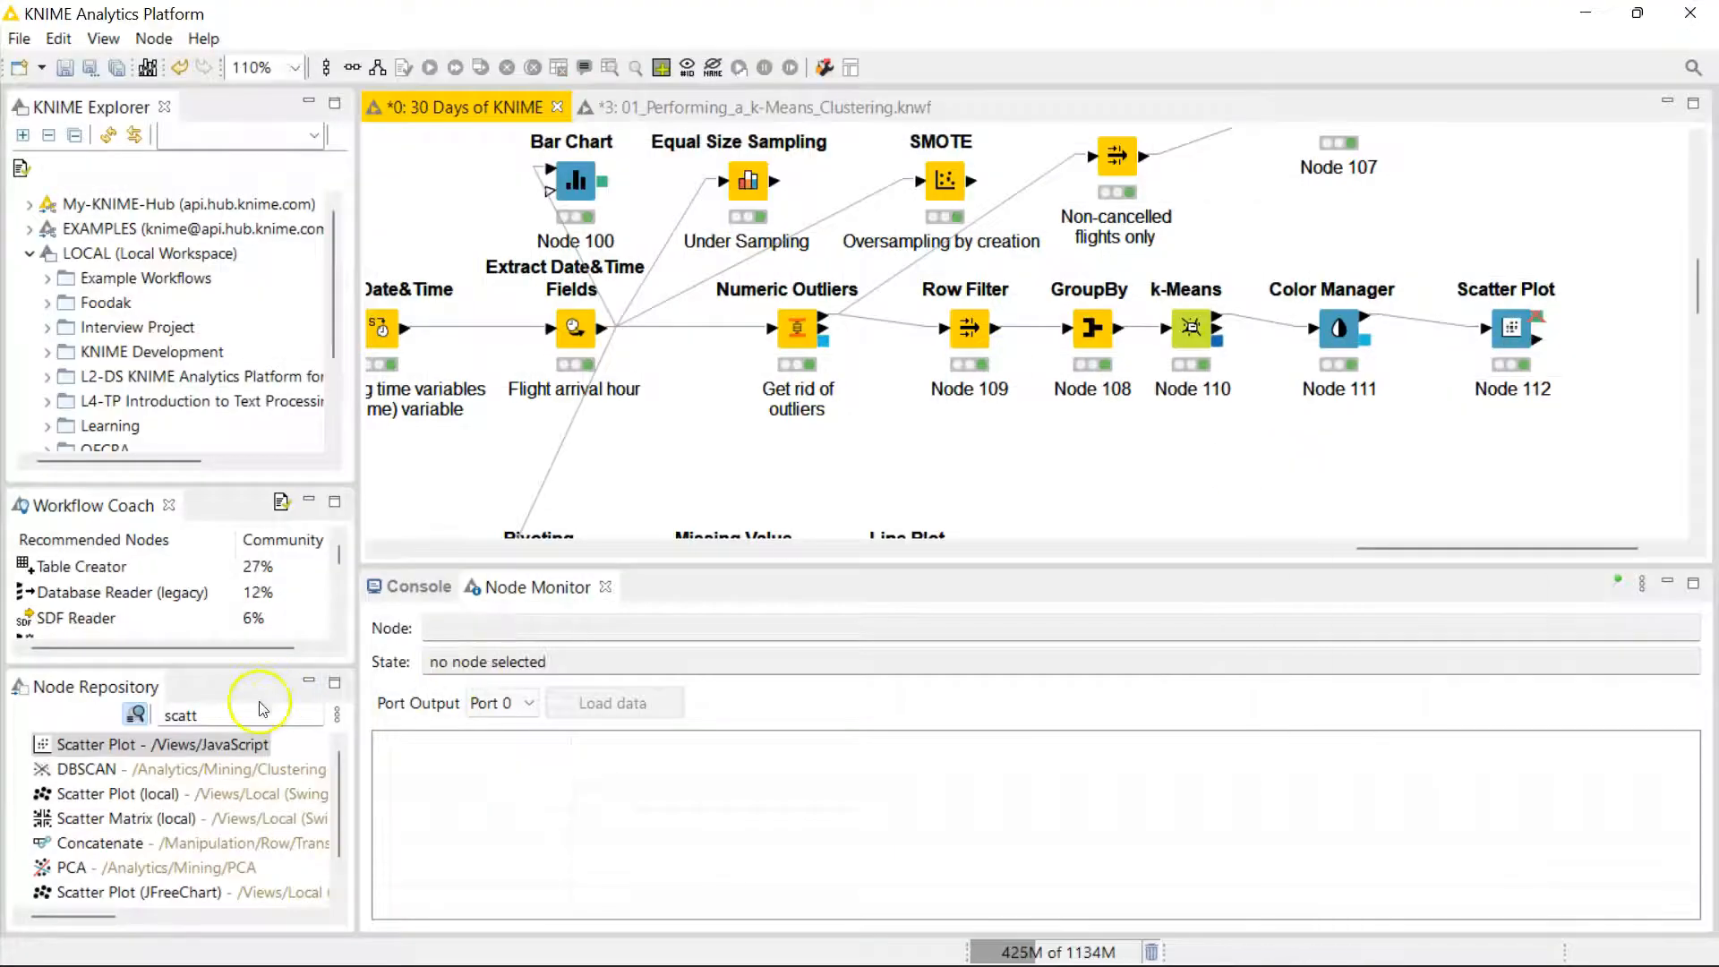
{"action": "type", "text": "table"}
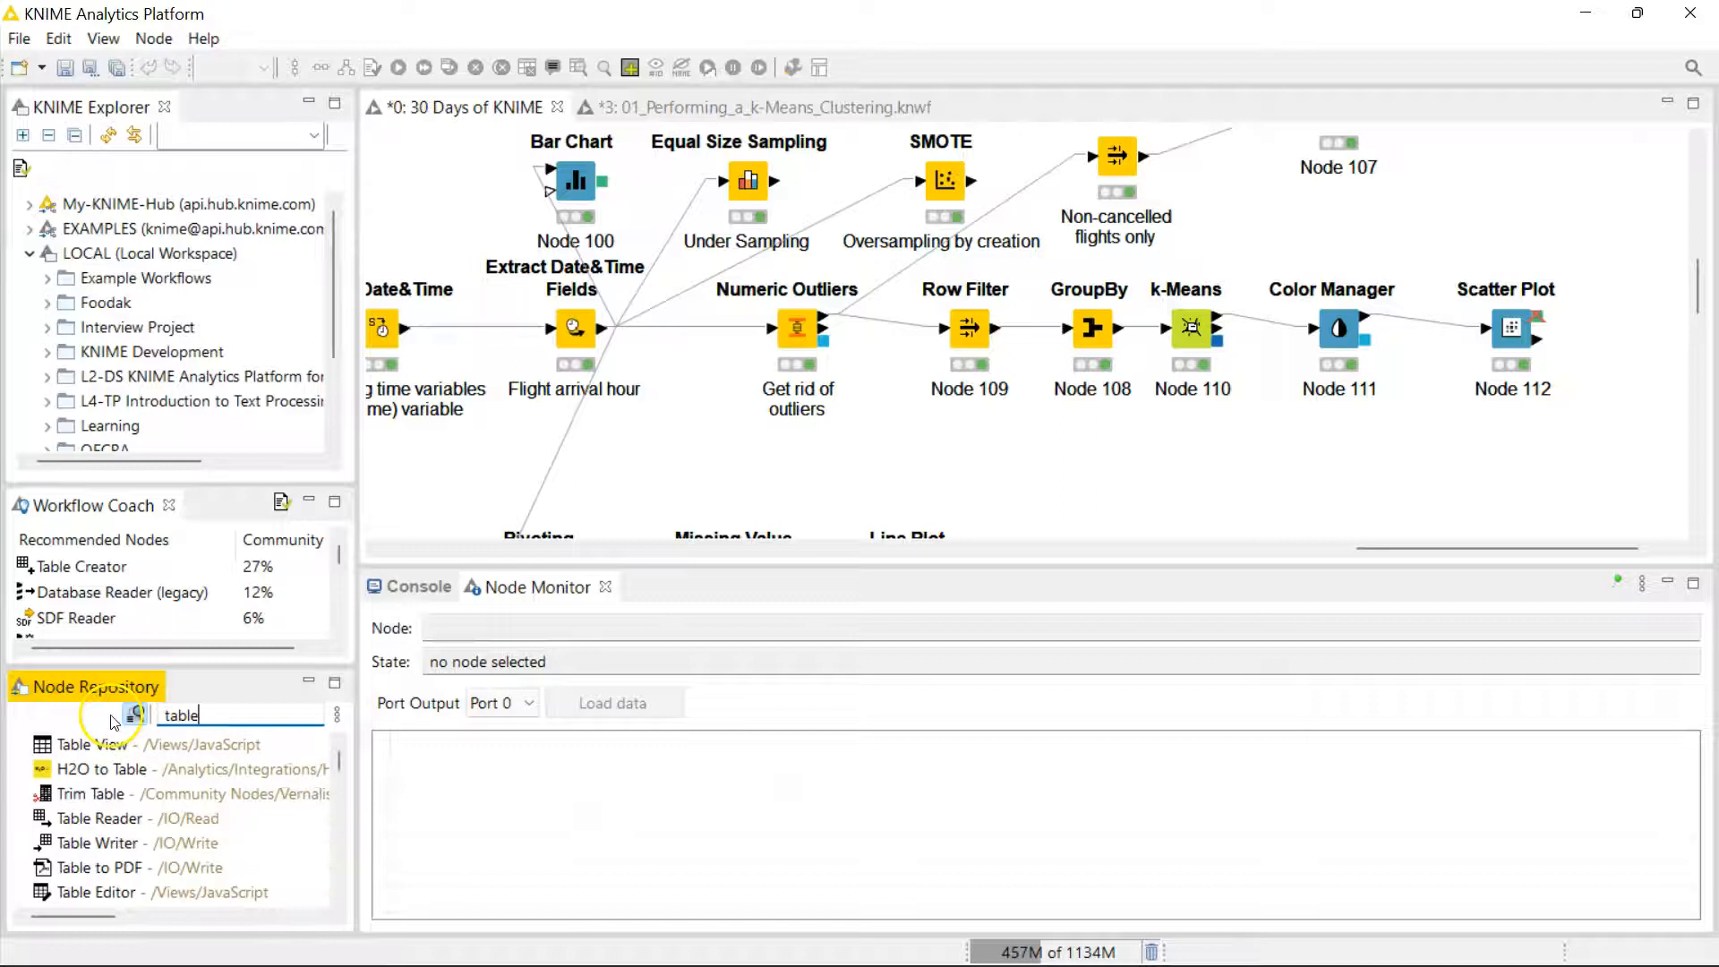
{"action": "left_click_drag", "start_coordinate": [93, 743], "coordinate": [1534, 426]}
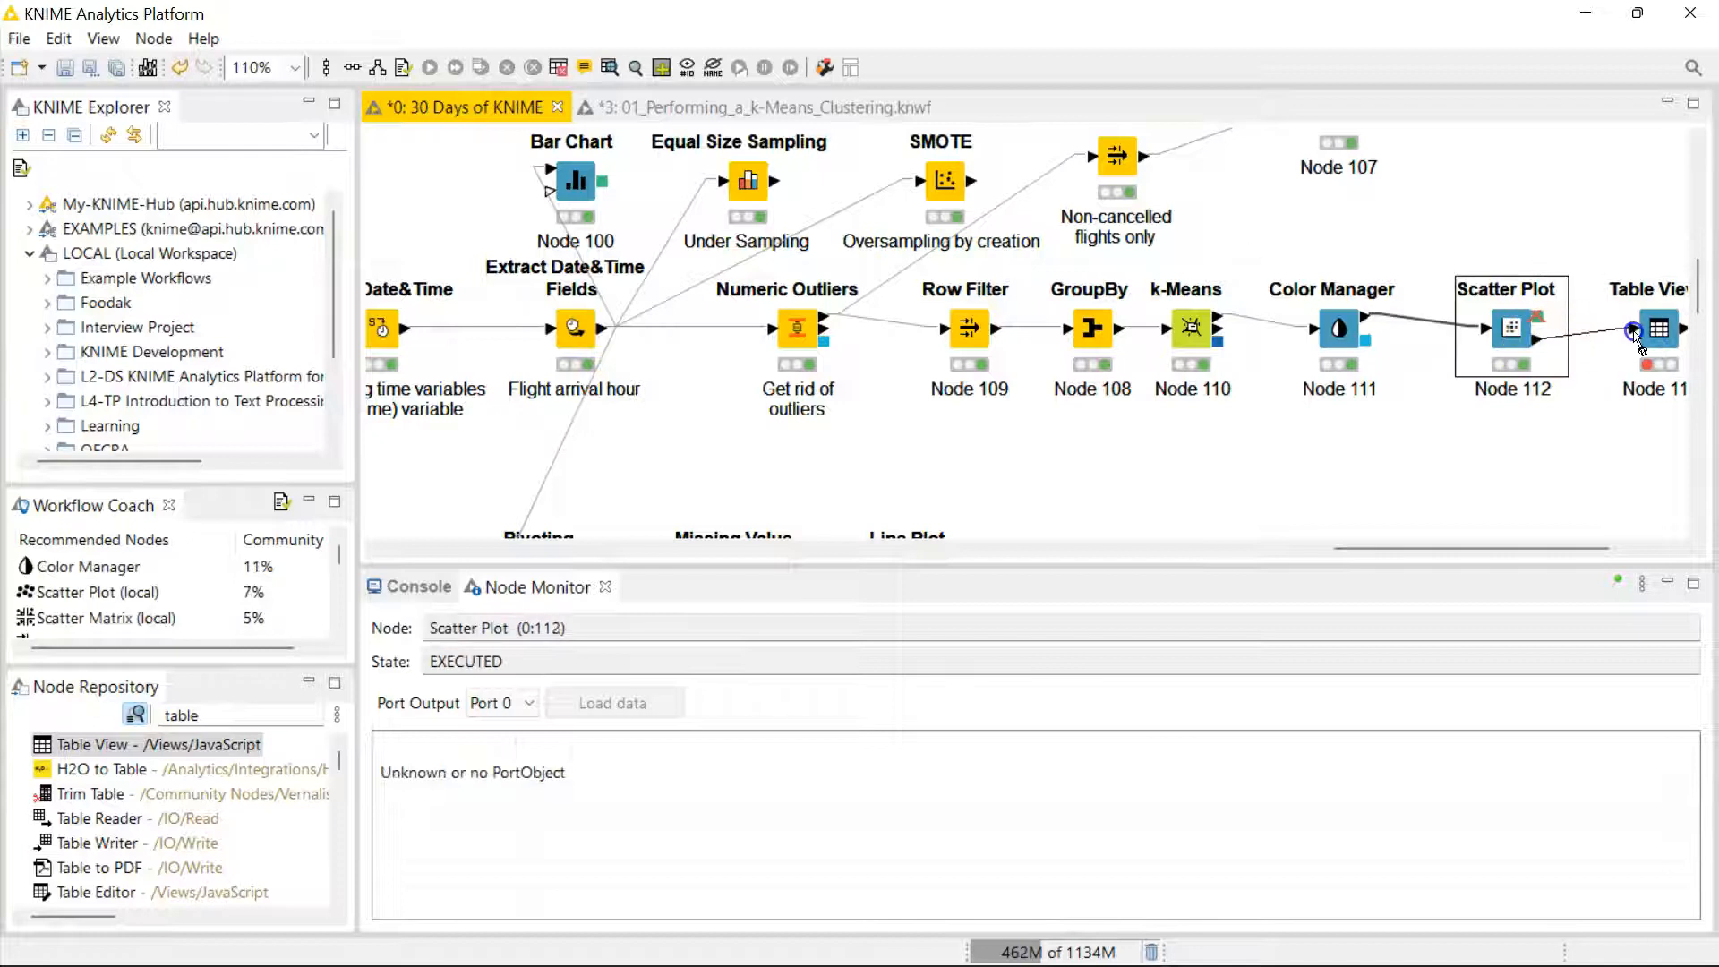
{"action": "right_click", "coordinate": [1374, 329]}
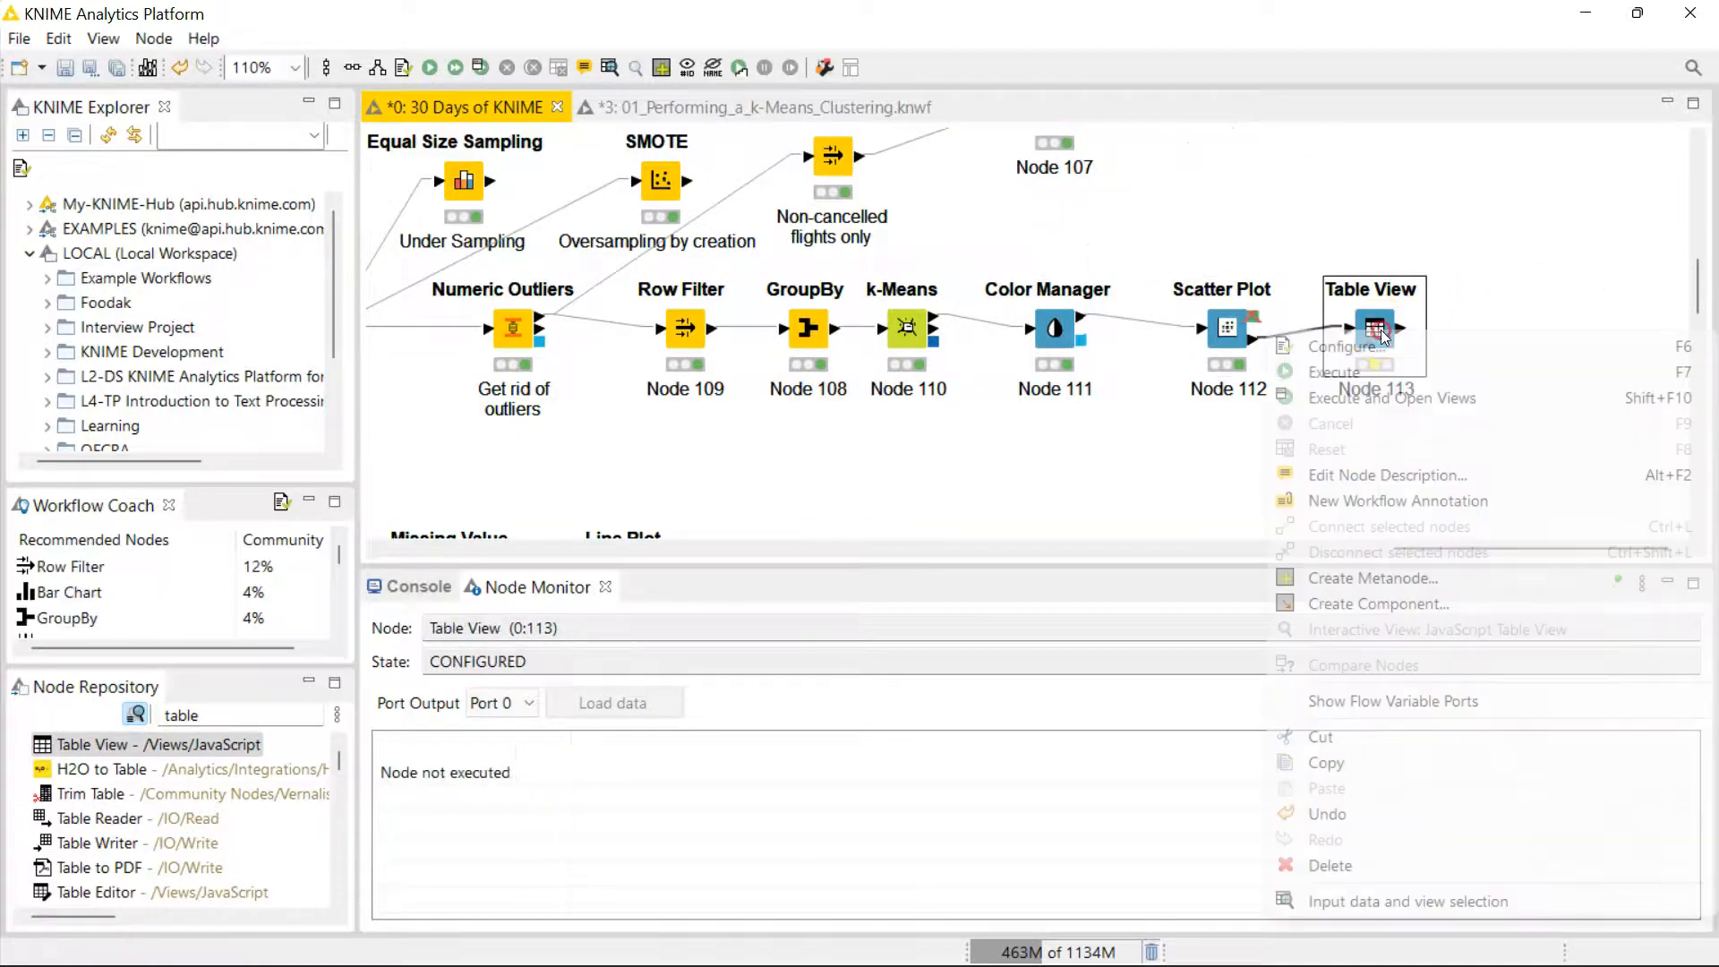
{"action": "left_click", "coordinate": [1347, 345]}
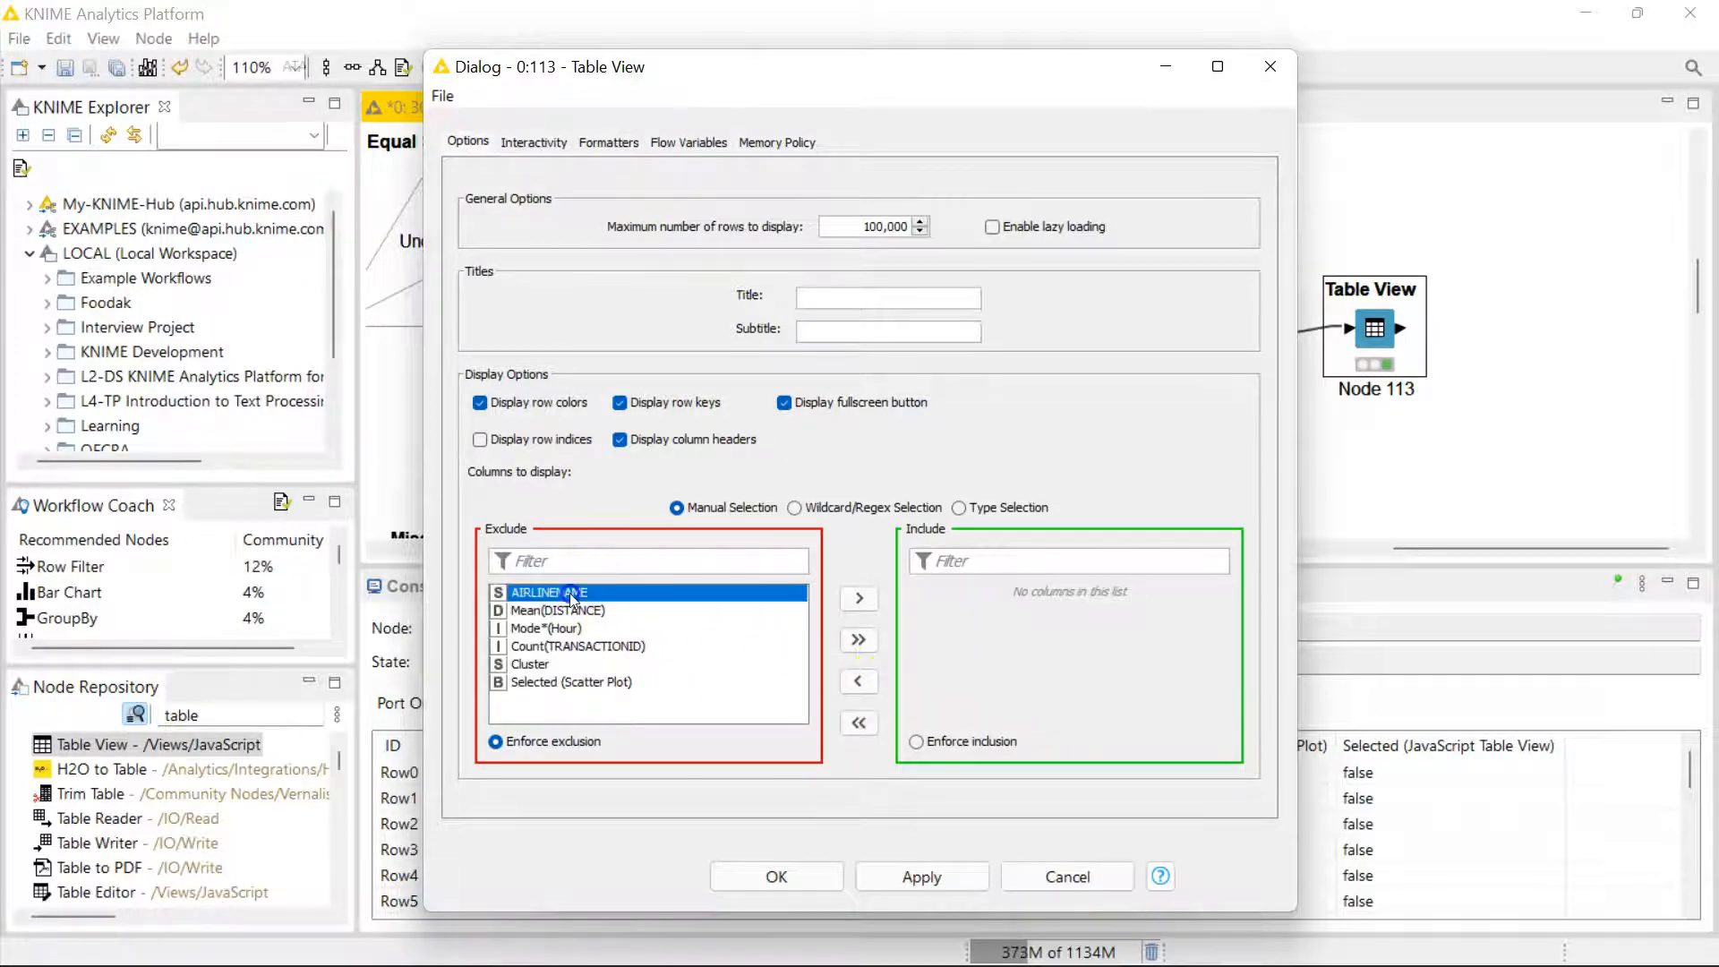
- Display AIRLINENAME, Mean(DISTANCE), Mode*(Hour) and Cluster, then show the interactive airline table
{"action": "left_click", "coordinate": [858, 598]}
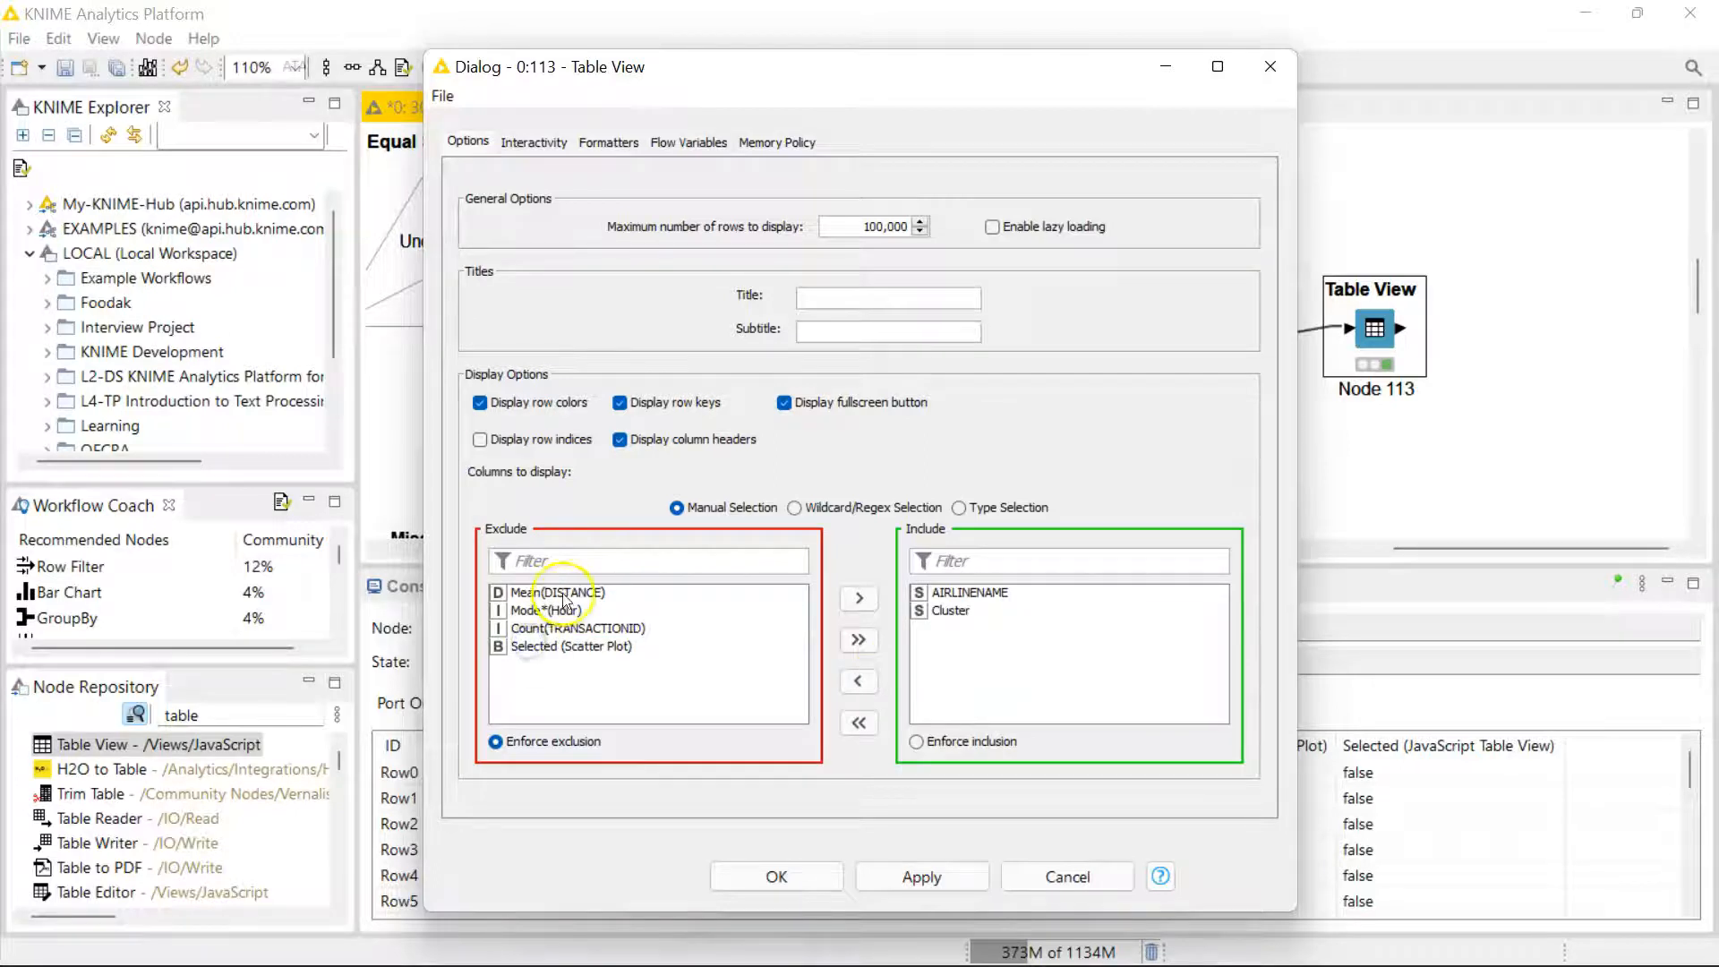
{"action": "double_click", "coordinate": [557, 609]}
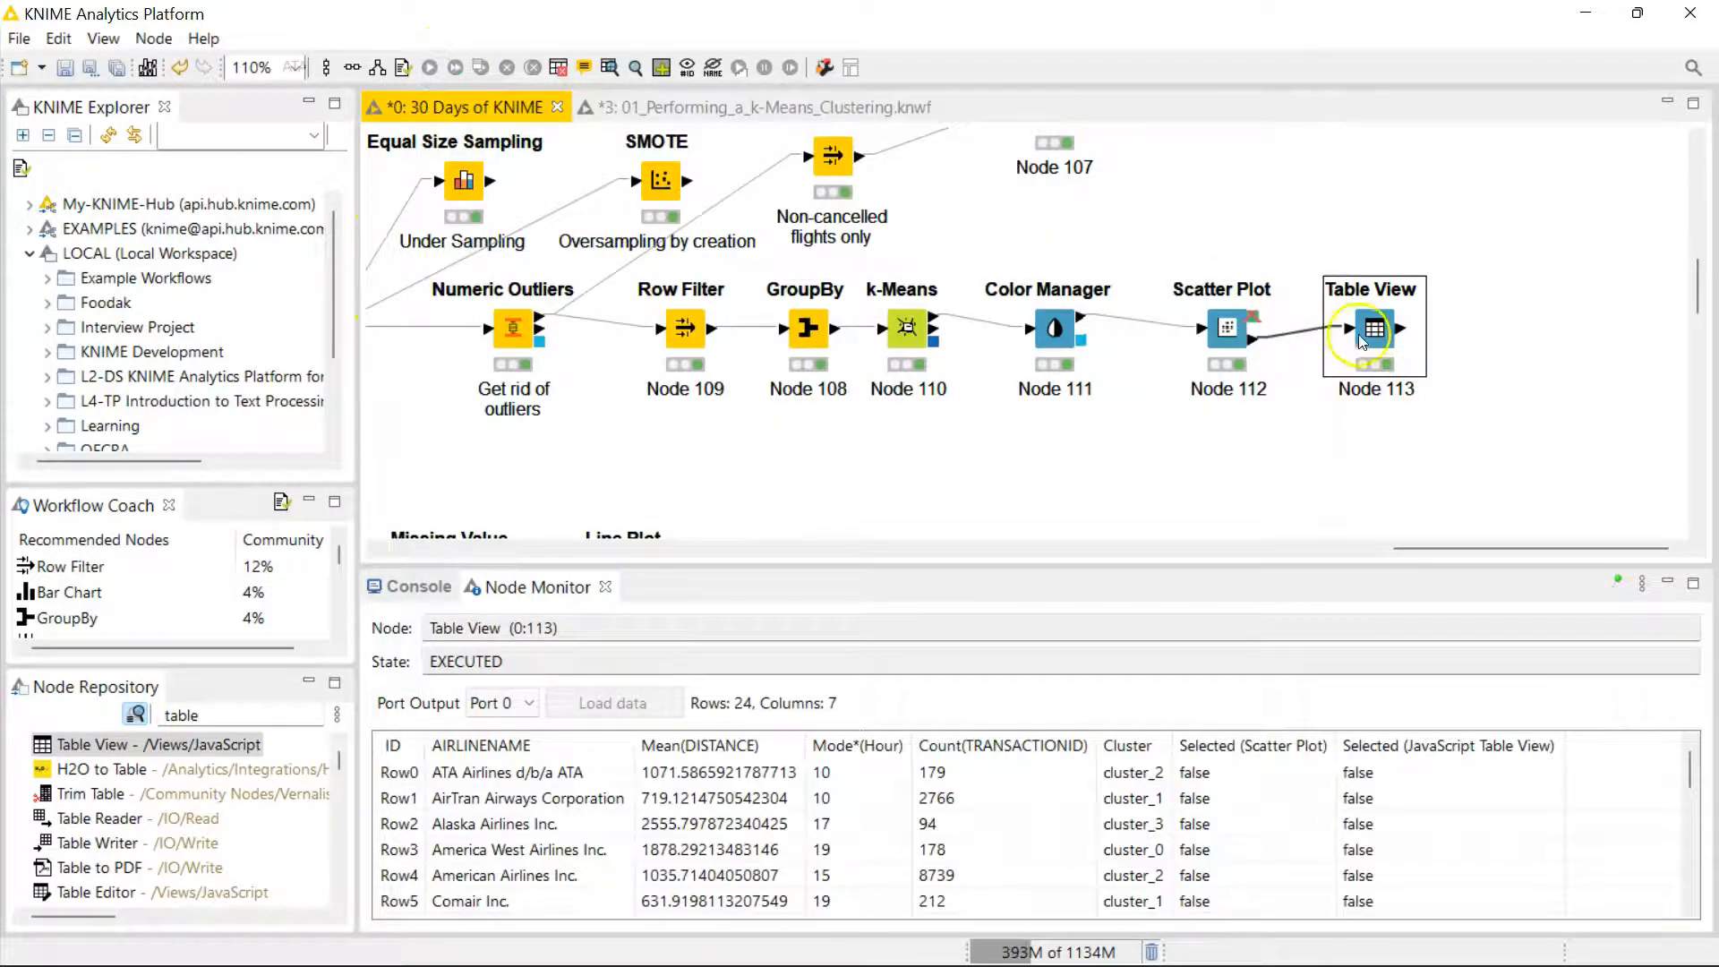
{"action": "double_click", "coordinate": [1373, 328]}
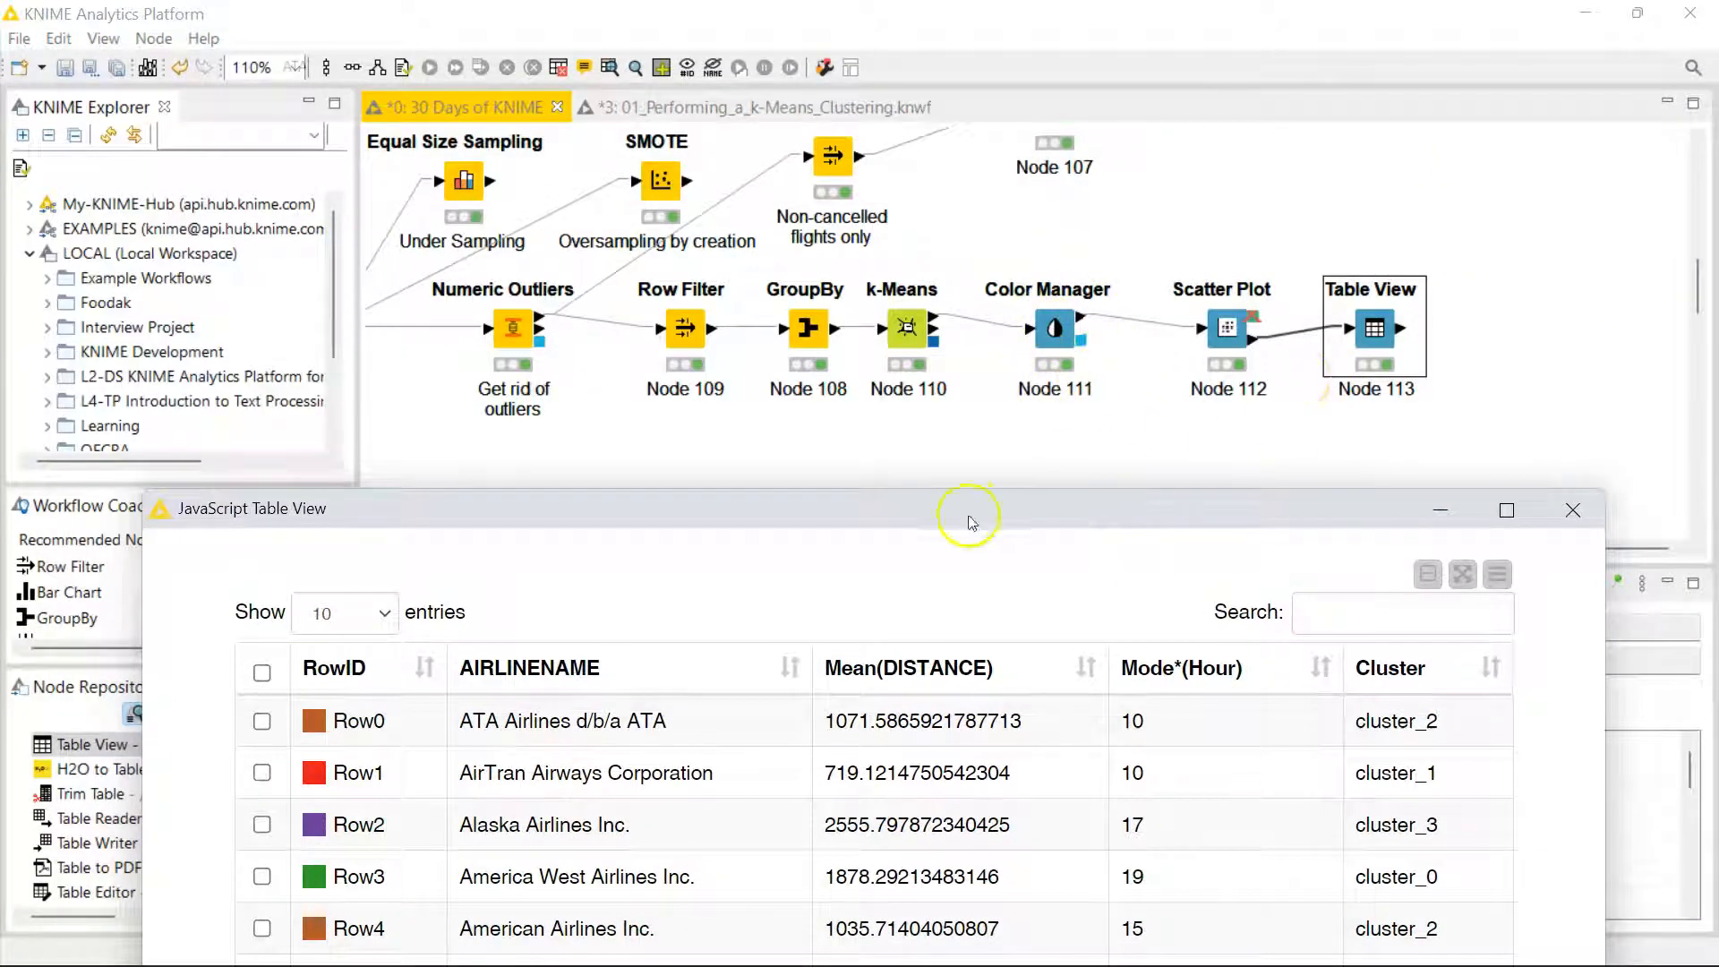
- Filter the enlarged airline table by cluster_0, cluster_1 and onward, paging through results
{"action": "left_click", "coordinate": [1506, 510]}
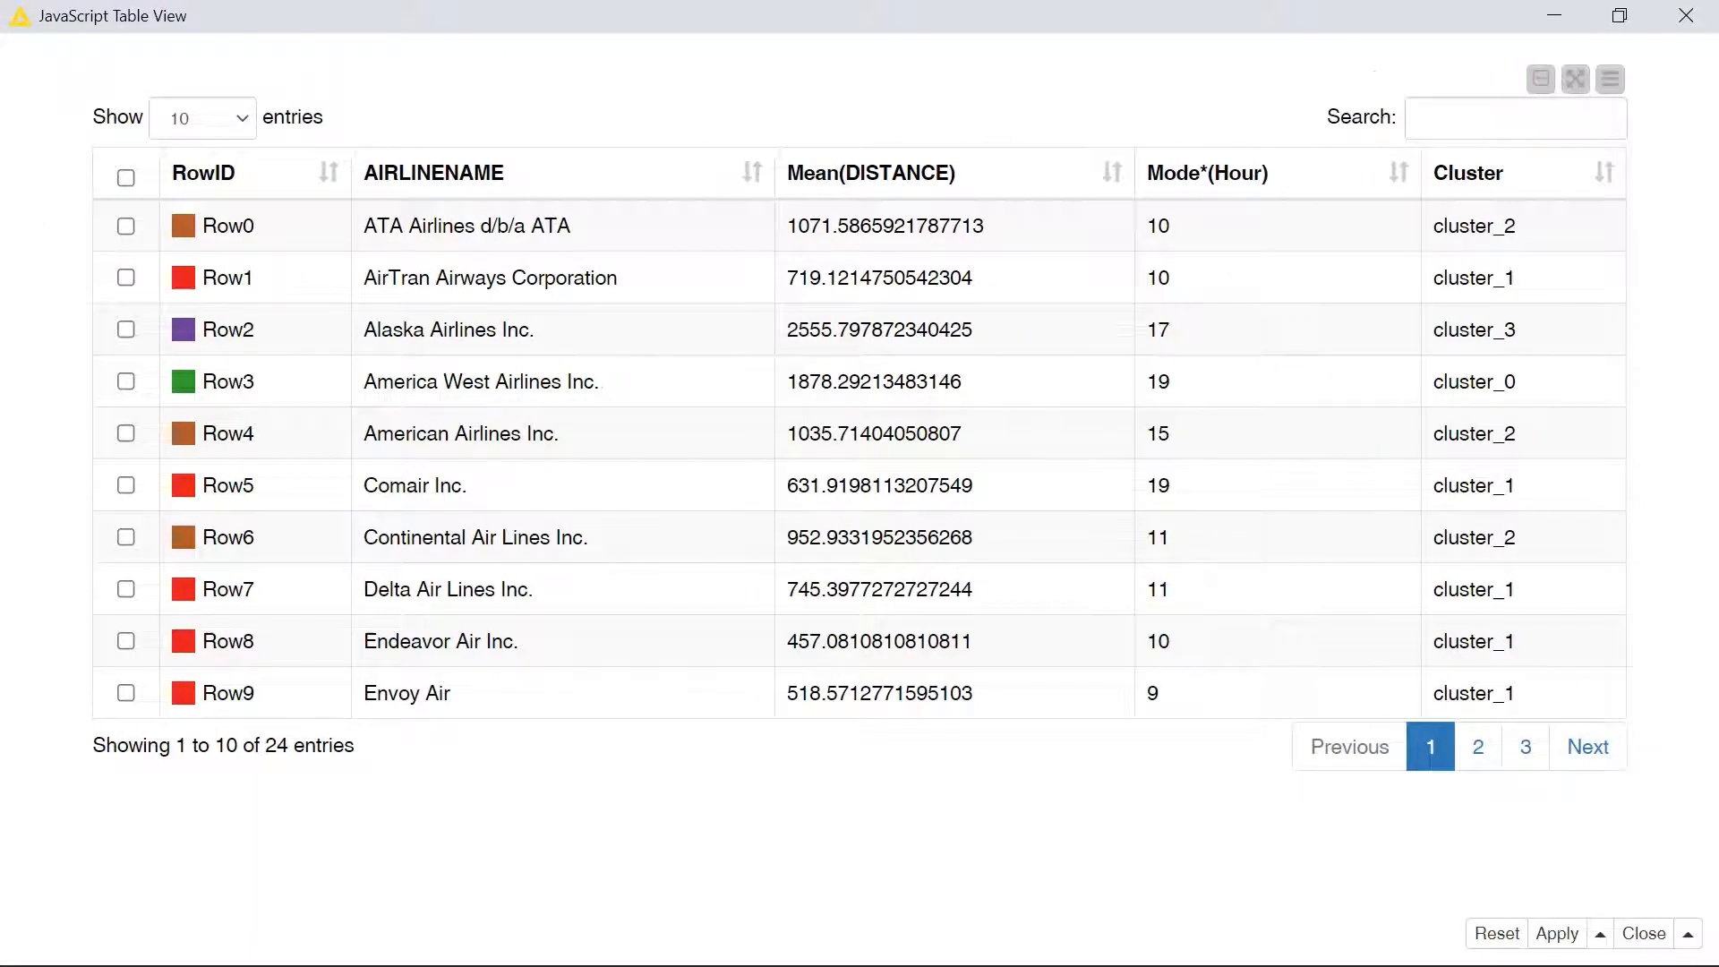
{"action": "type", "text": "cluster_0"}
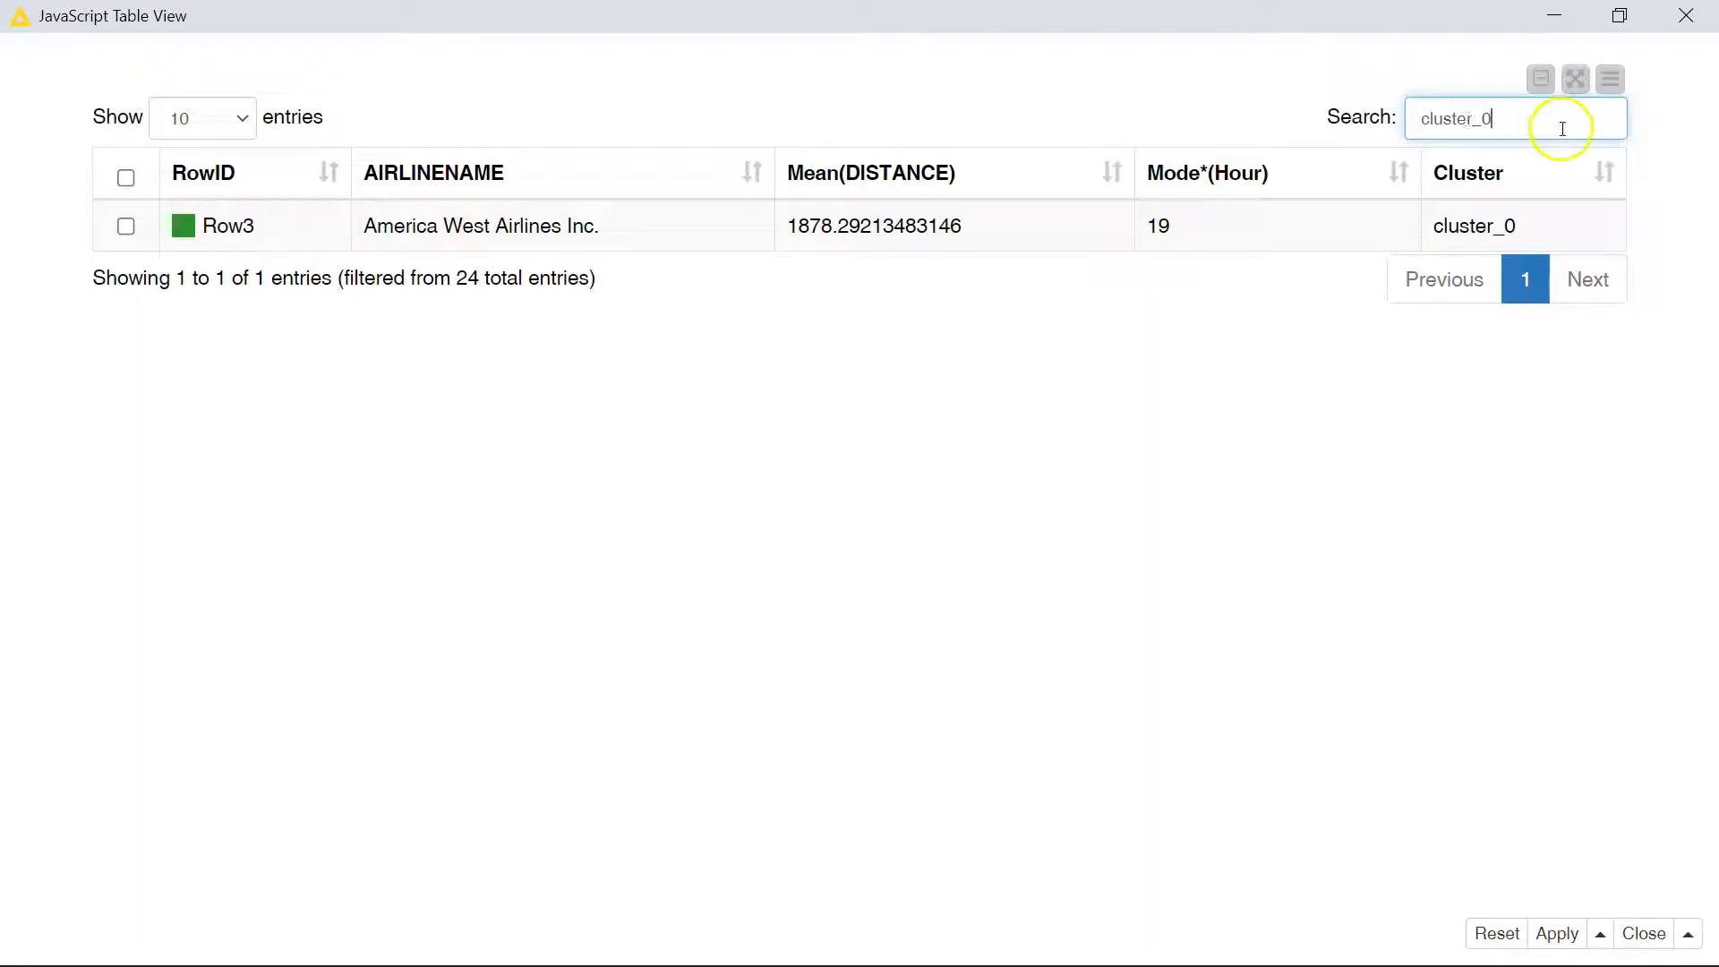
{"action": "key", "text": "Backspace"}
{"action": "type", "text": "1"}
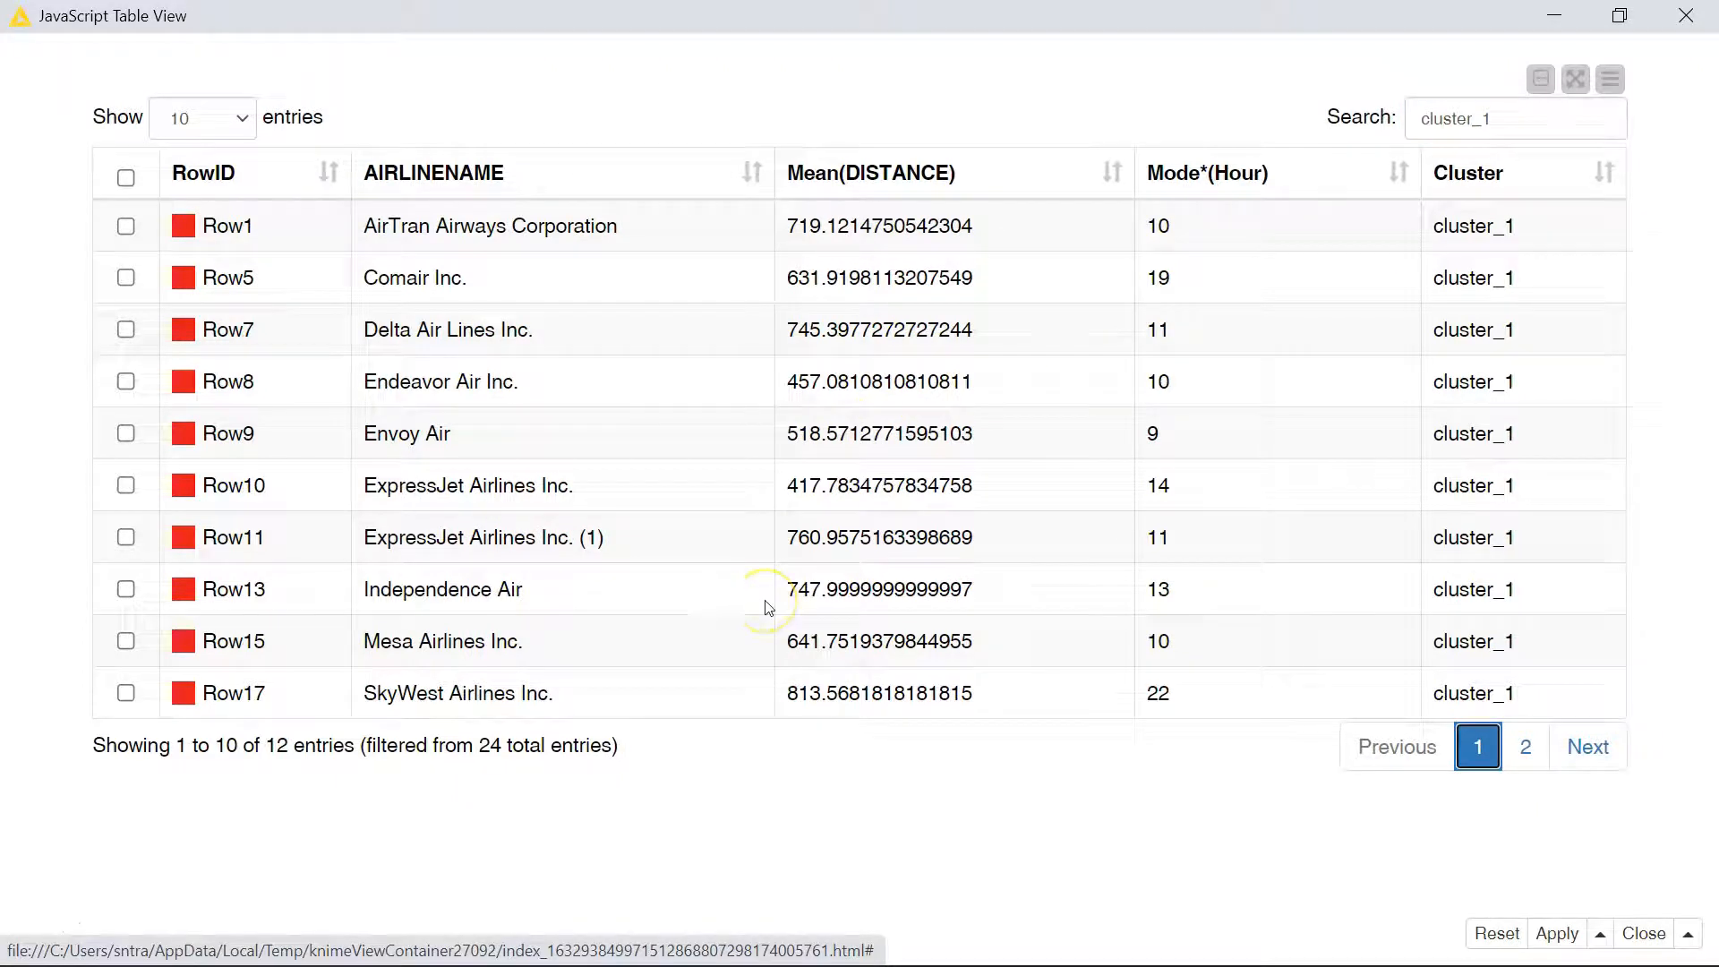
{"action": "mouse_move", "coordinate": [567, 666]}
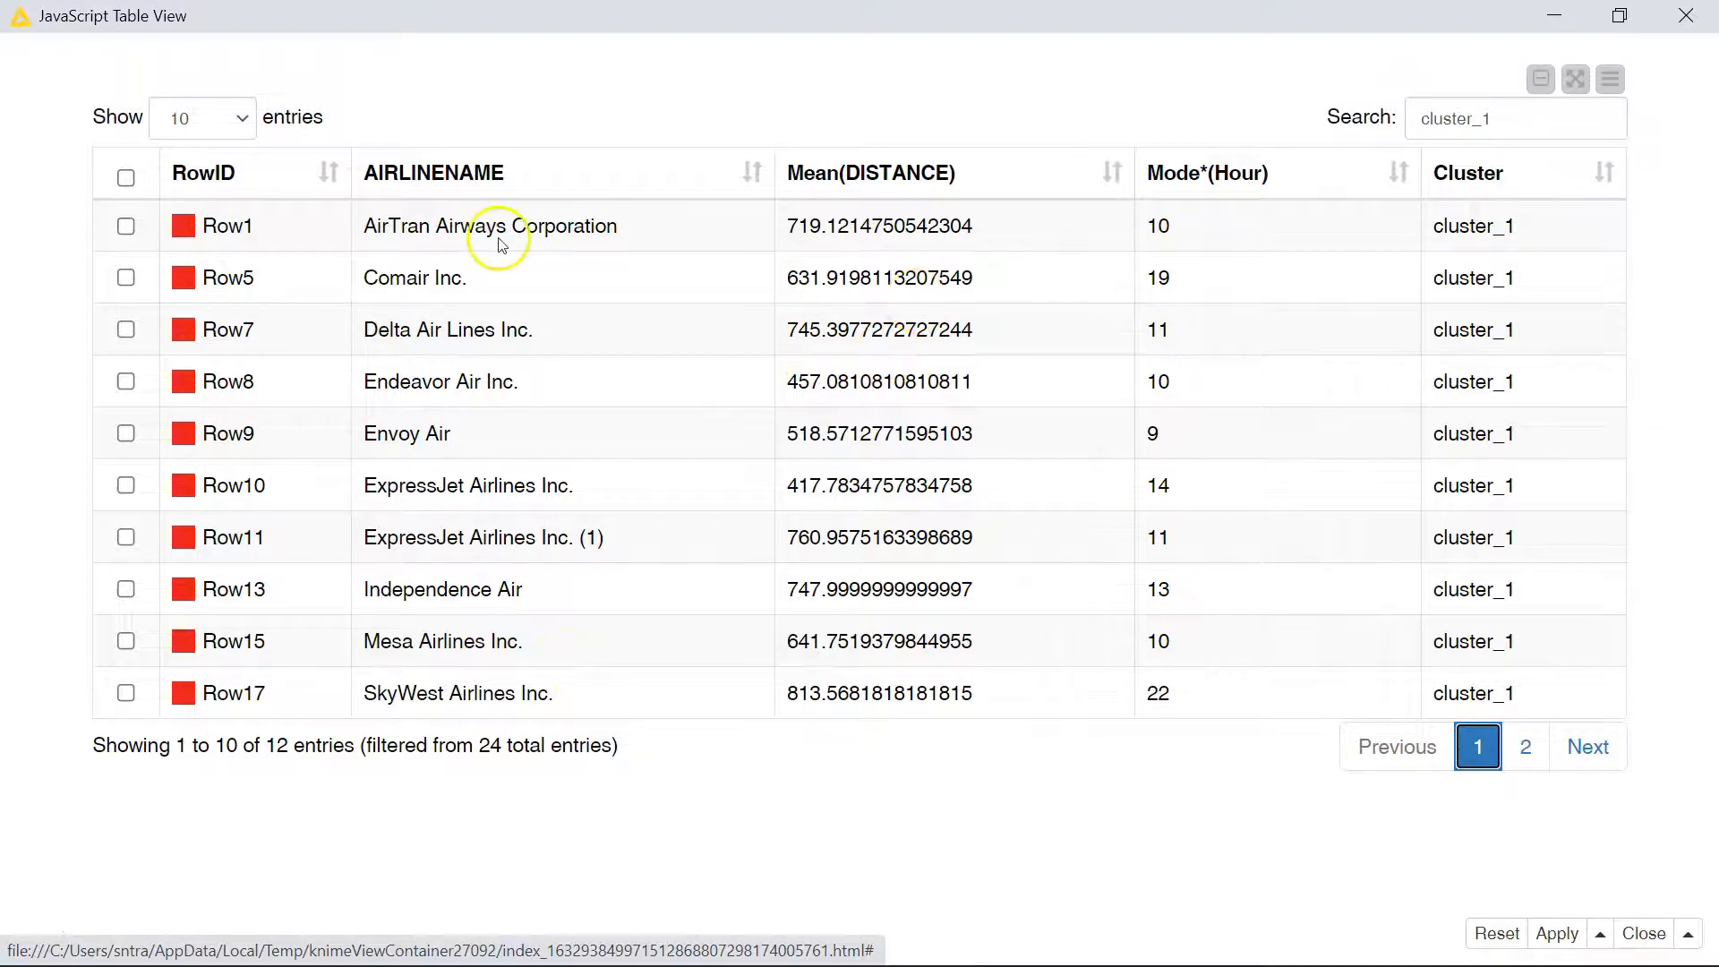
{"action": "mouse_move", "coordinate": [446, 370]}
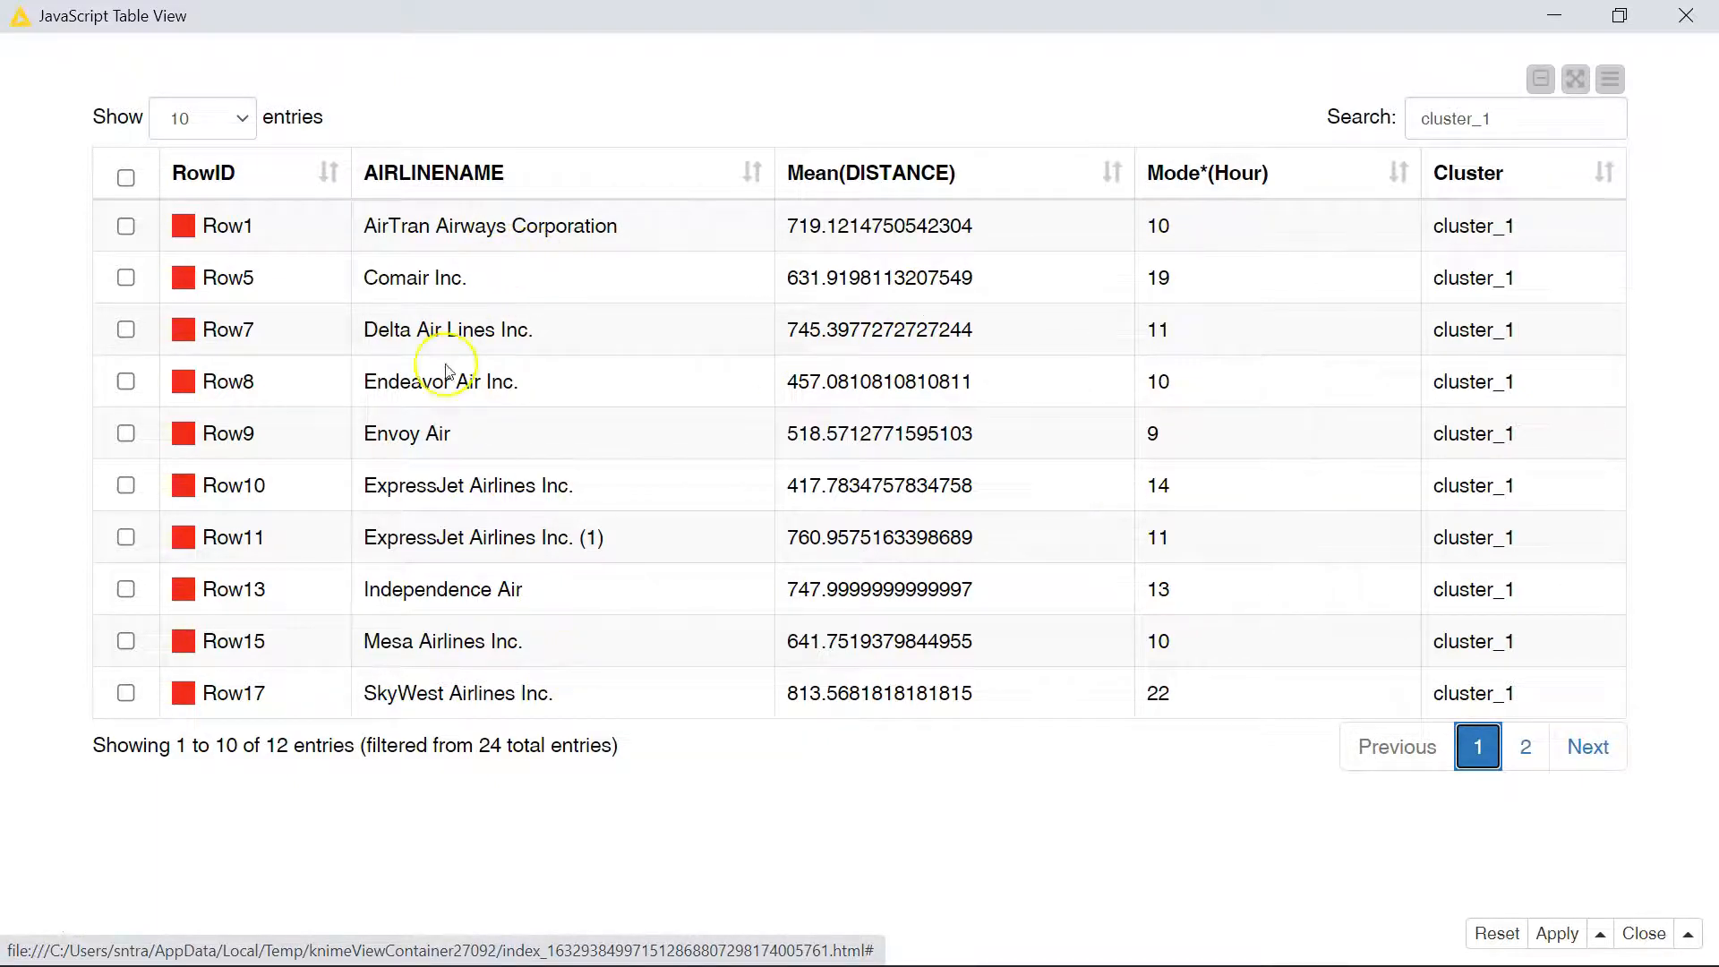
{"action": "mouse_move", "coordinate": [458, 635]}
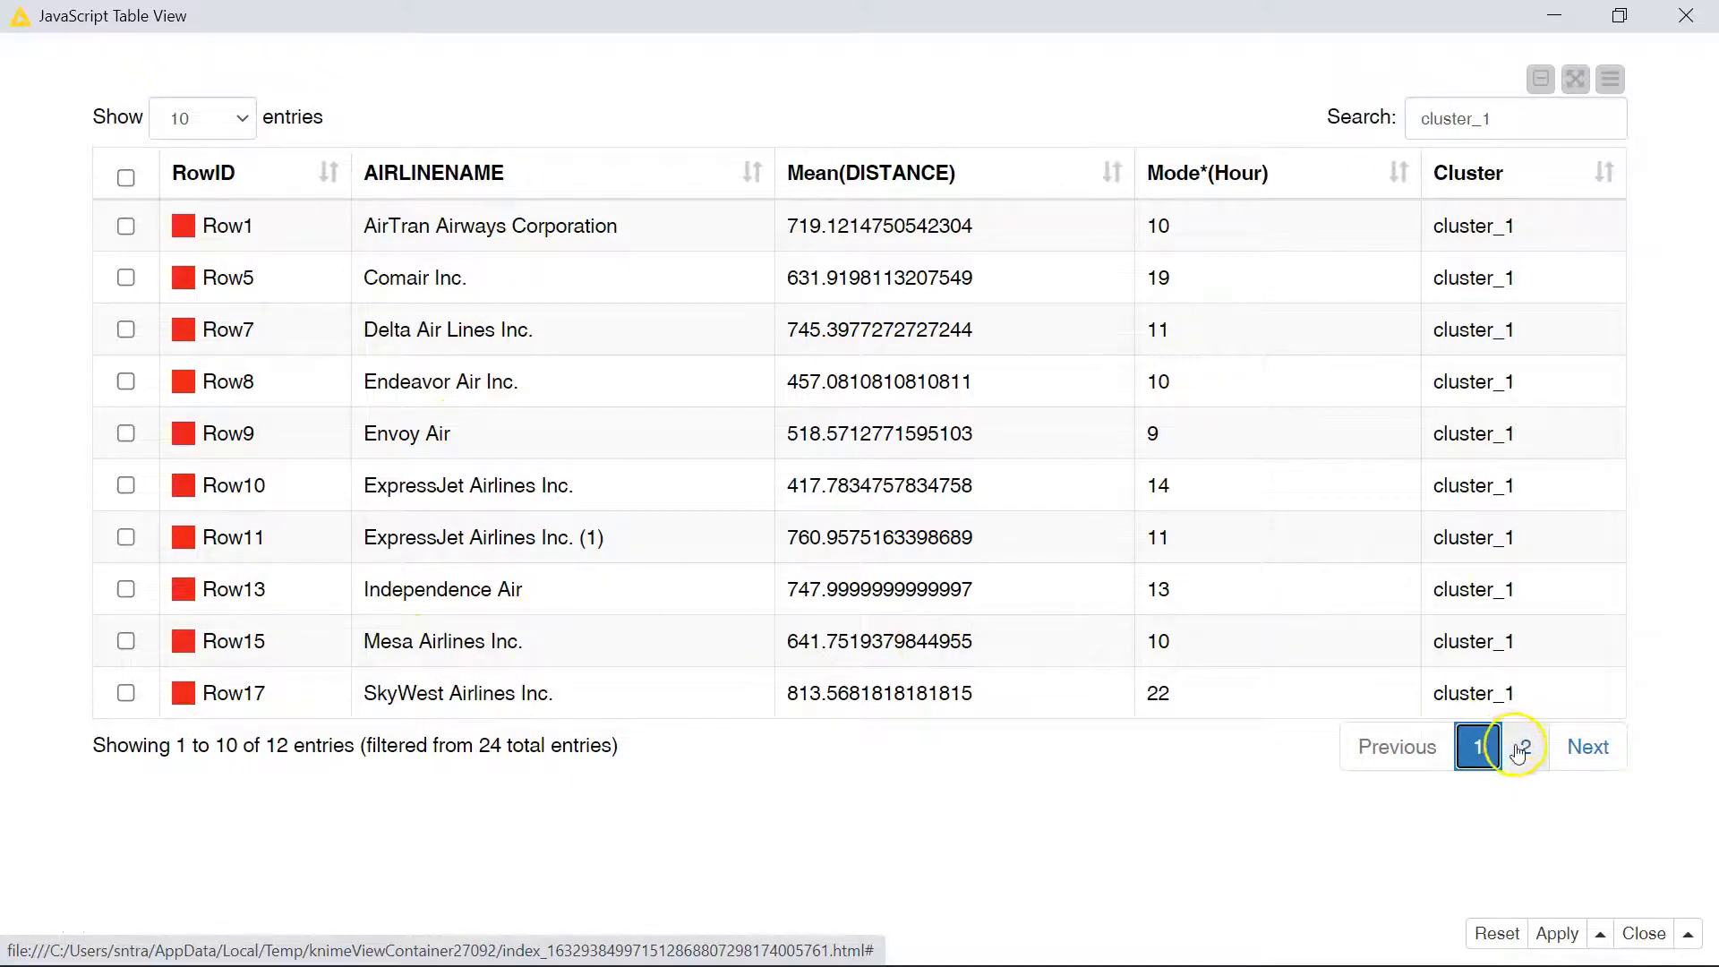
{"action": "left_click", "coordinate": [1522, 744]}
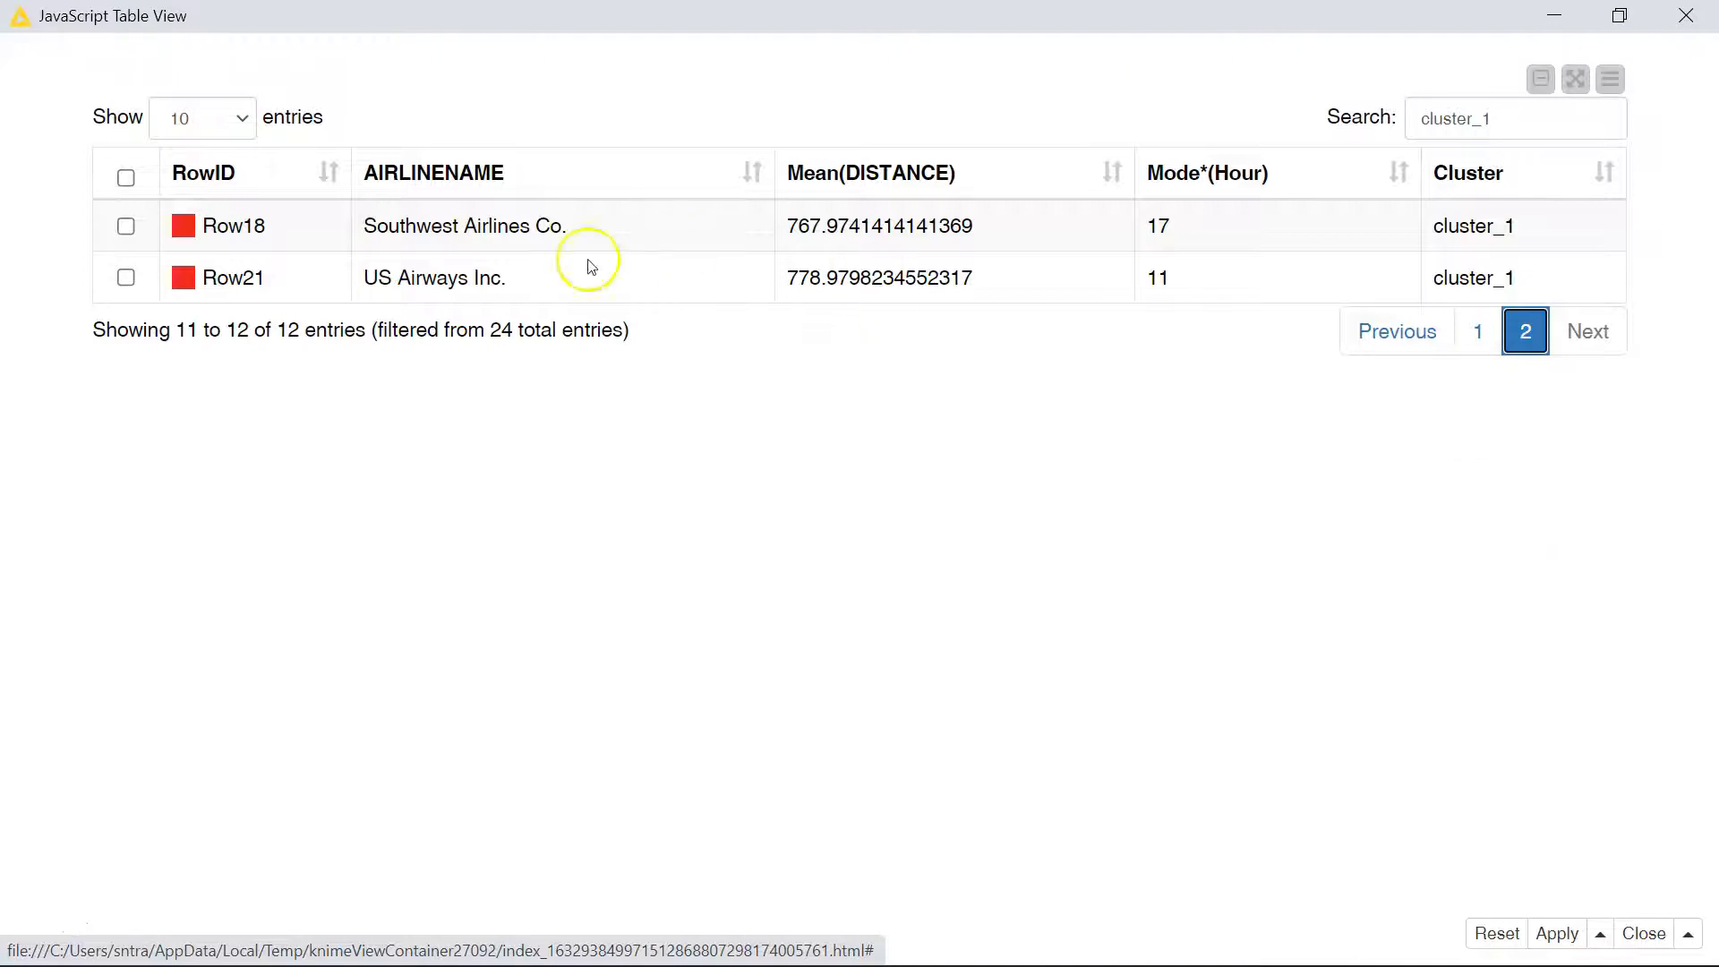
{"action": "left_click", "coordinate": [1517, 118]}
{"action": "type", "text": "2"}
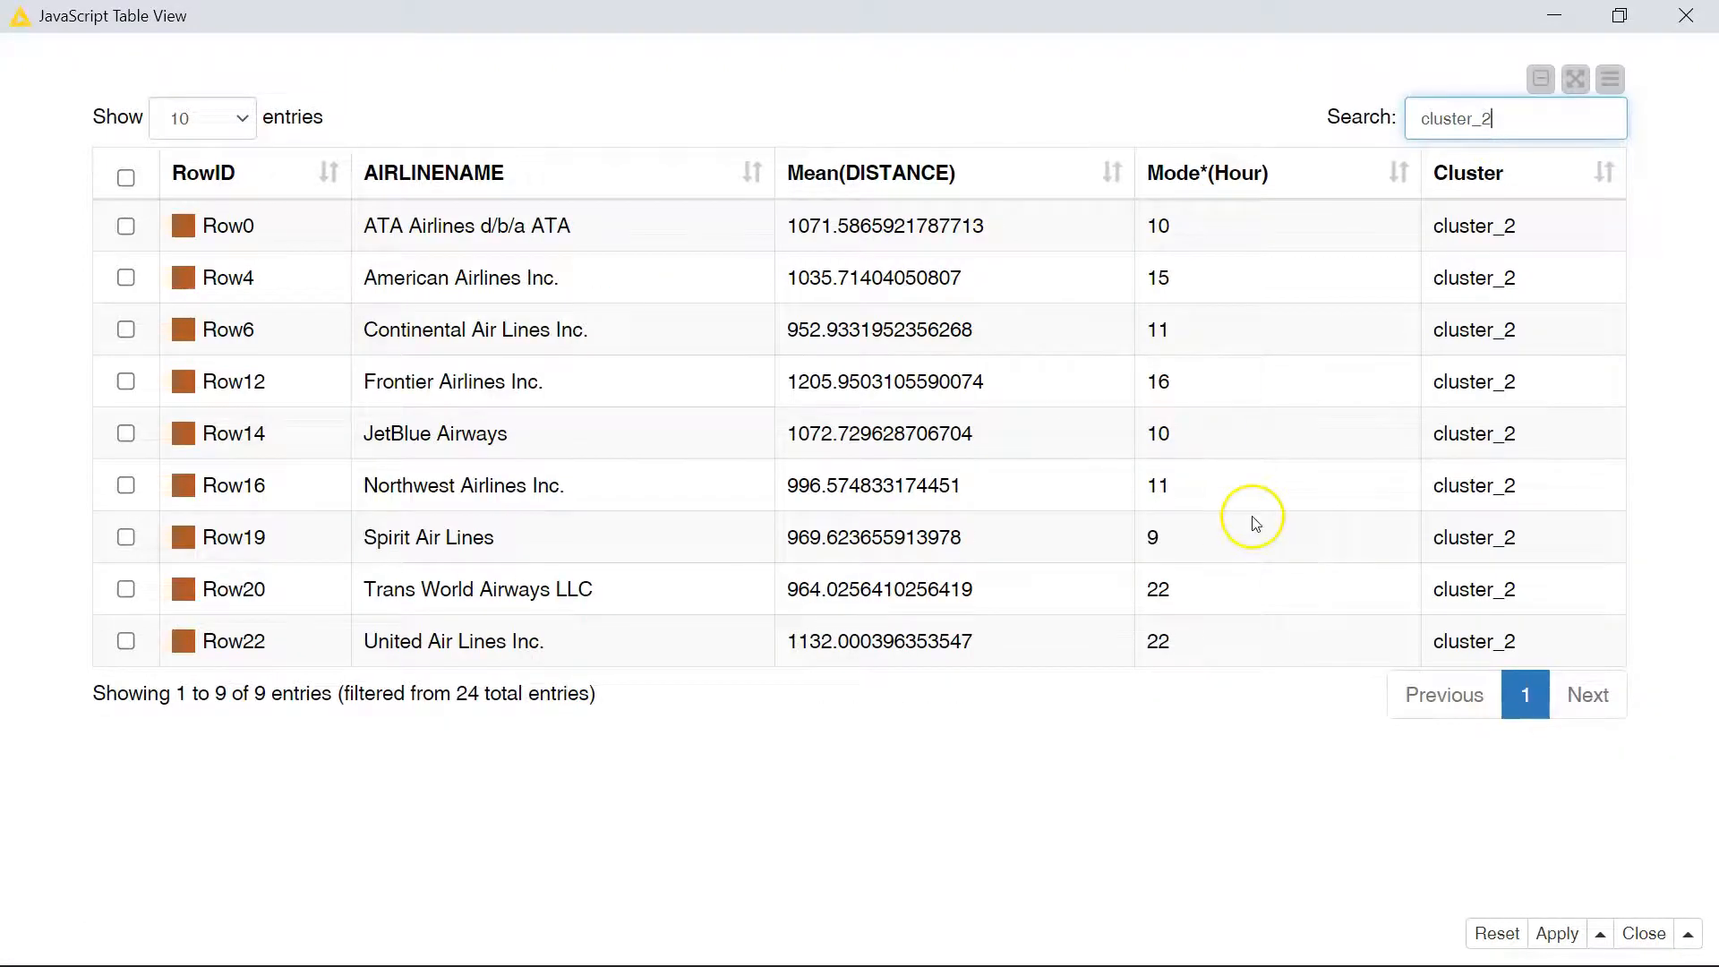
{"action": "mouse_move", "coordinate": [1225, 485]}
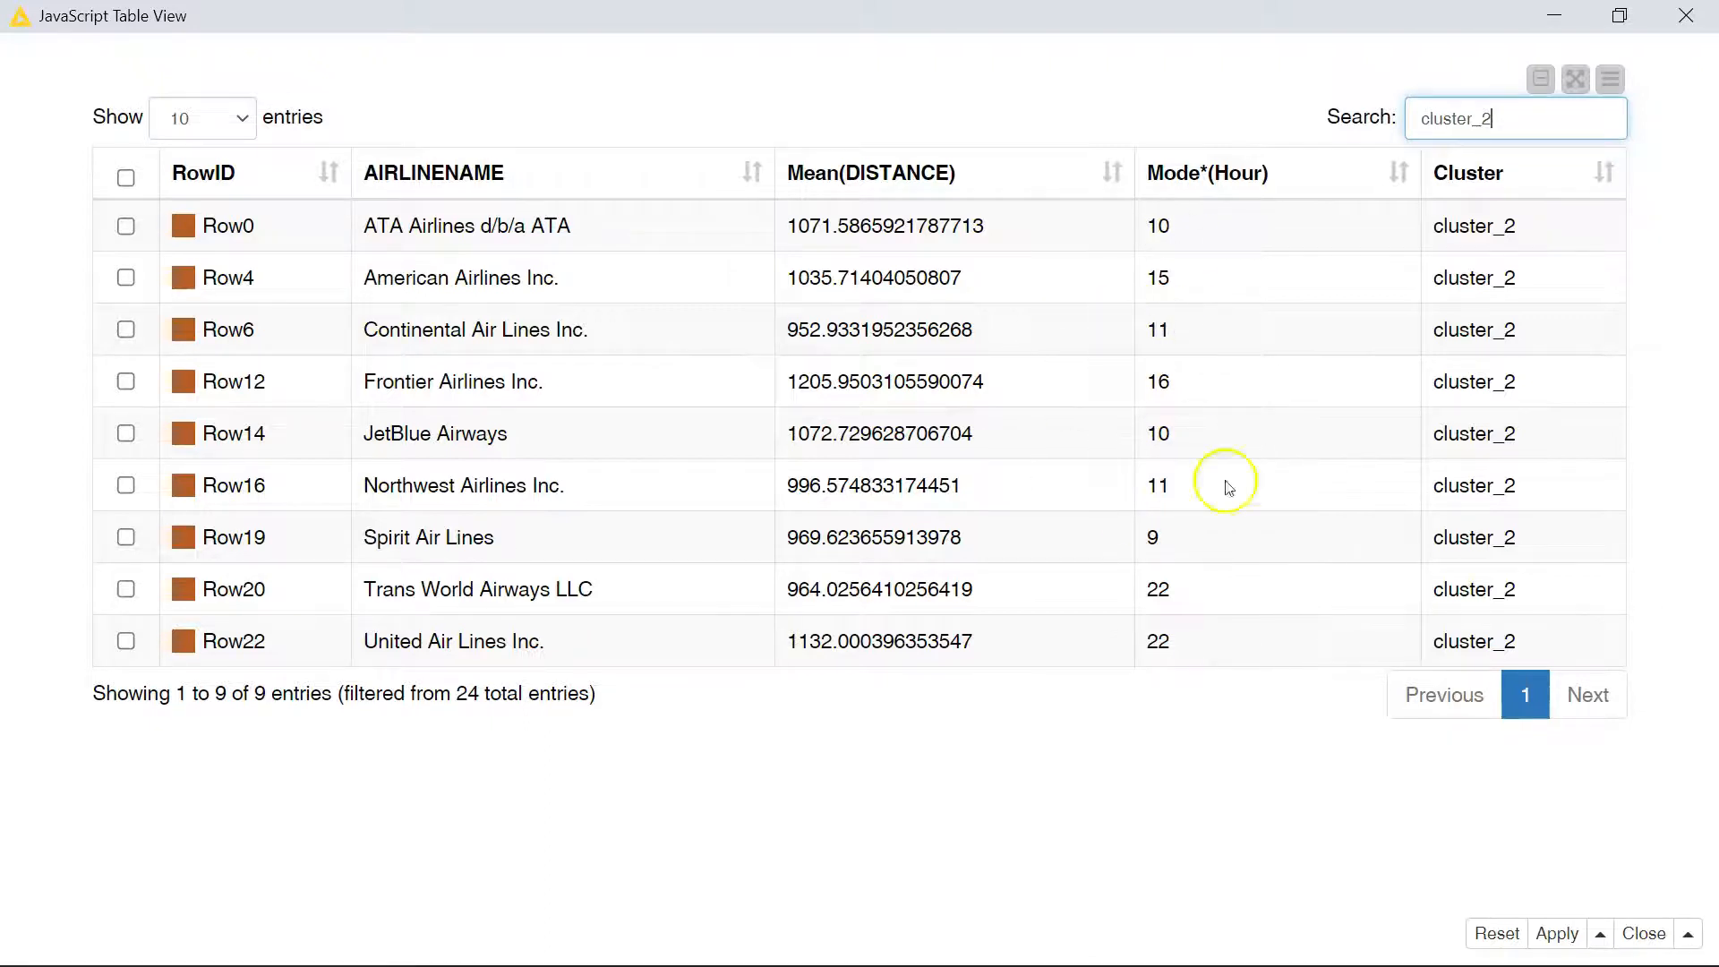
{"action": "mouse_move", "coordinate": [1067, 423]}
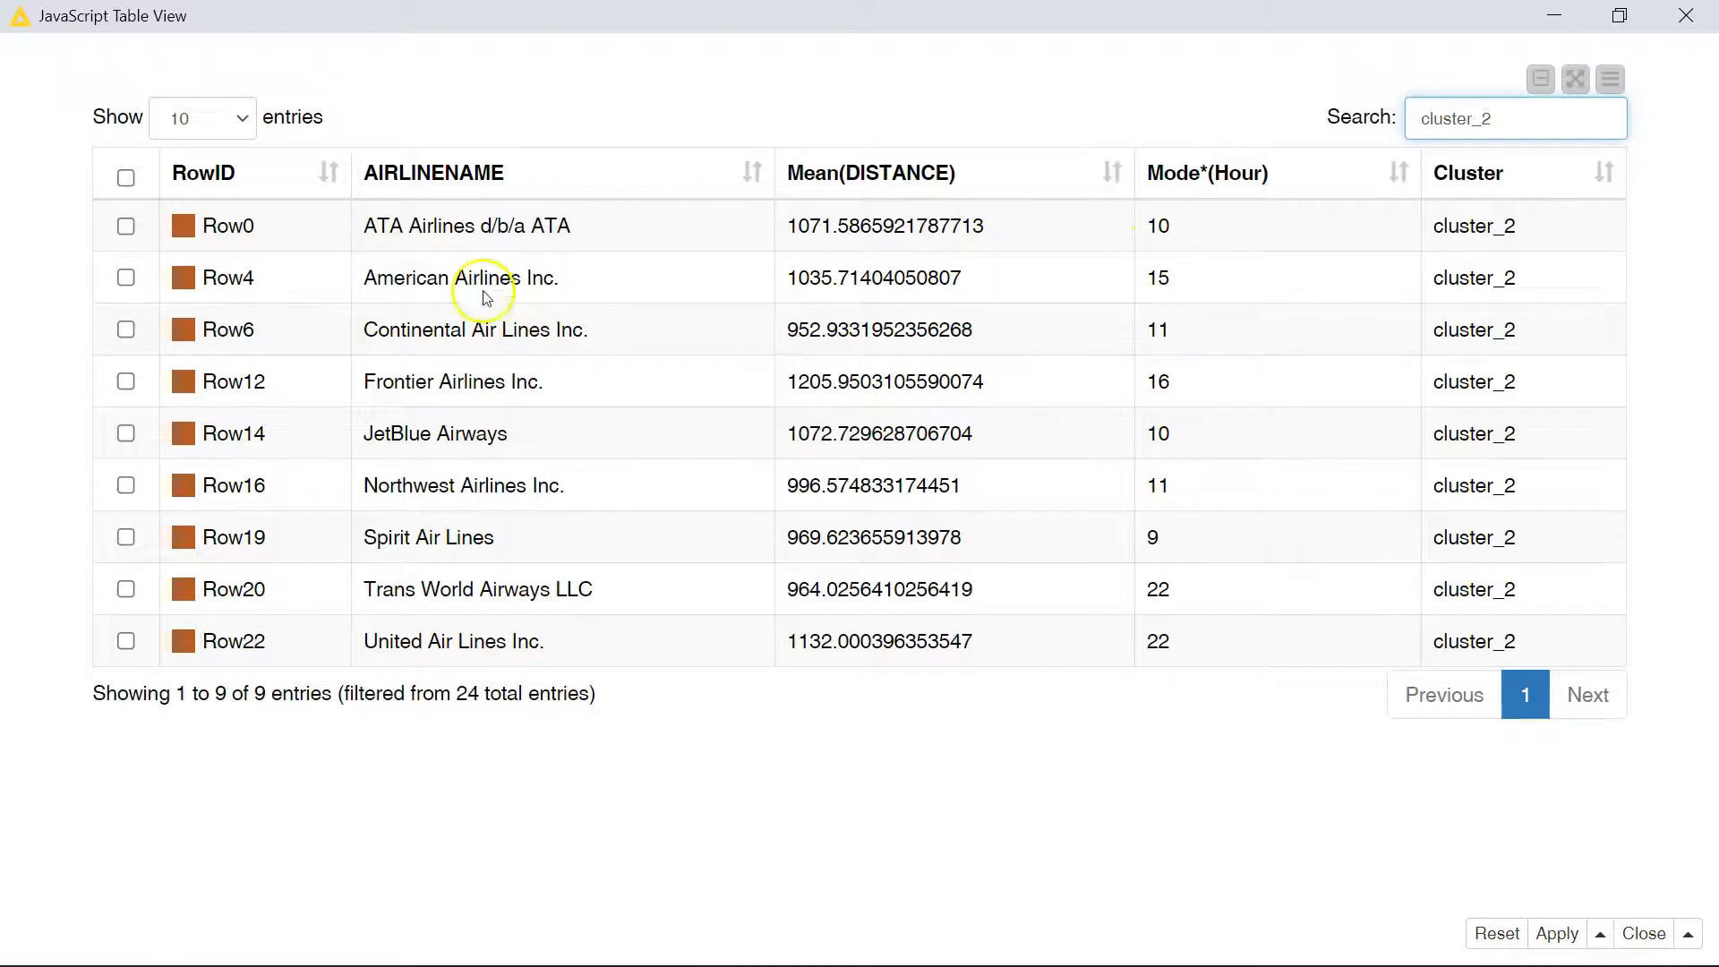
{"action": "mouse_move", "coordinate": [532, 390]}
{"action": "type", "text": "3"}
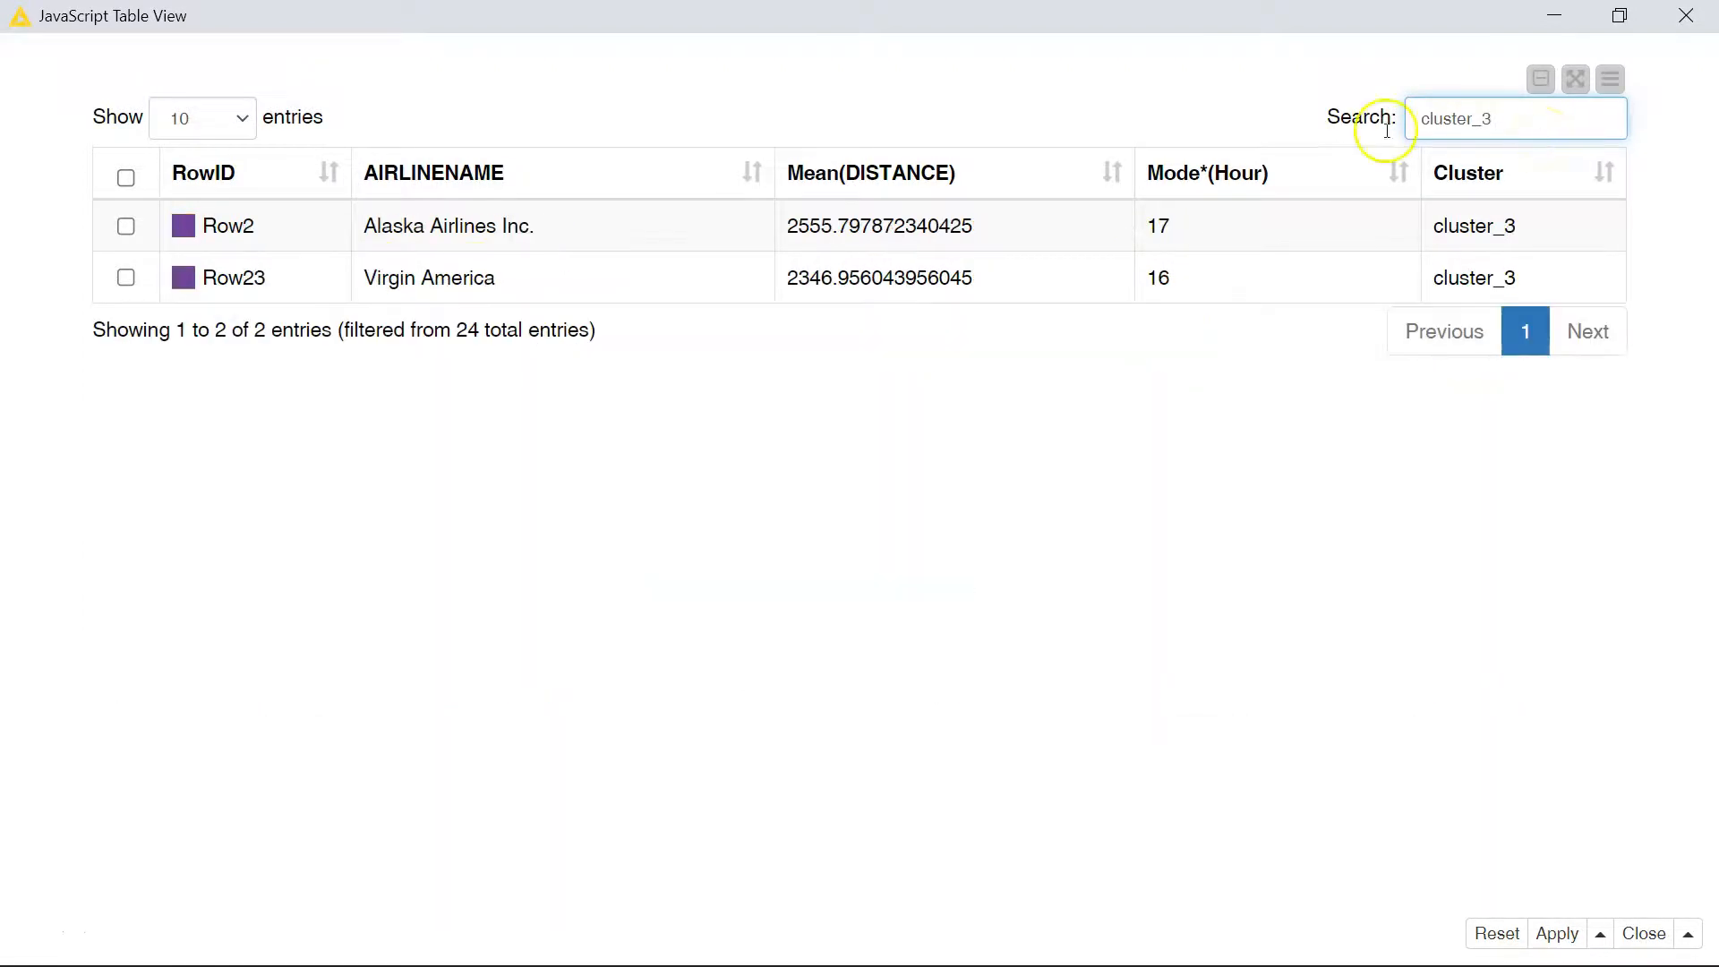
{"action": "mouse_move", "coordinate": [842, 270]}
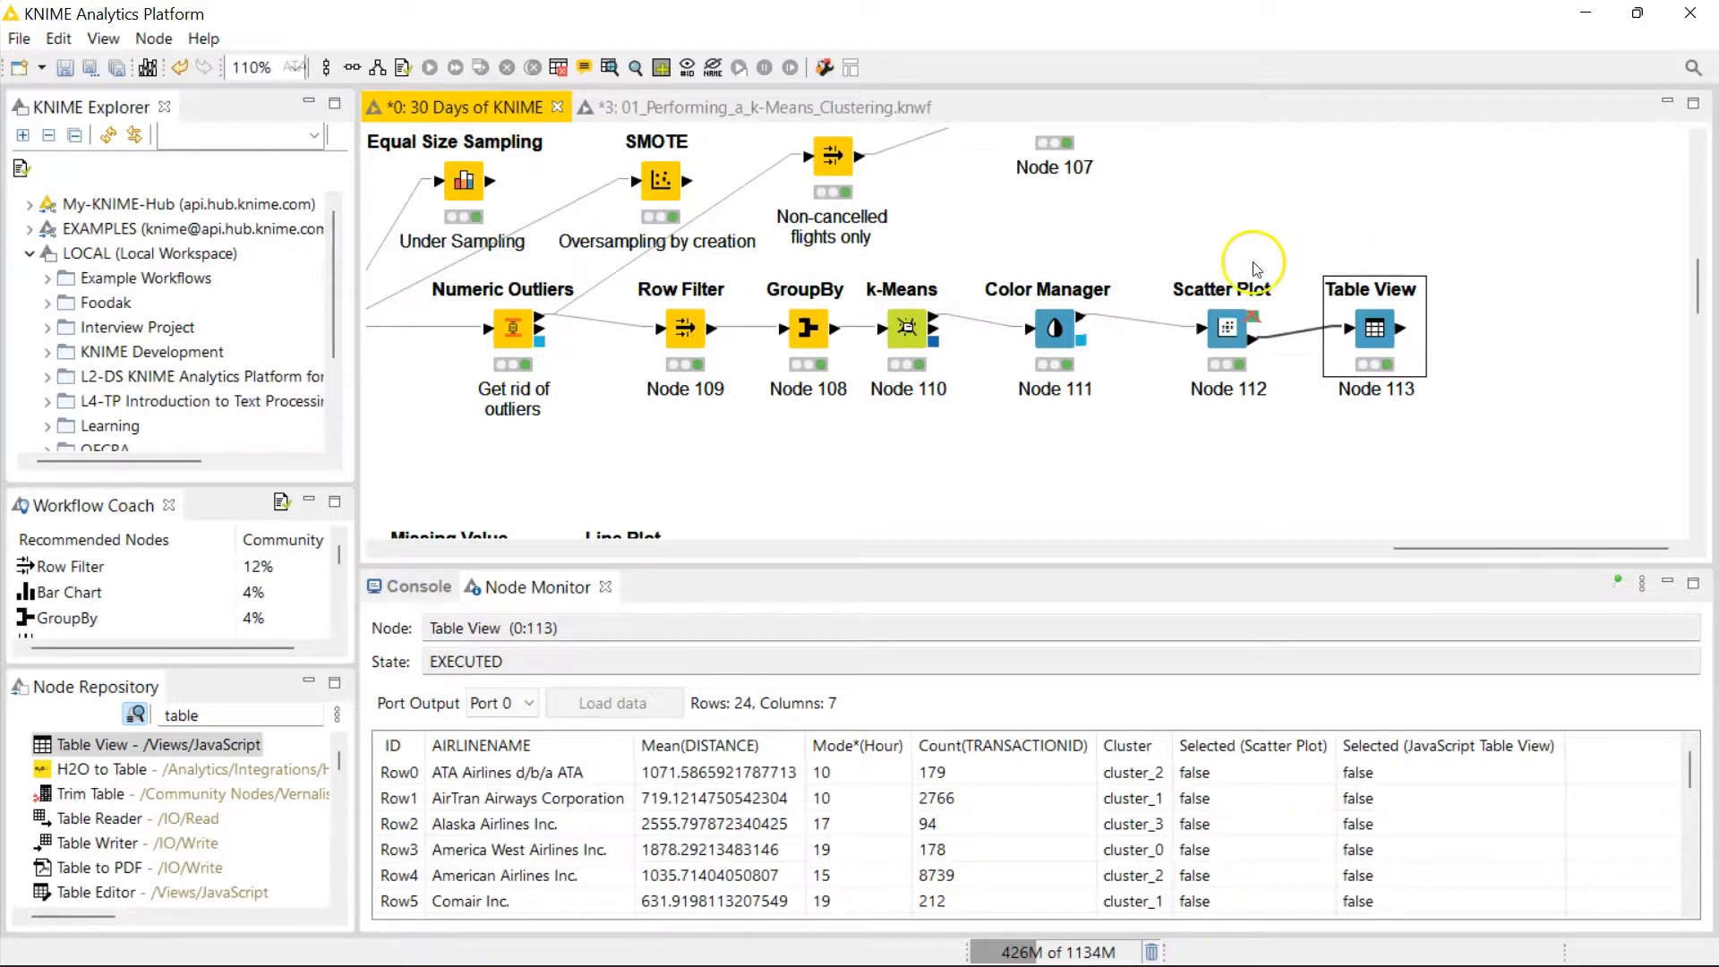
{"action": "left_click", "coordinate": [808, 327]}
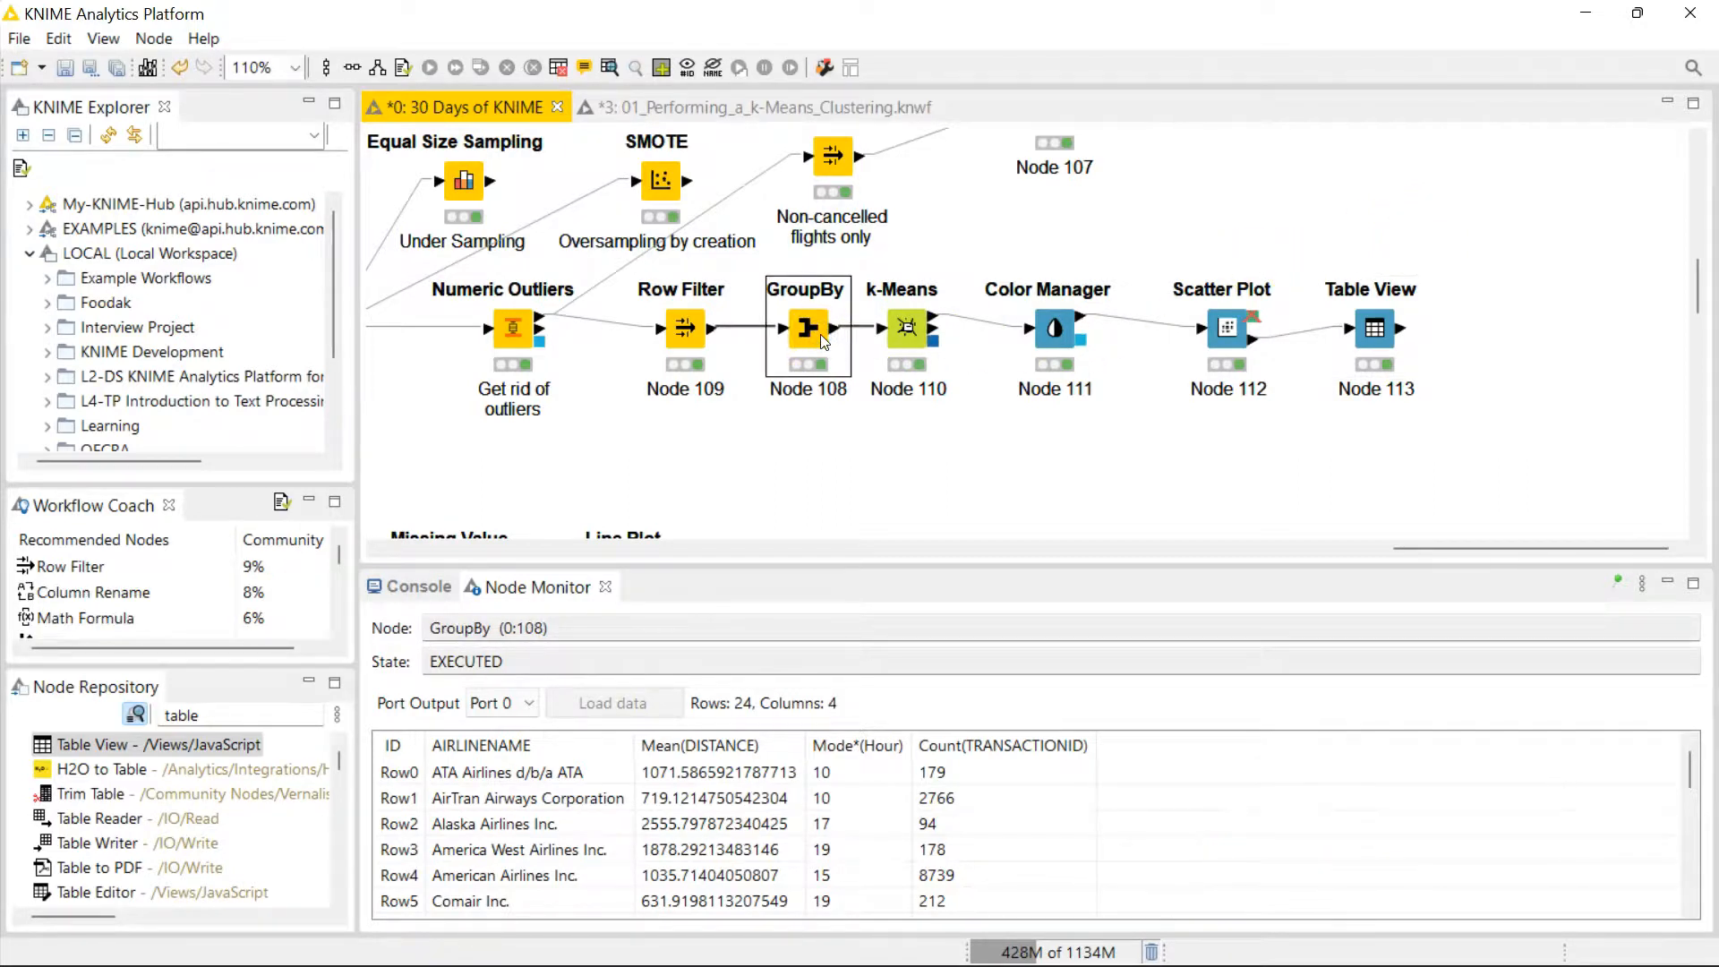
{"action": "left_click", "coordinate": [1375, 327]}
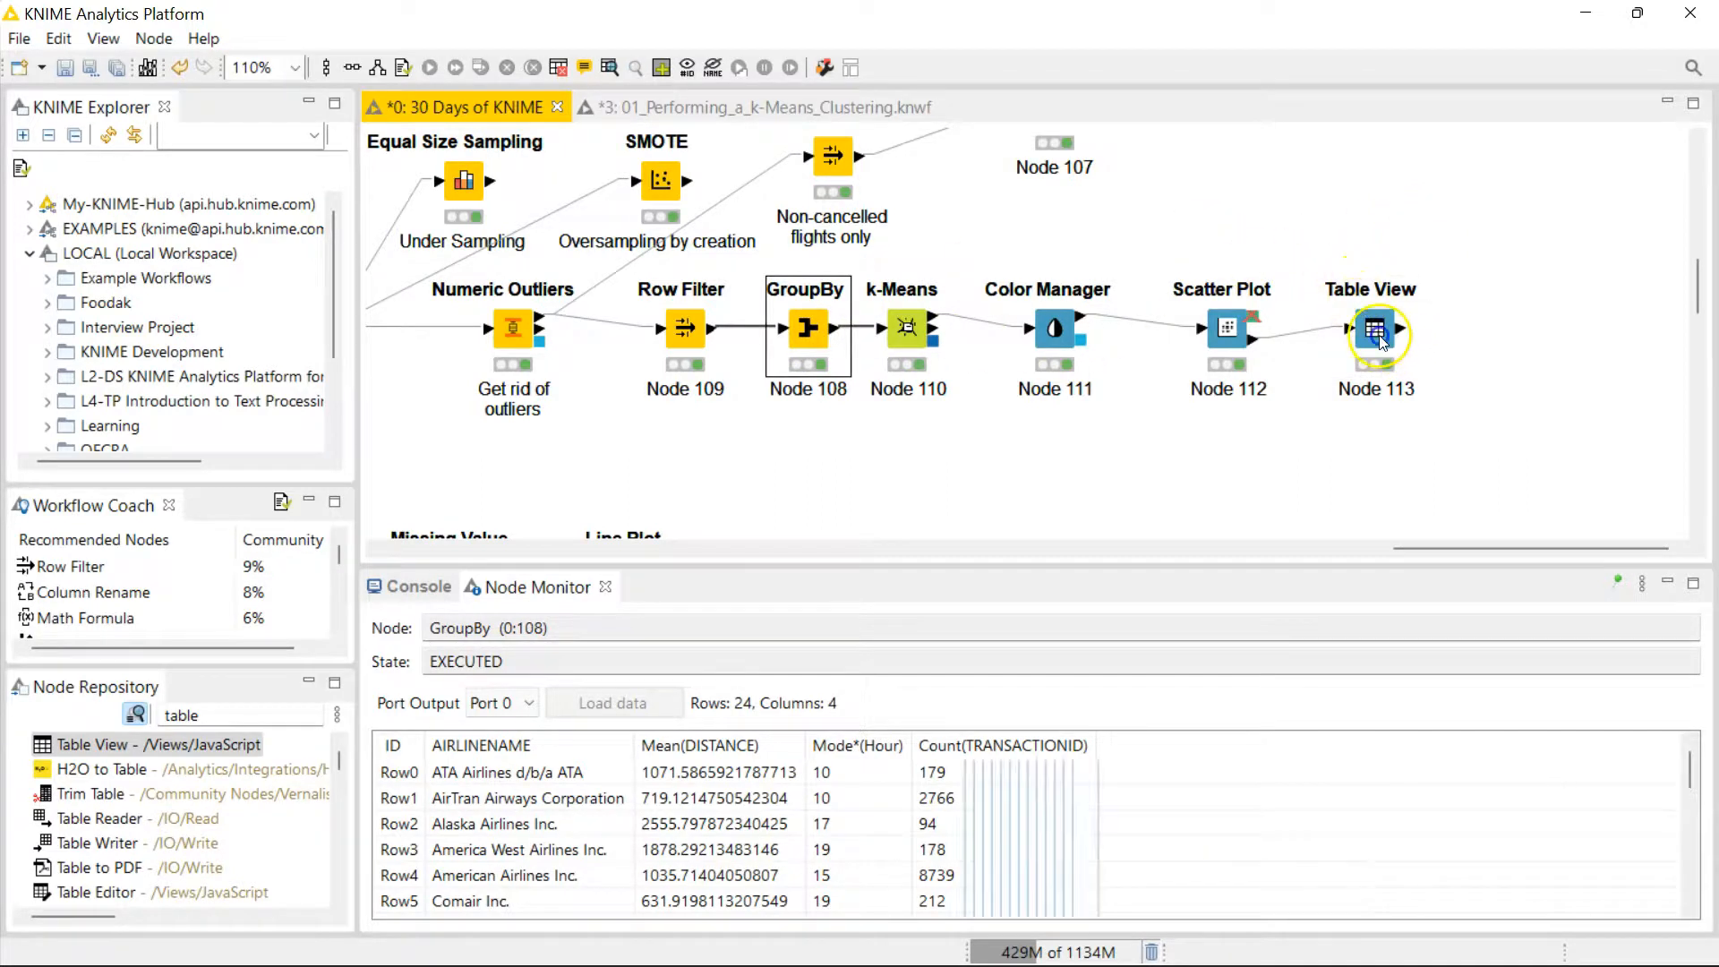
{"action": "left_click", "coordinate": [905, 328]}
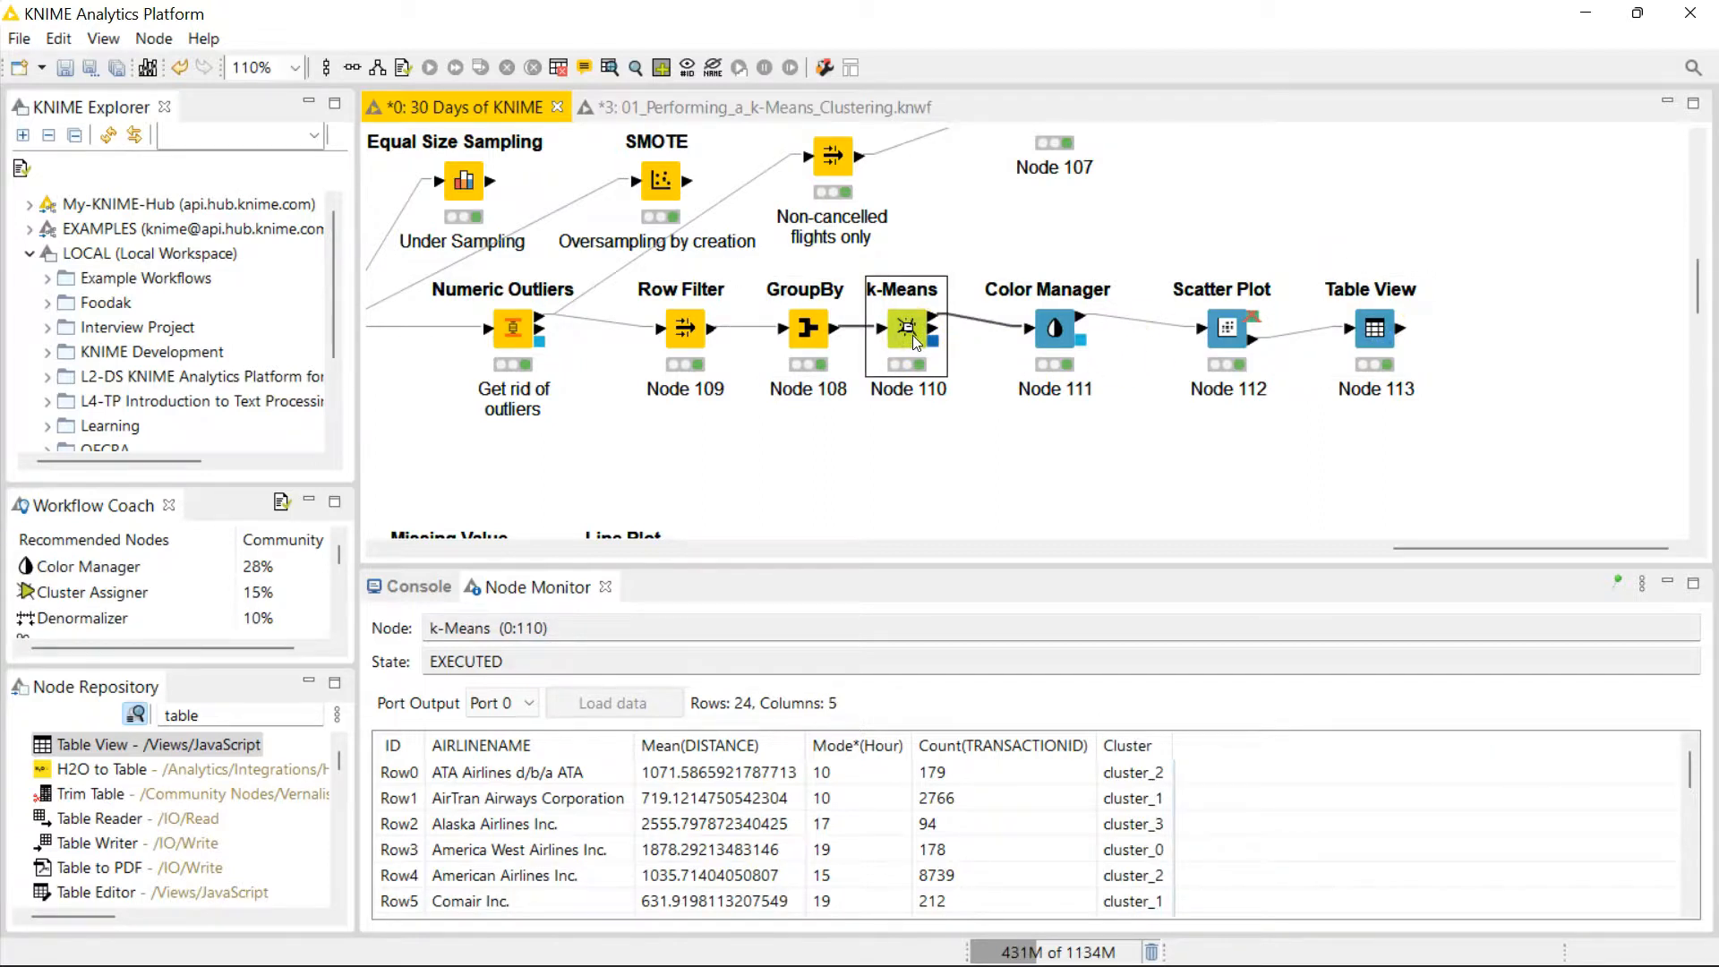
{"action": "mouse_move", "coordinate": [1350, 351]}
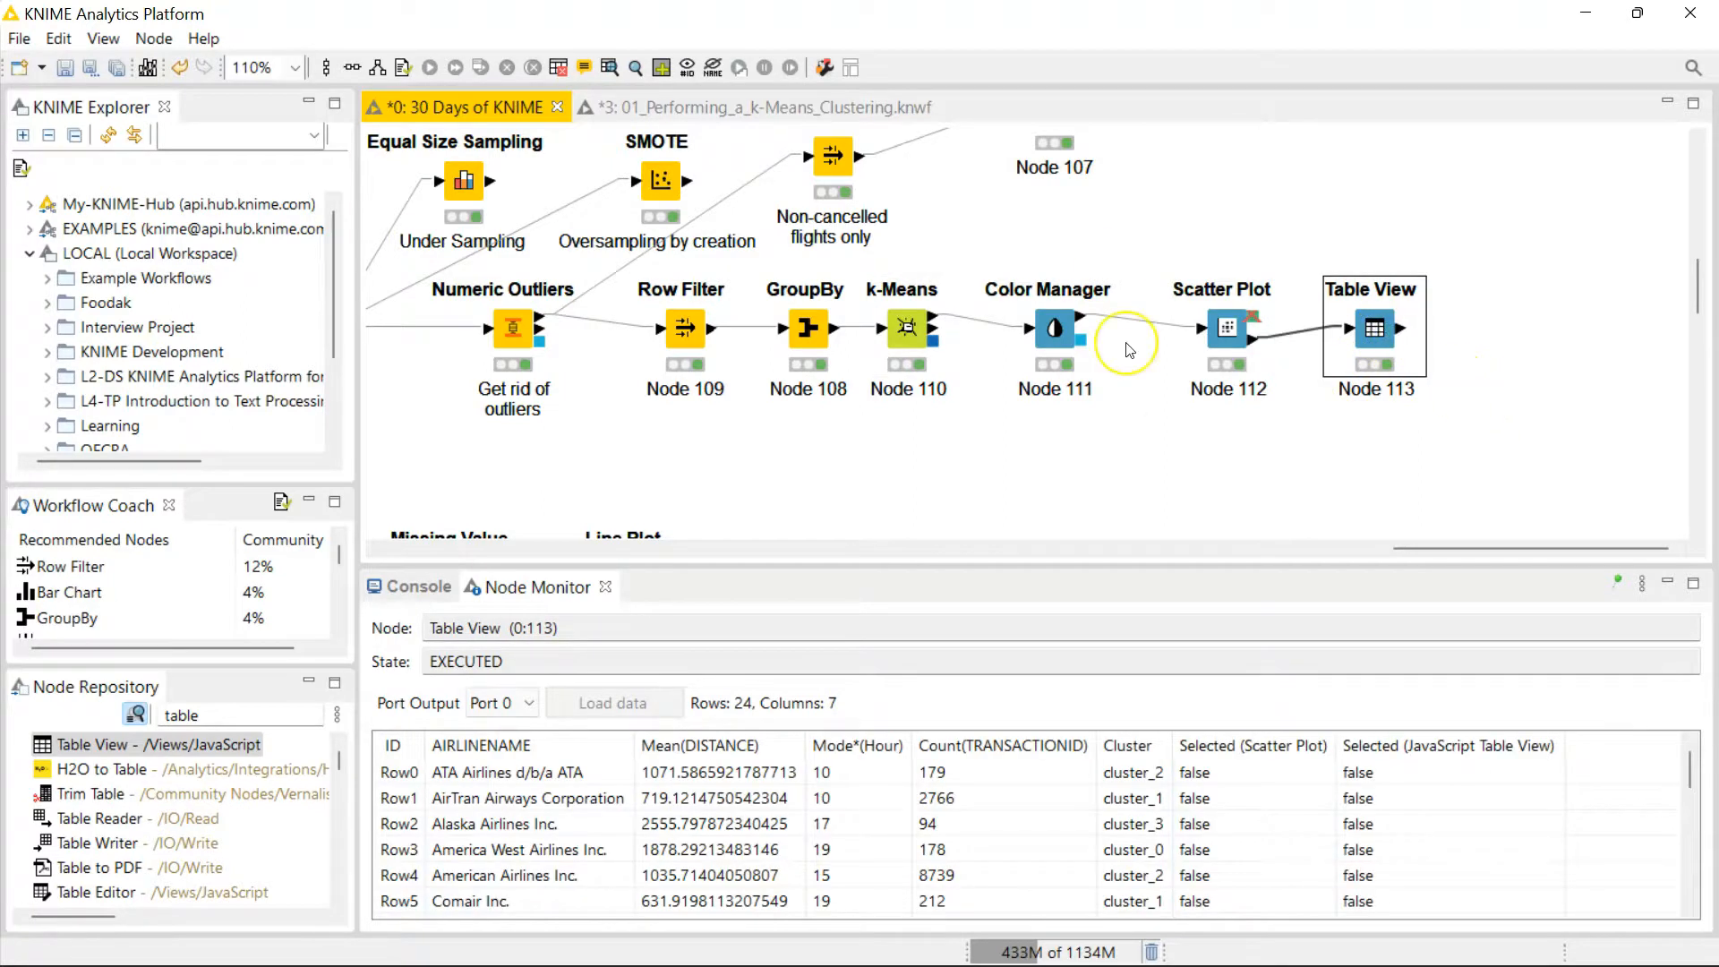
{"action": "mouse_move", "coordinate": [1124, 330]}
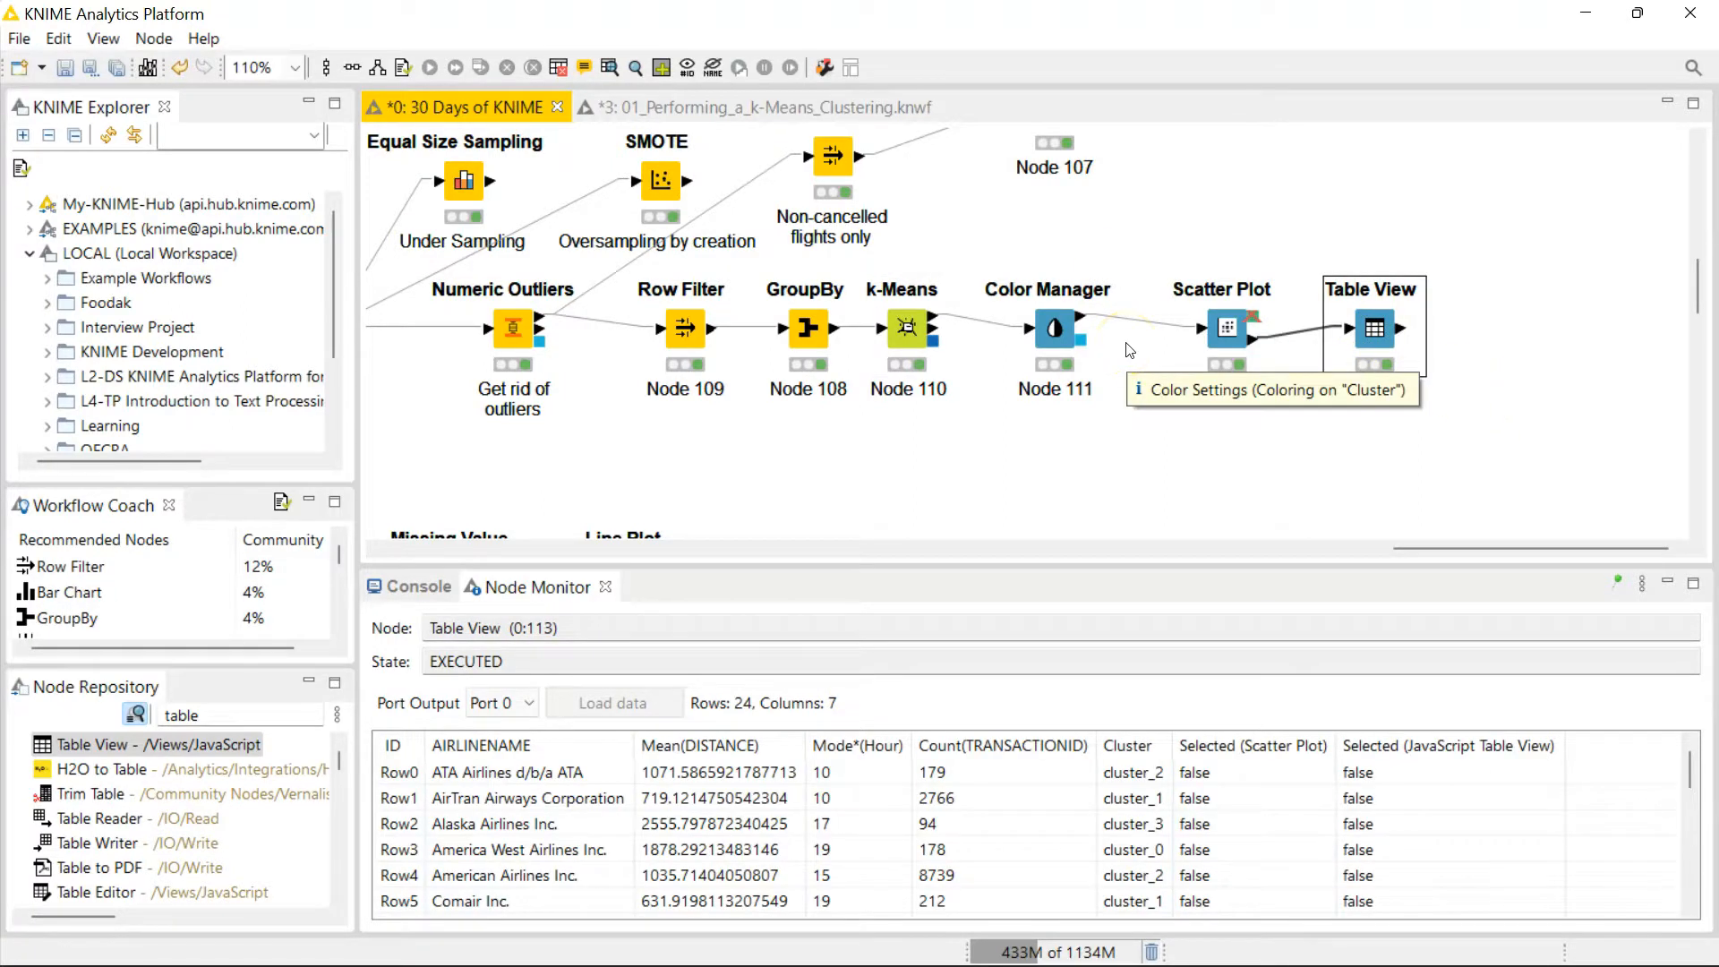